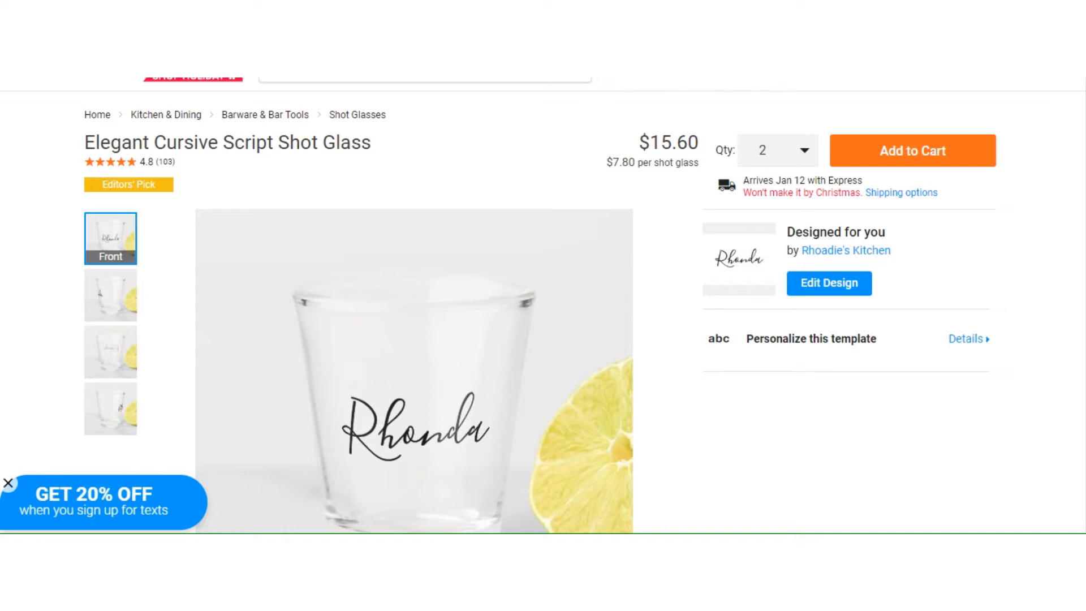
pyautogui.moveTo(298, 412)
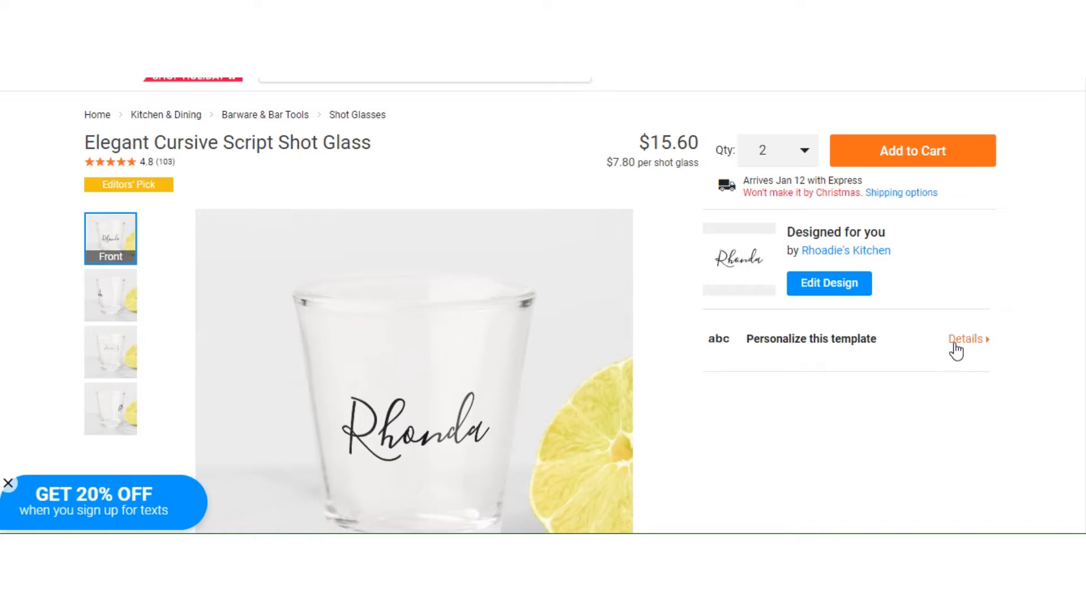
# Replace the template name Rhonda with Elizabeth and continue into the full design editor
pyautogui.click(965, 339)
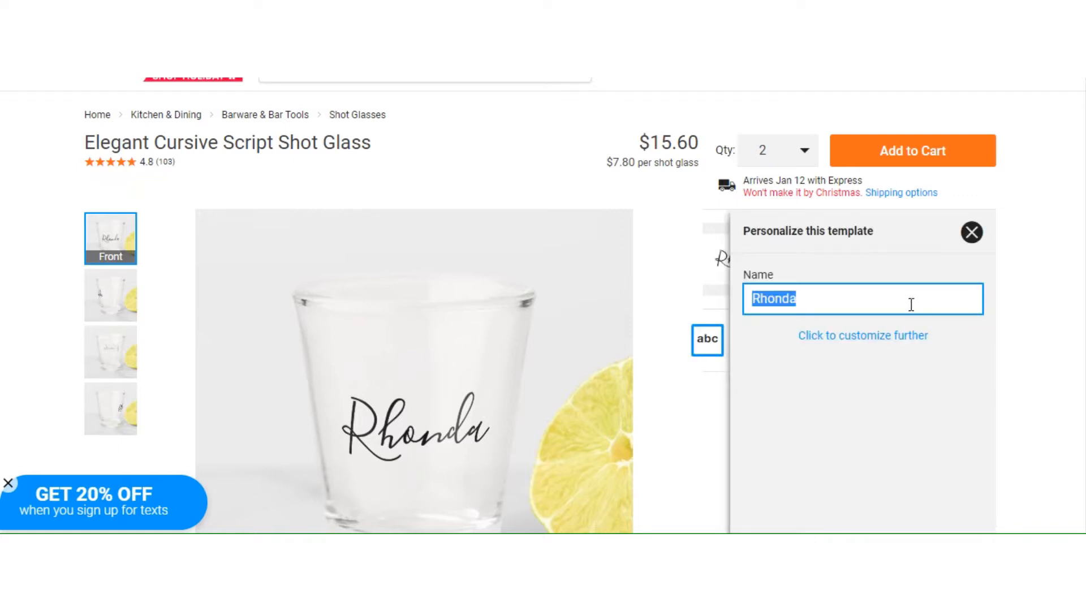
pyautogui.write('Elizabeth')
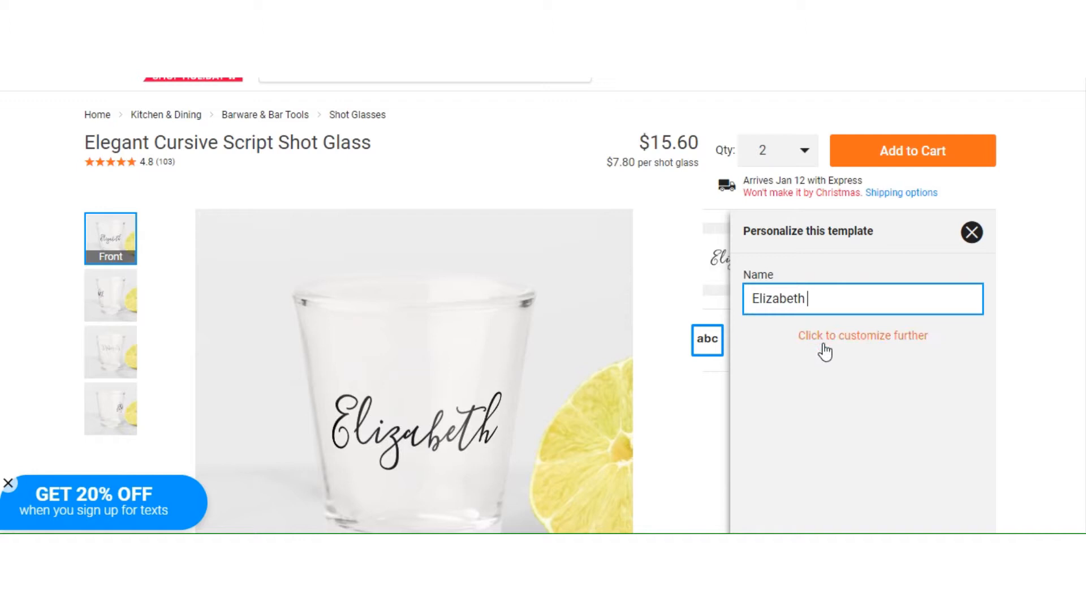
pyautogui.moveTo(829, 347)
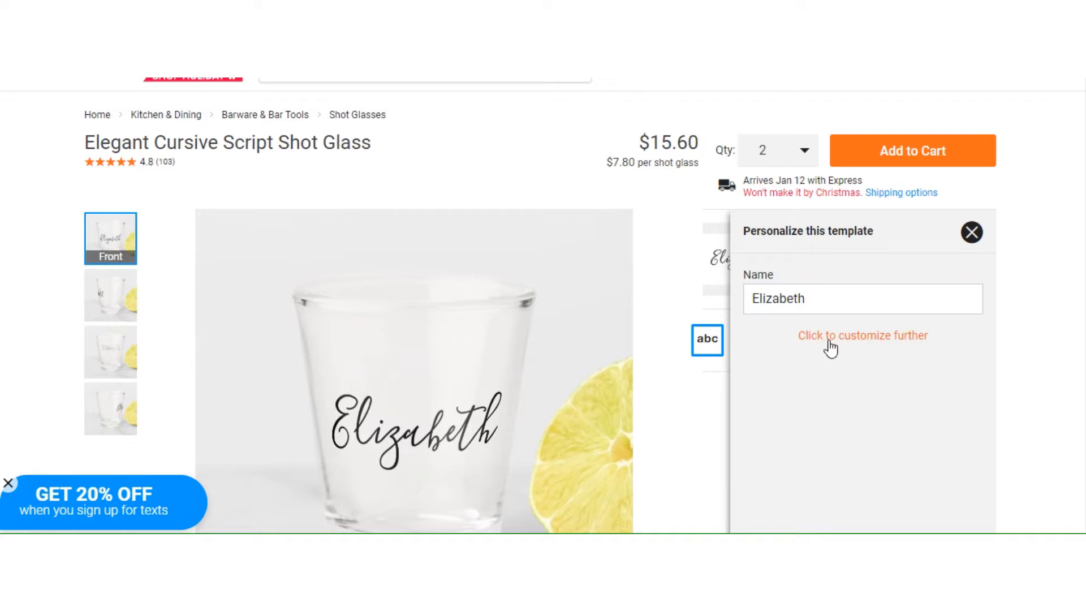
pyautogui.click(861, 335)
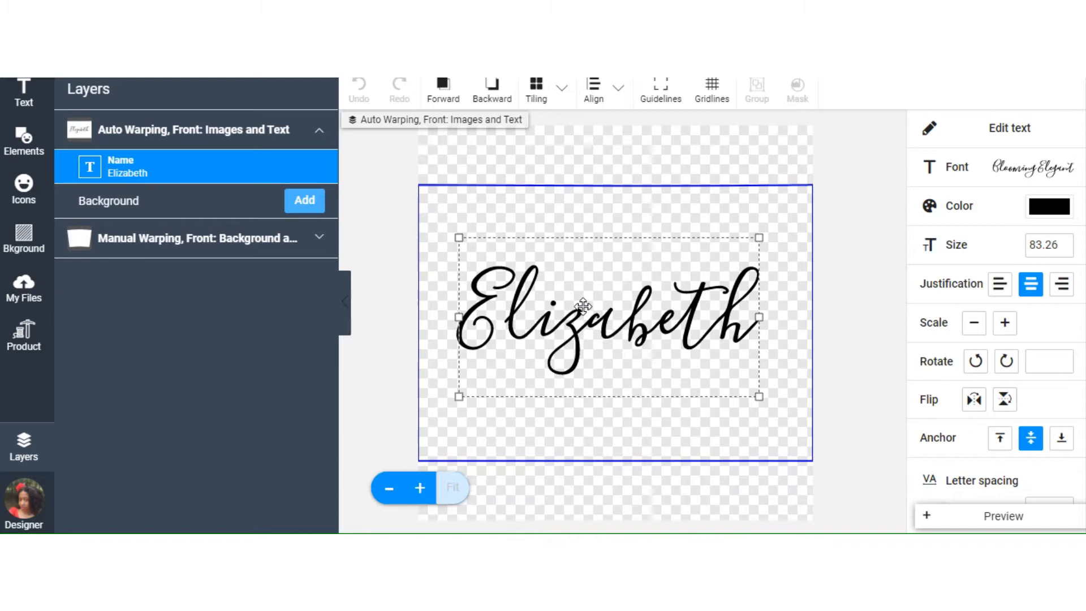
# Recolour the Elizabeth name to a dark magenta-purple via the custom colour picker
pyautogui.click(958, 206)
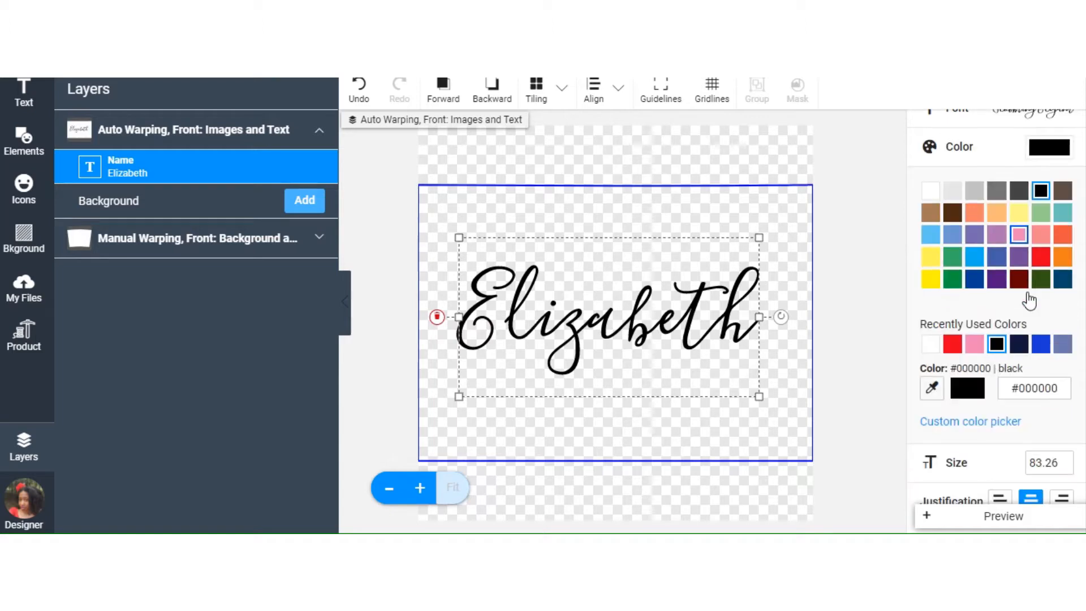
pyautogui.scroll(-3)
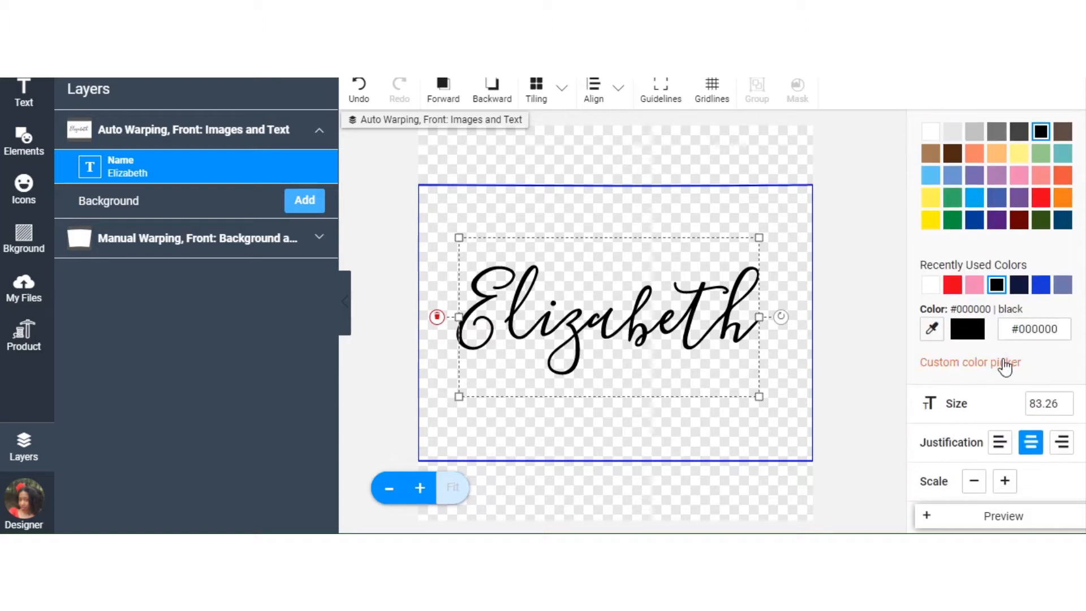
pyautogui.click(969, 362)
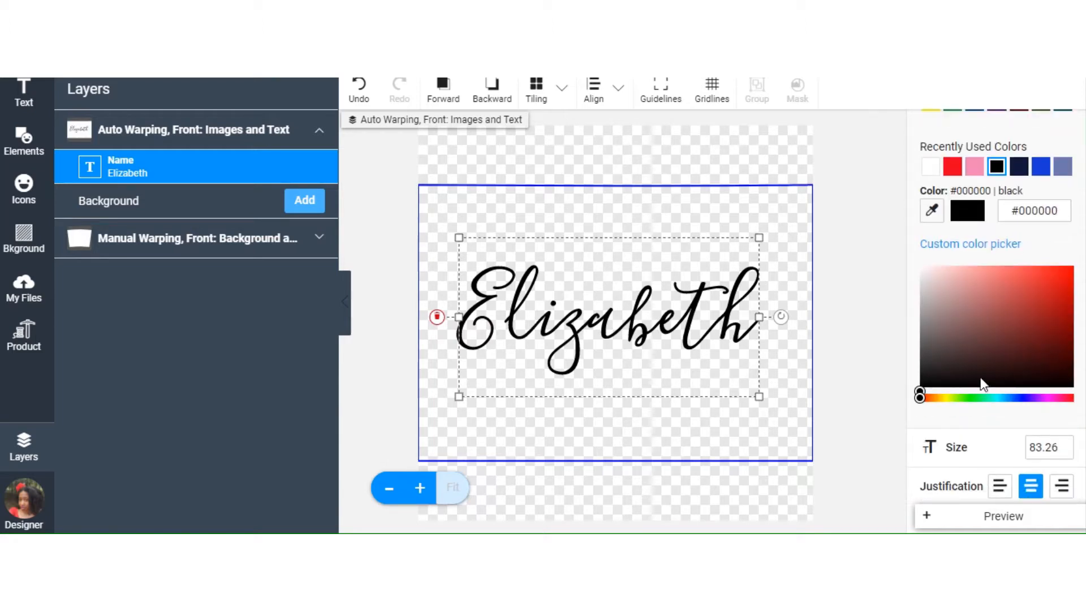
pyautogui.click(1052, 396)
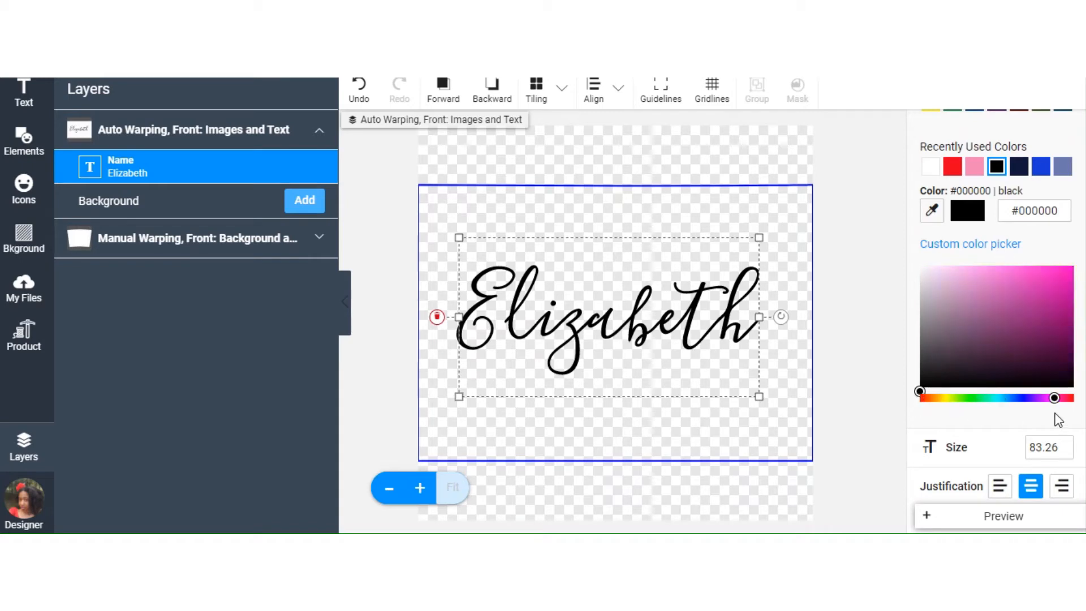
pyautogui.click(1045, 328)
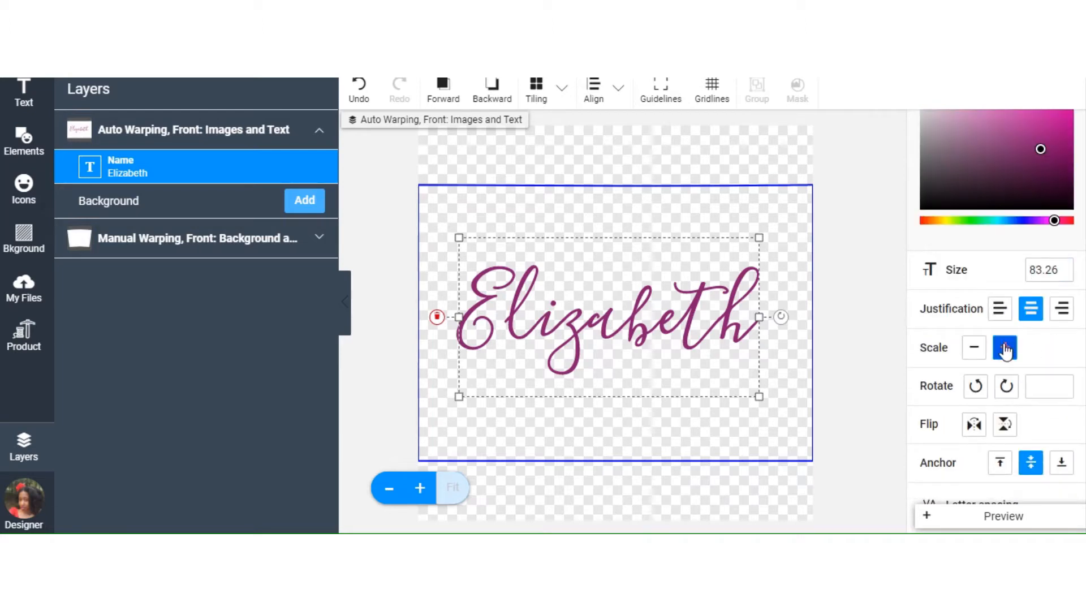
# Nudge the name's scale up then down, leaving it slightly larger at 90.67
pyautogui.click(1004, 347)
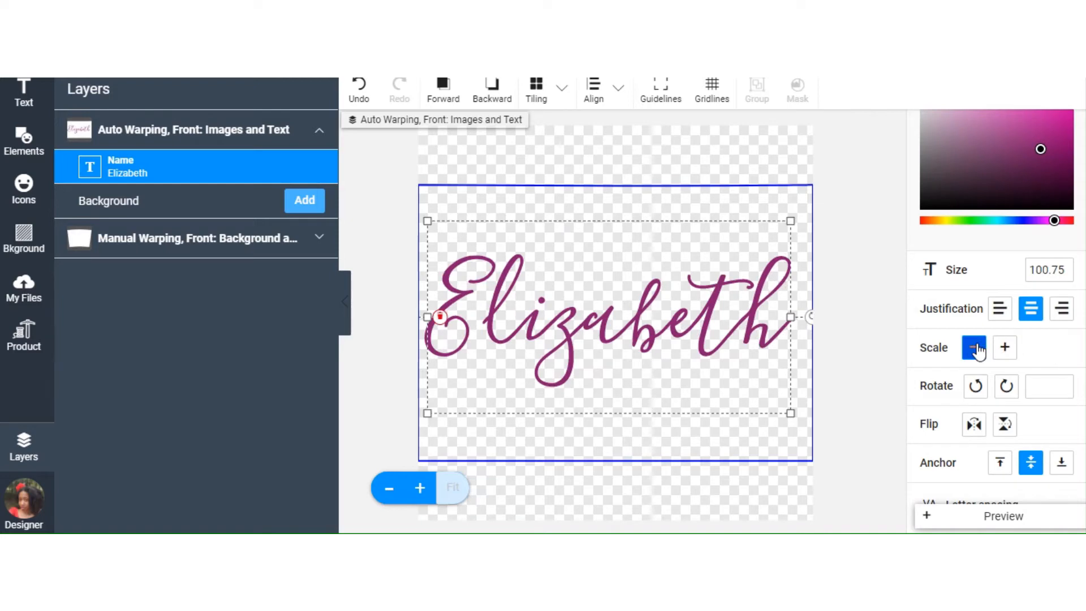
pyautogui.click(973, 347)
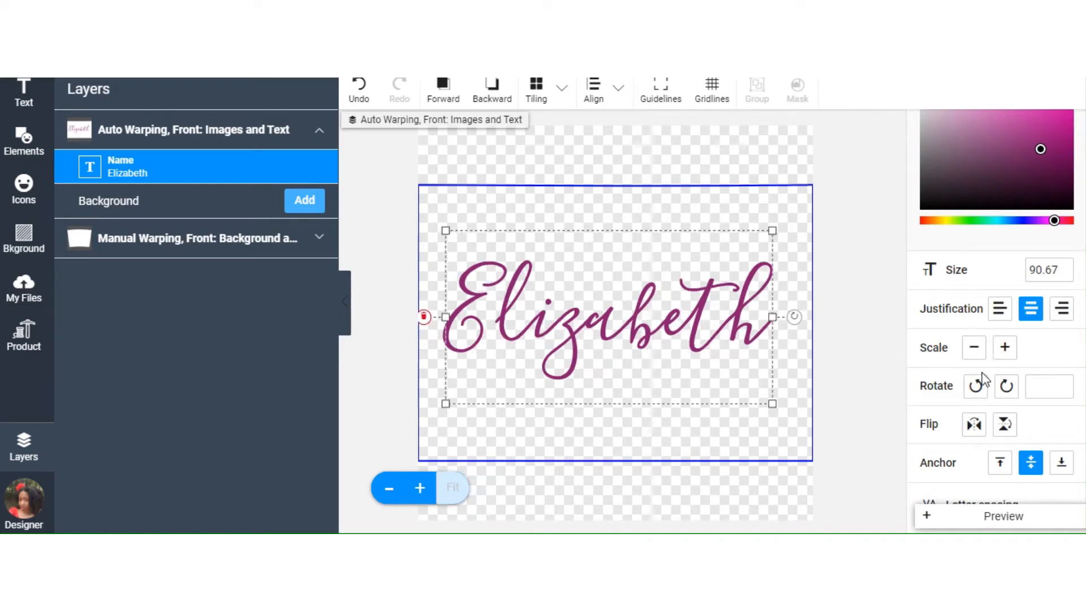
pyautogui.click(1006, 386)
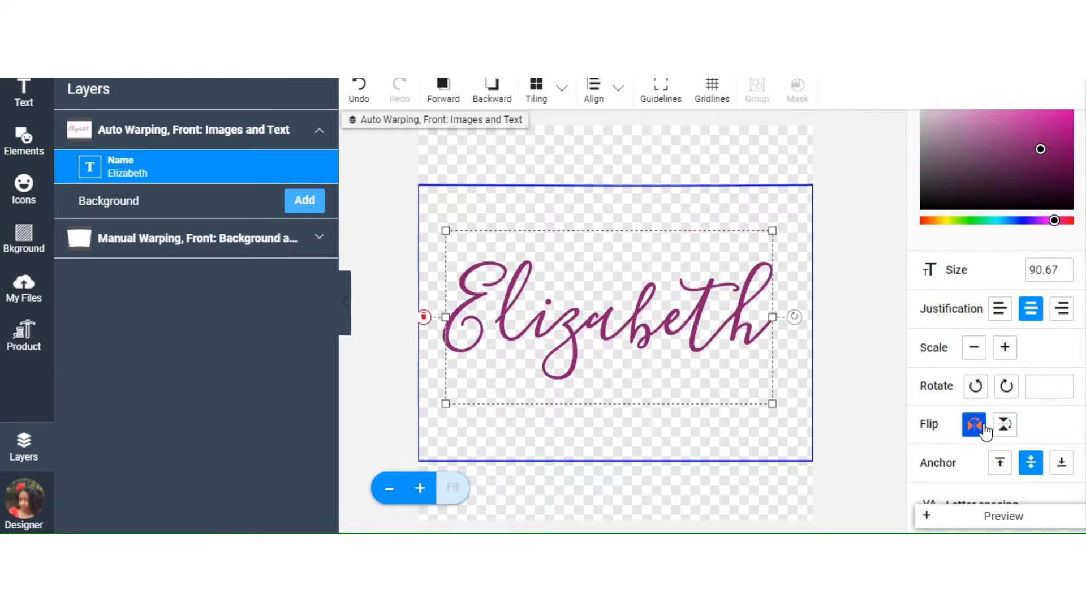
pyautogui.click(1003, 424)
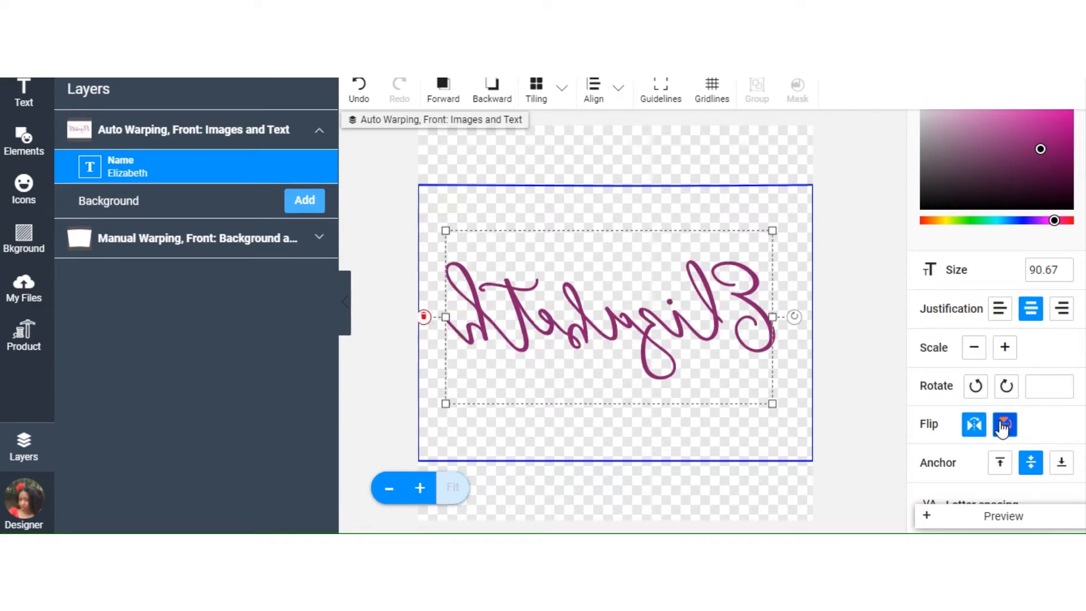
pyautogui.click(974, 424)
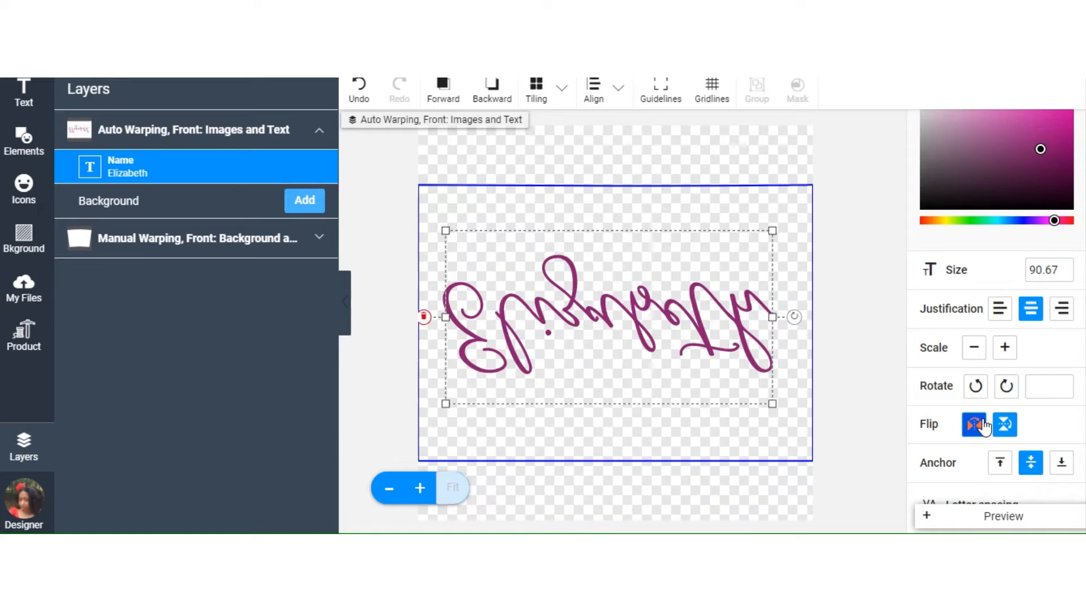
pyautogui.click(974, 424)
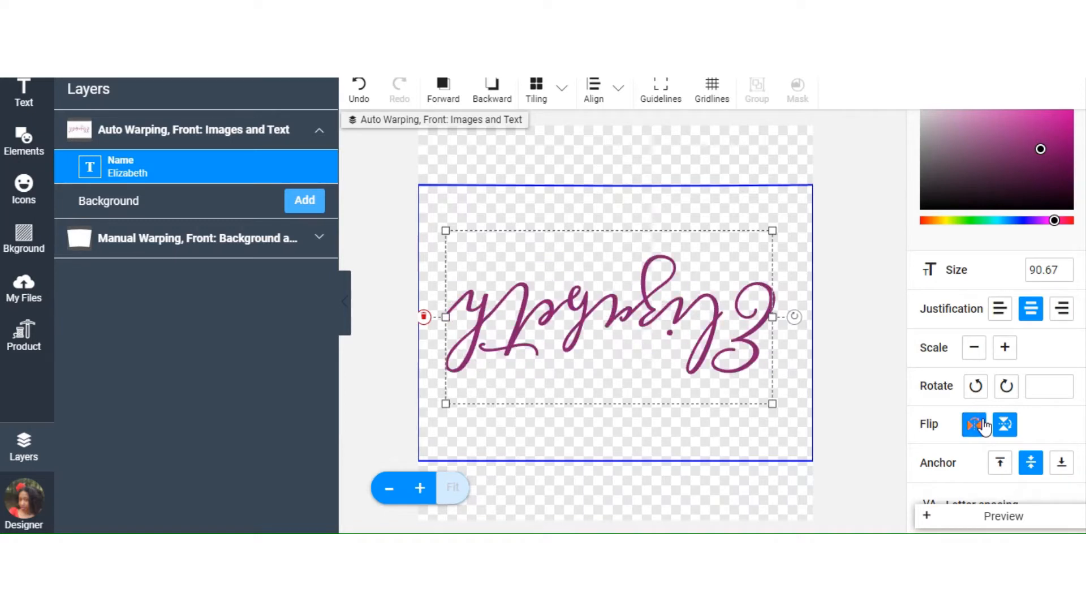
pyautogui.click(1004, 424)
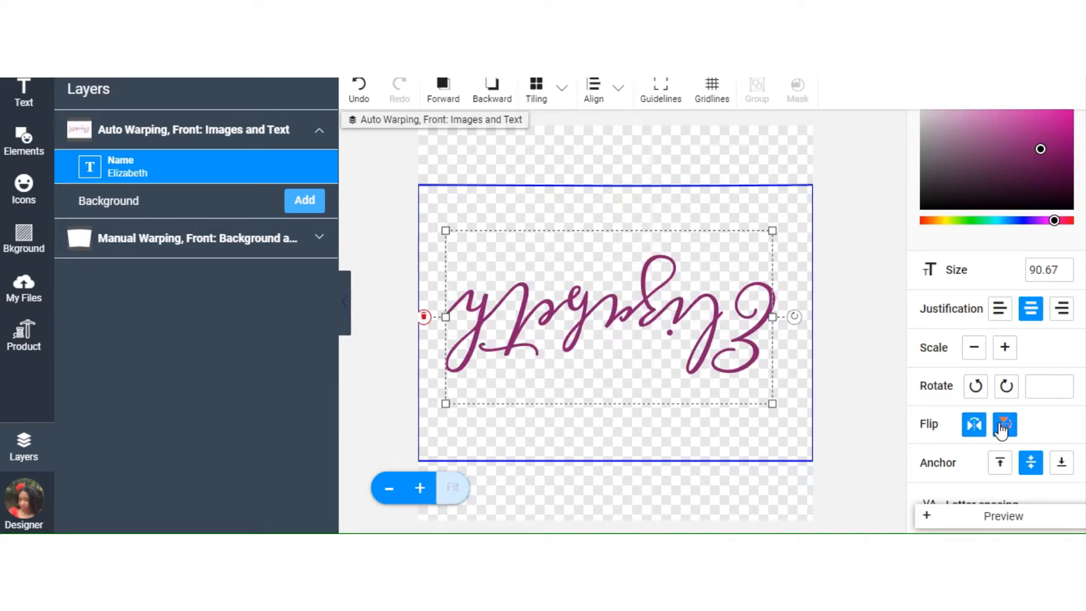
pyautogui.click(1005, 425)
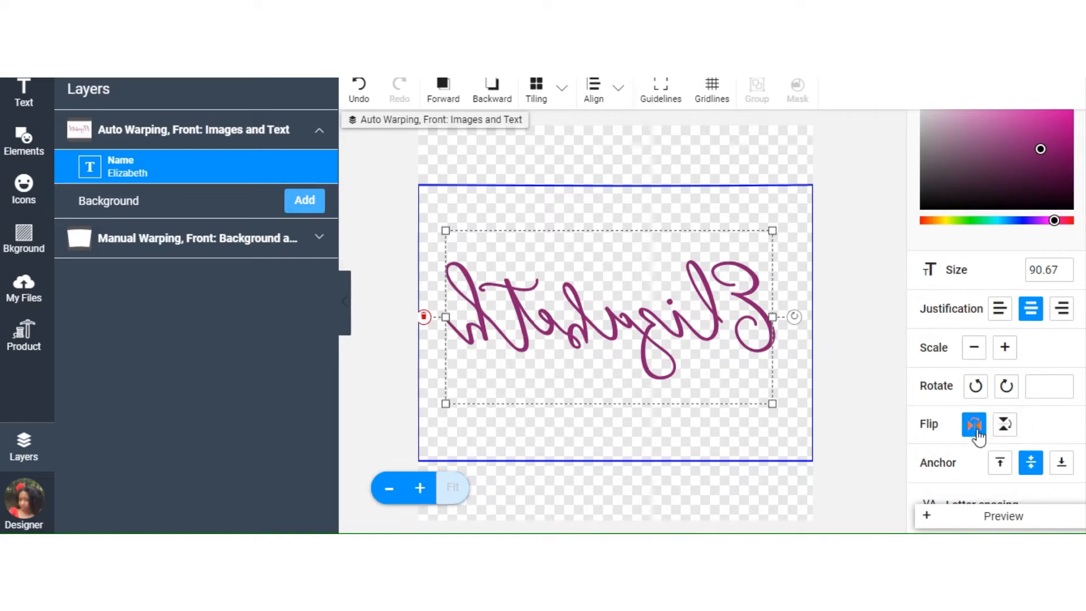
pyautogui.click(972, 423)
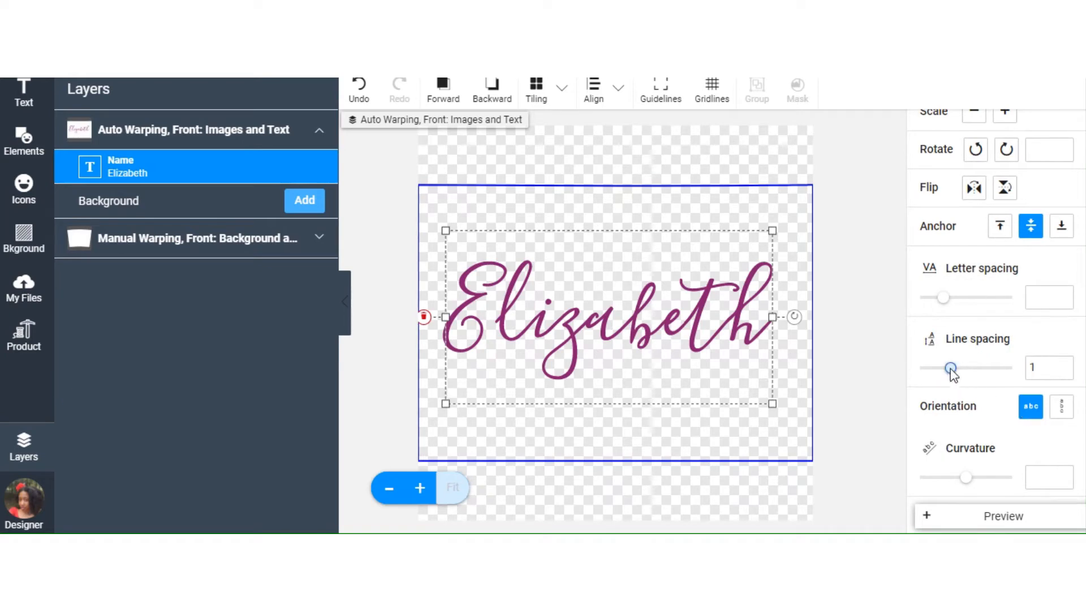
pyautogui.moveTo(975, 320)
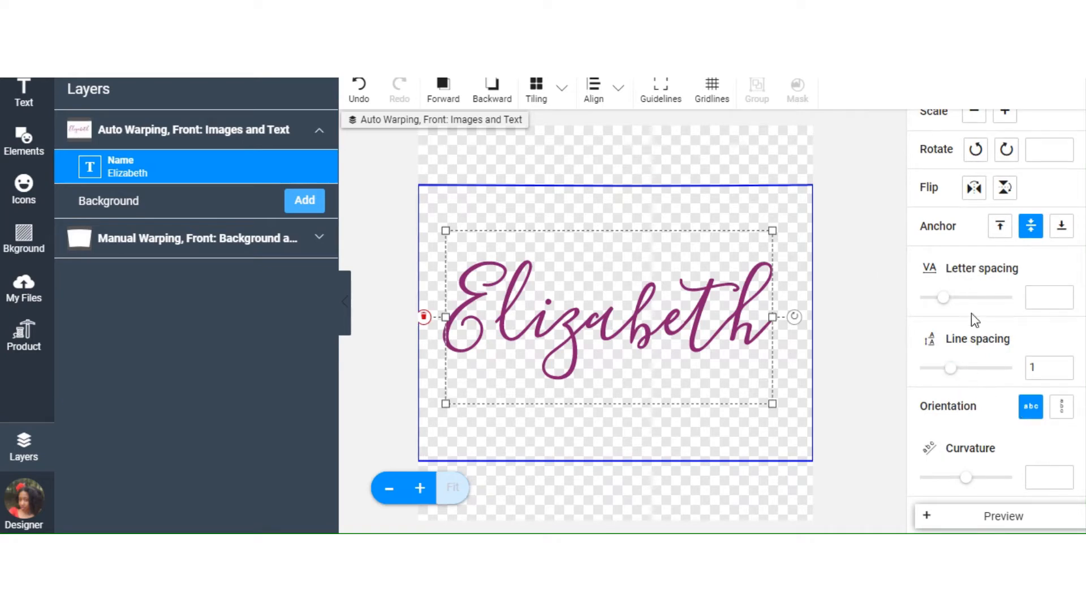
pyautogui.click(978, 278)
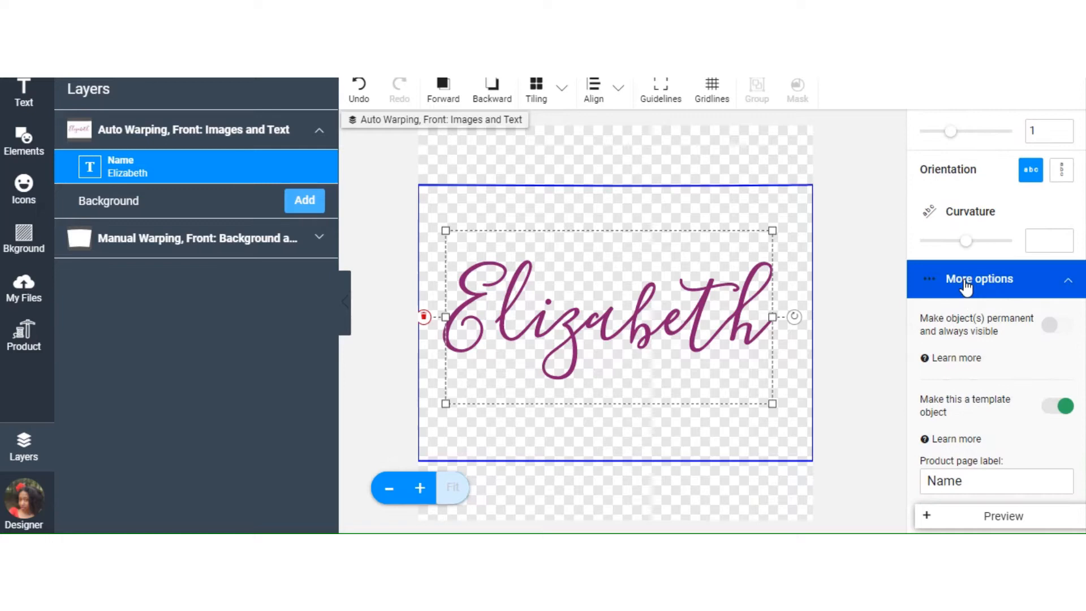
pyautogui.moveTo(966, 240); pyautogui.dragTo(985, 240)
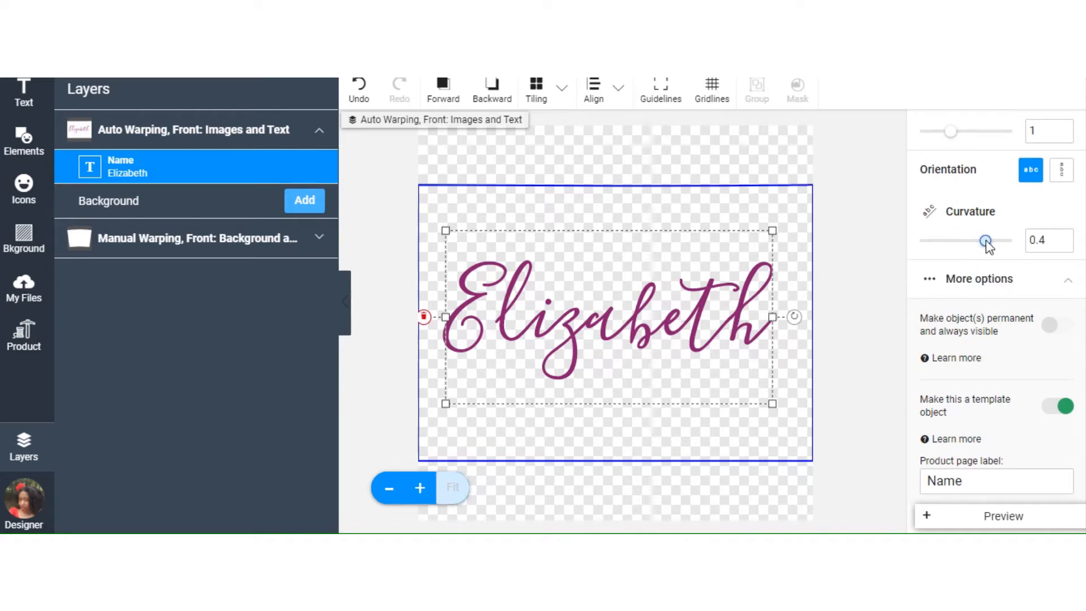
pyautogui.moveTo(986, 240); pyautogui.dragTo(989, 239)
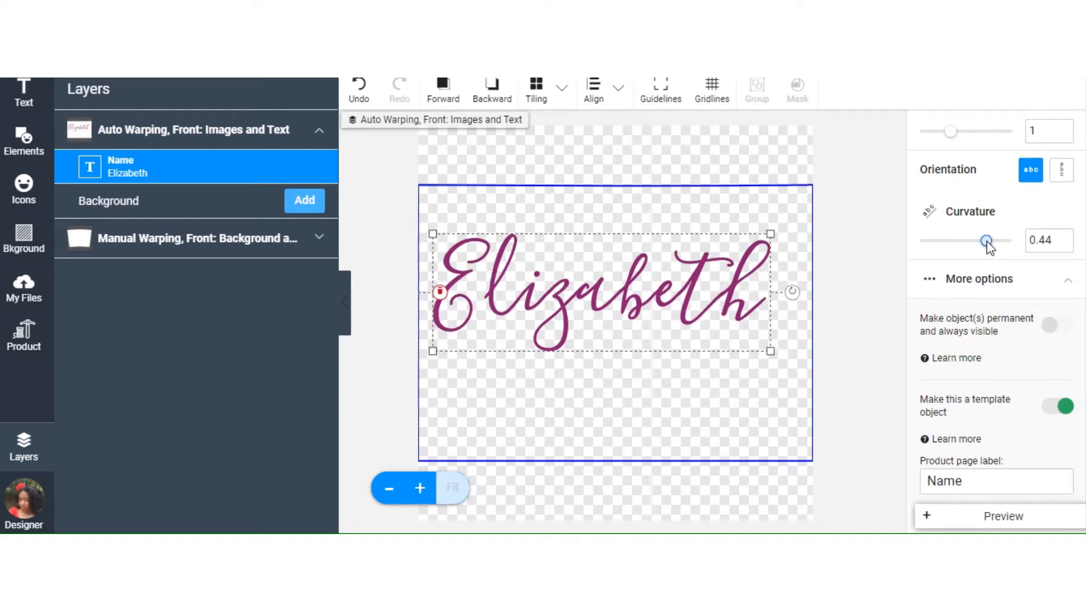
pyautogui.moveTo(986, 240); pyautogui.dragTo(971, 242)
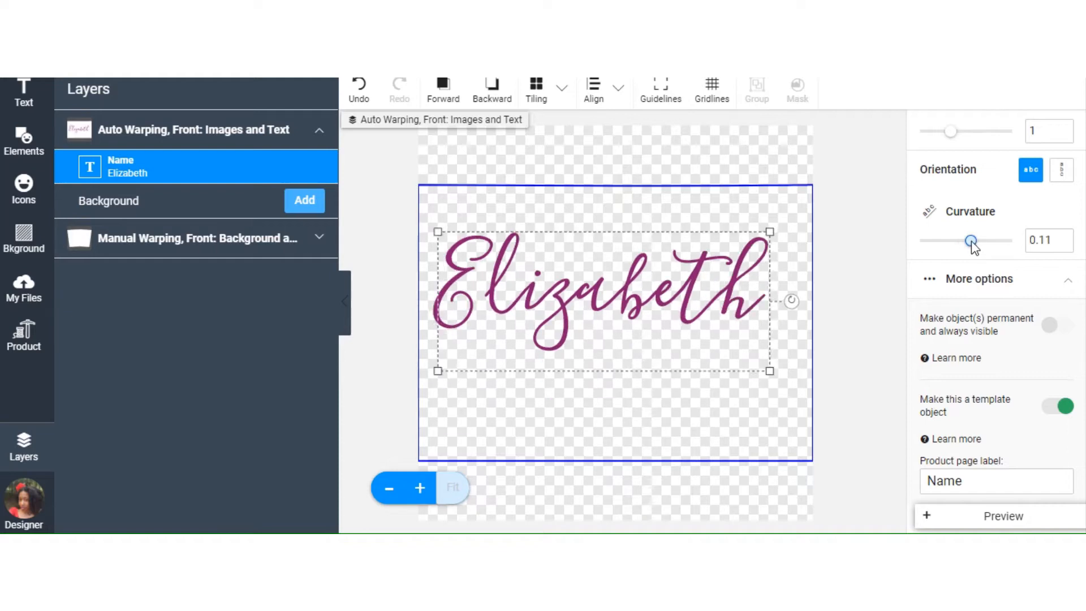
pyautogui.moveTo(970, 240); pyautogui.dragTo(966, 240)
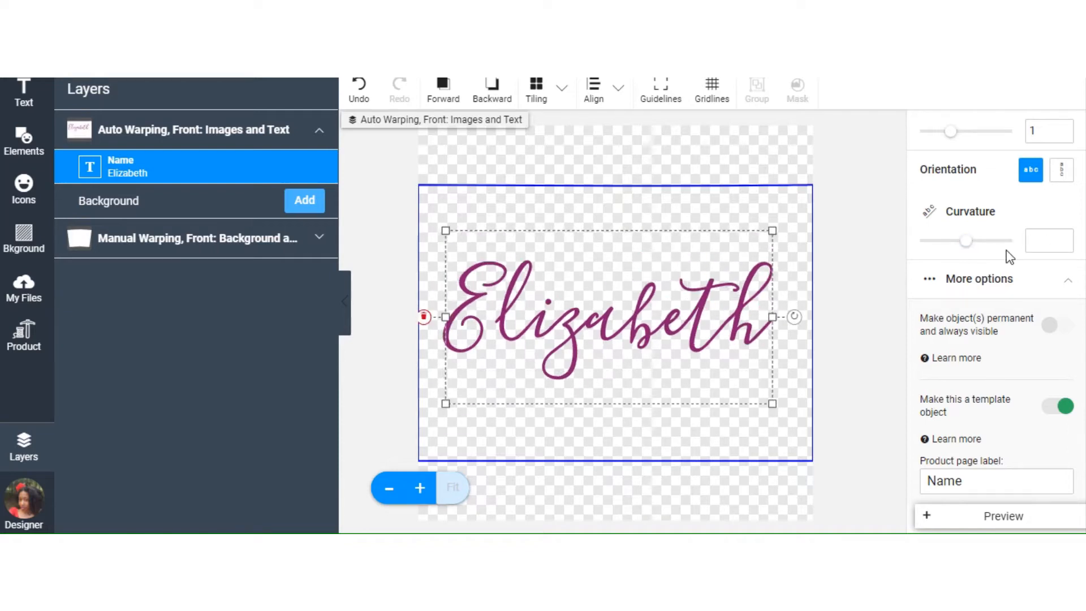
pyautogui.moveTo(1015, 248)
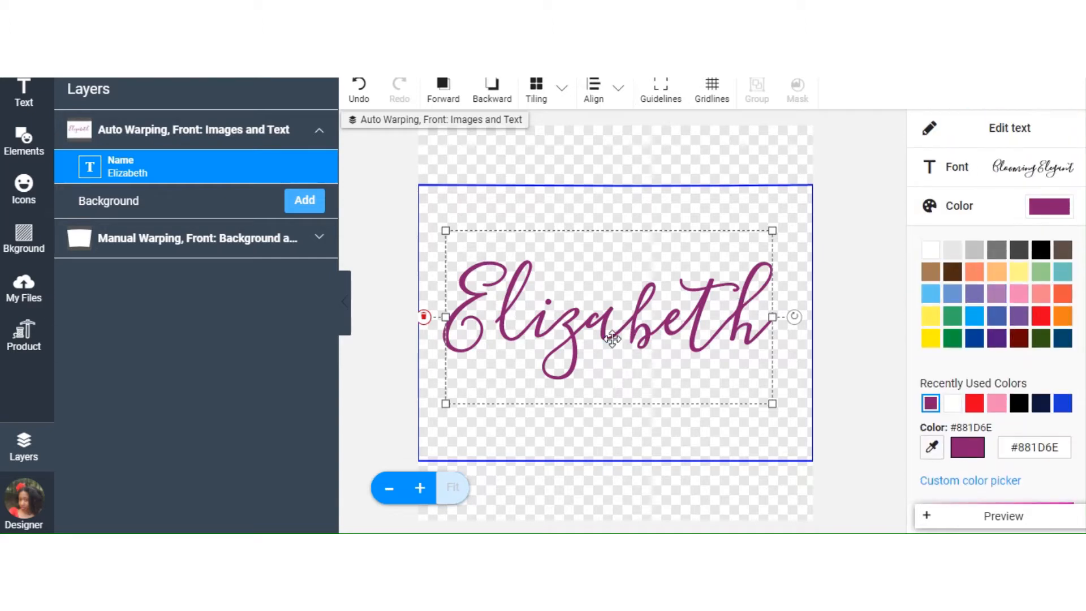
pyautogui.moveTo(612, 338); pyautogui.dragTo(615, 379)
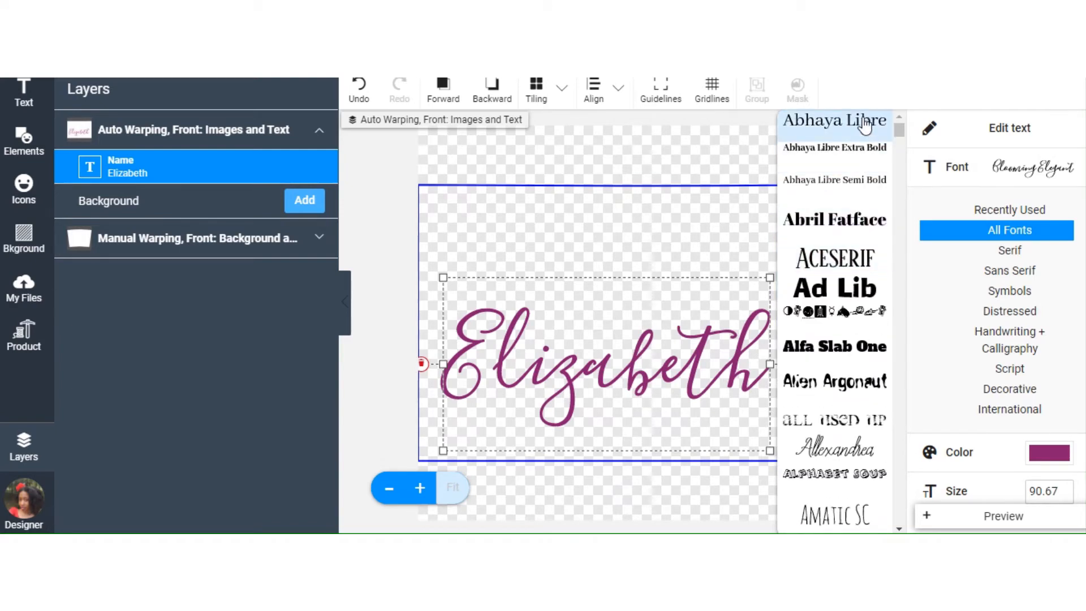
# Switch Elizabeth to the Abhaya Libre font, widen its box and shrink it to 47.71
pyautogui.click(833, 121)
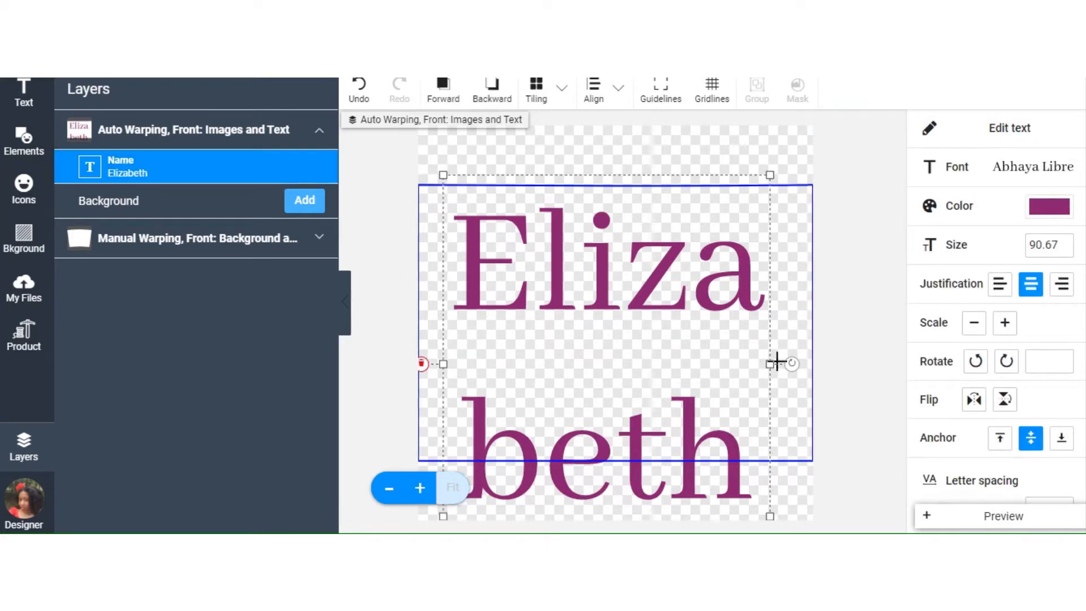
pyautogui.moveTo(769, 363); pyautogui.dragTo(808, 365)
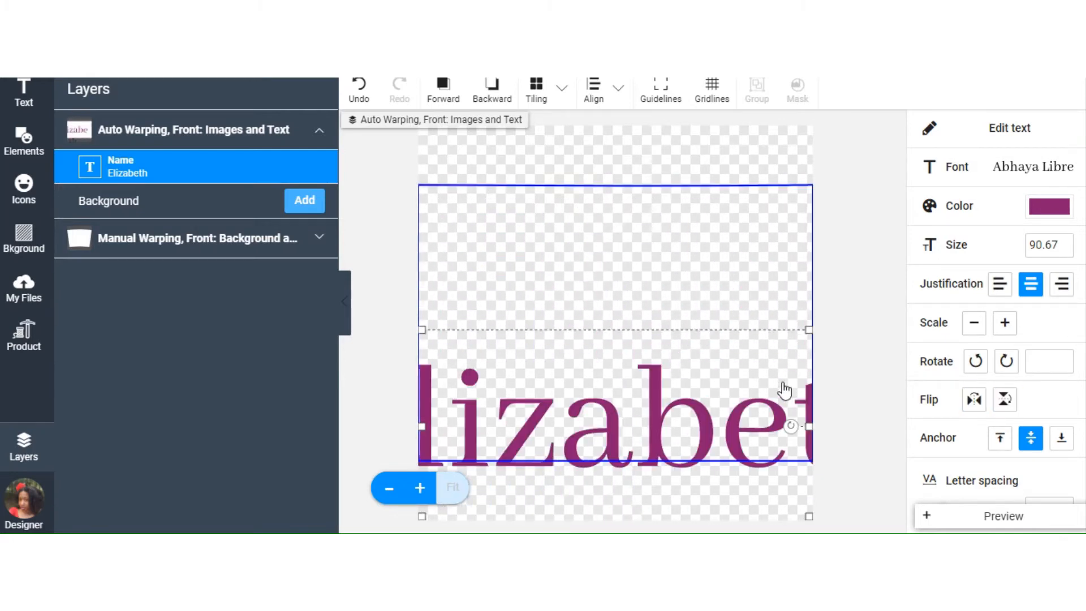
pyautogui.click(973, 323)
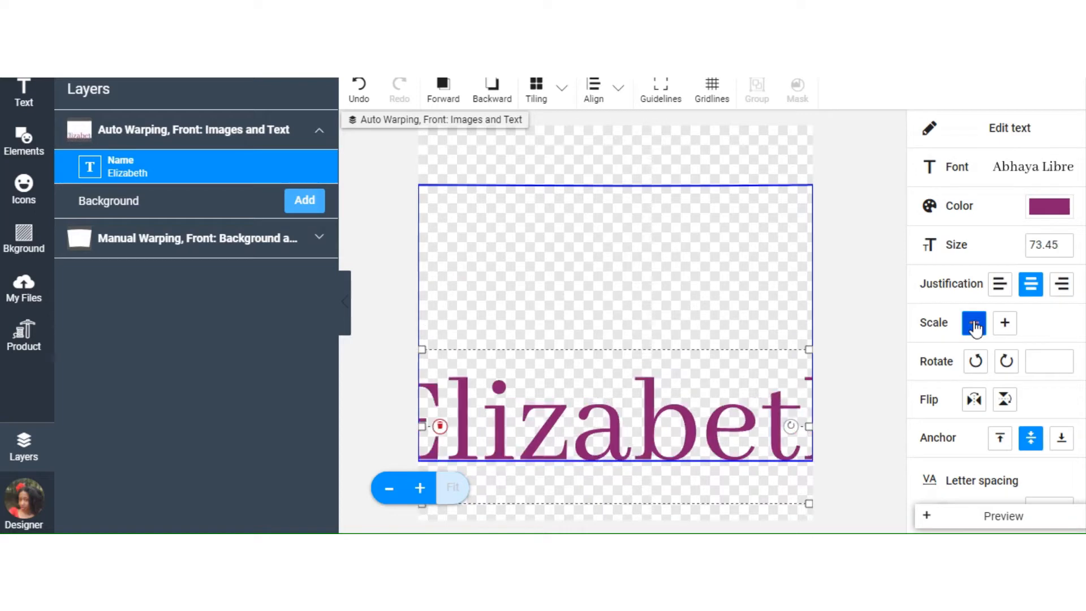
pyautogui.click(974, 323)
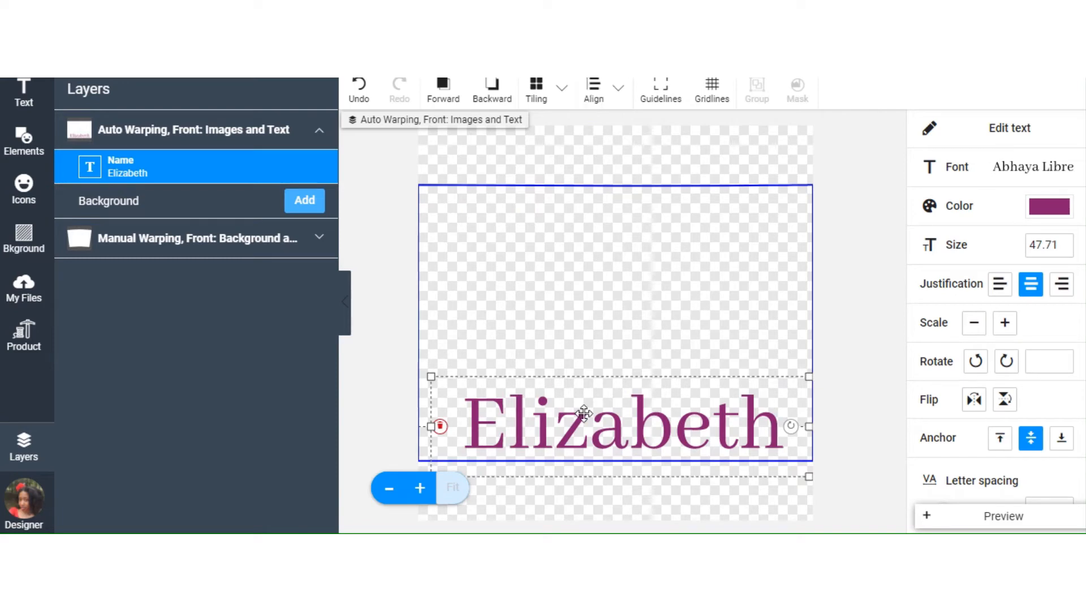
# Move the Elizabeth text up so it sits on the centre guides of the design area
pyautogui.moveTo(584, 423); pyautogui.dragTo(573, 313)
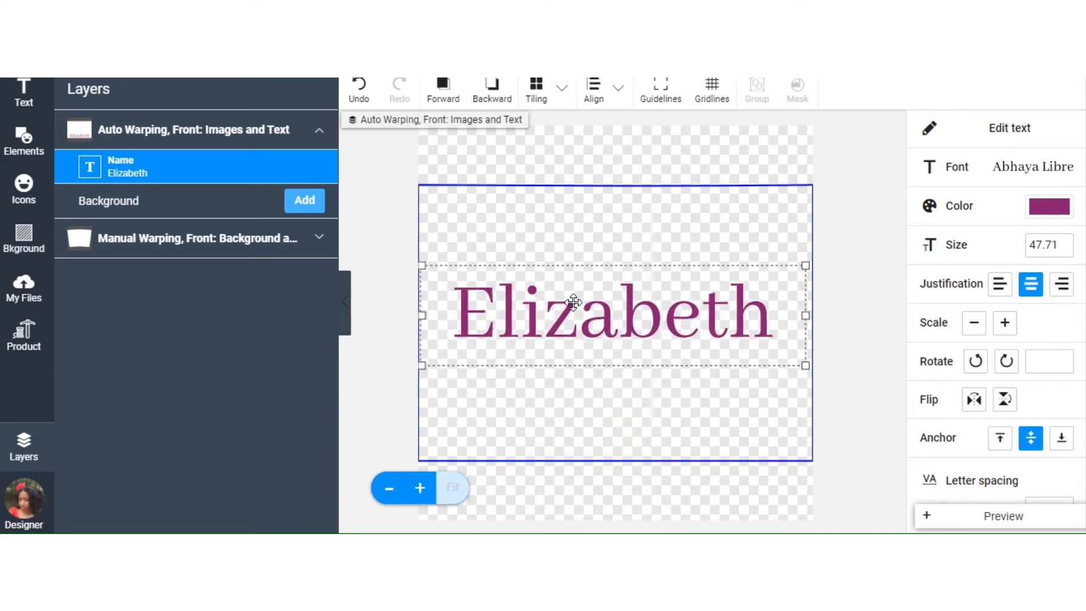
pyautogui.moveTo(574, 316); pyautogui.dragTo(574, 319)
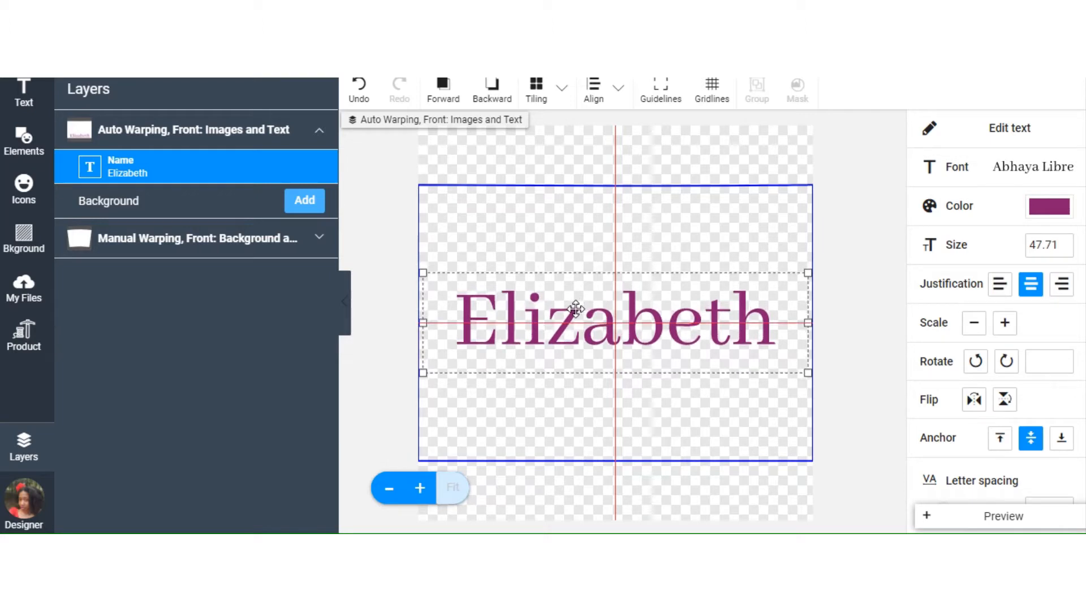
pyautogui.click(592, 88)
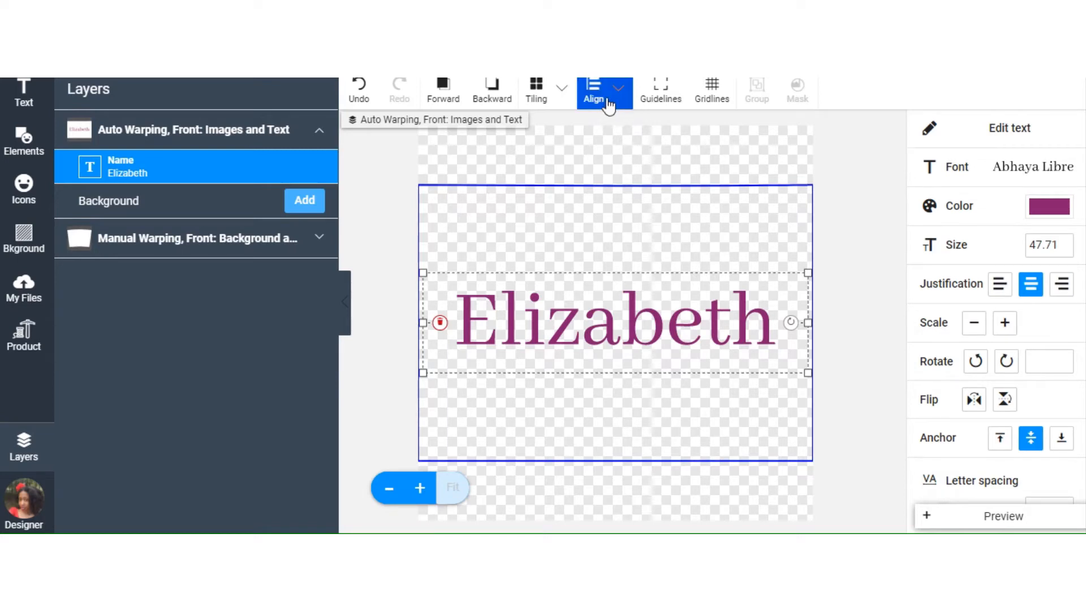
# Align Elizabeth to the artboard centre, then drag it back down to the bottom edge
pyautogui.click(594, 88)
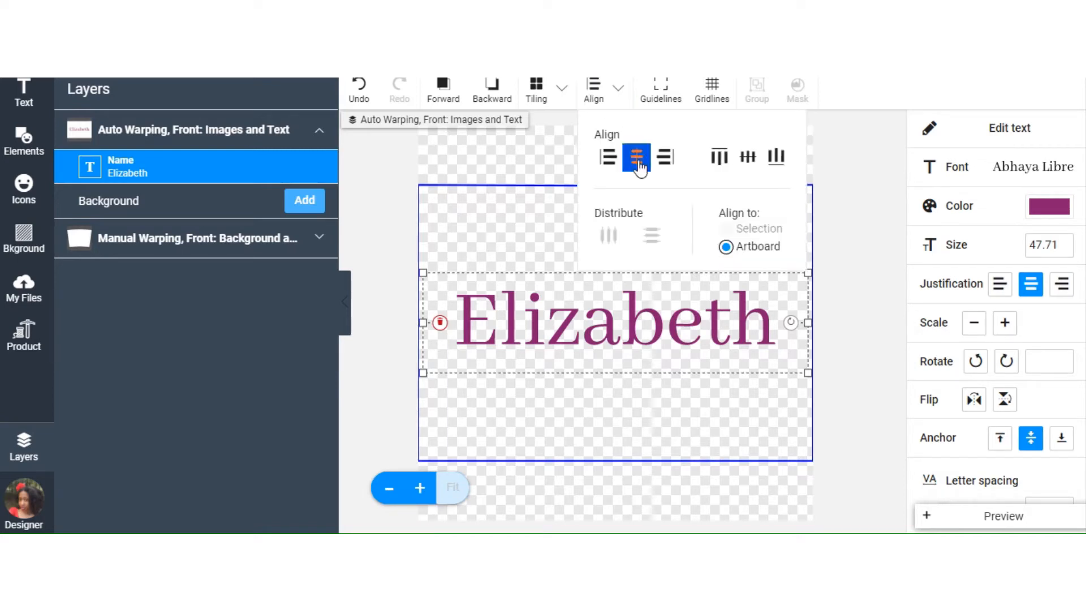
pyautogui.moveTo(637, 158)
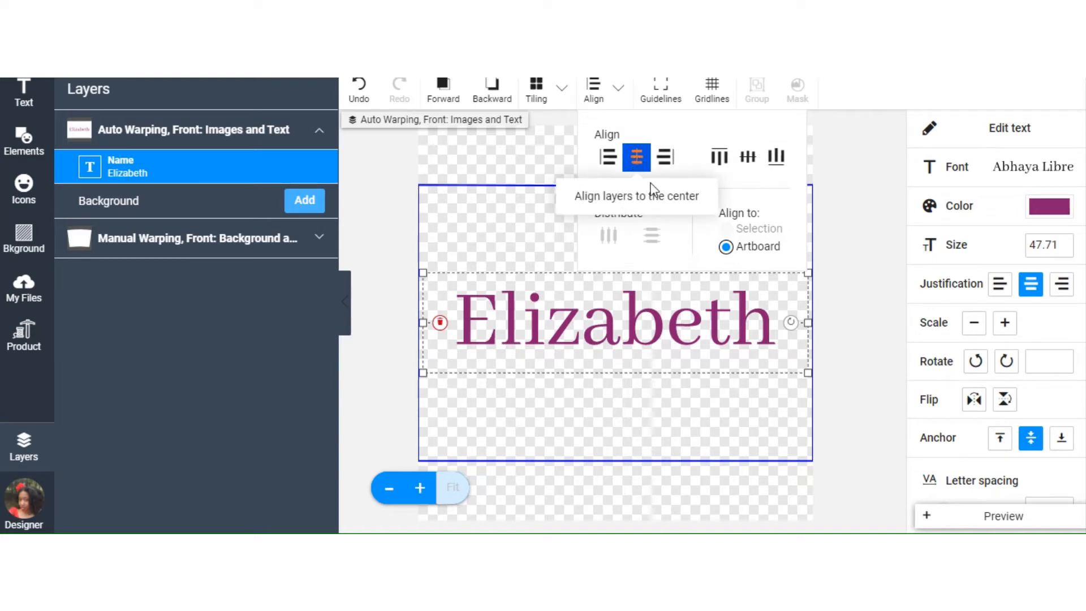
pyautogui.moveTo(747, 158)
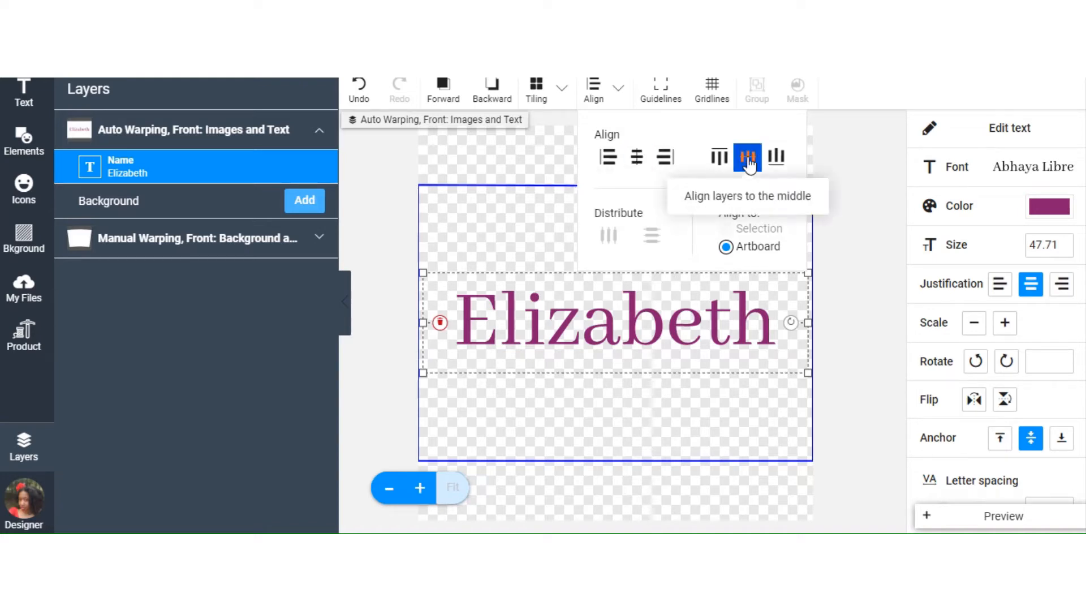
pyautogui.moveTo(753, 182)
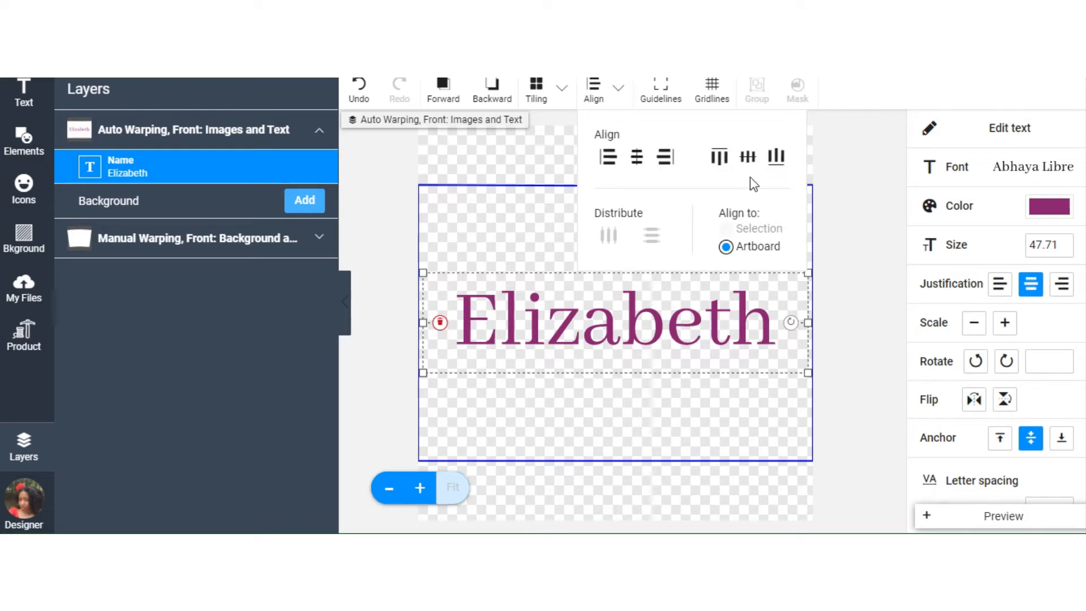
pyautogui.click(841, 259)
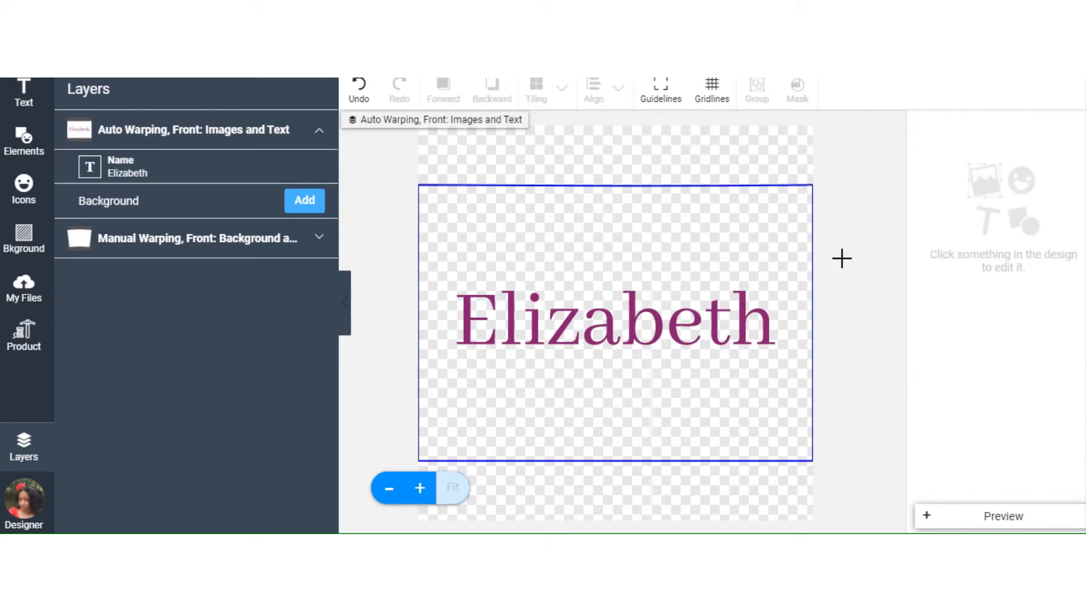
pyautogui.click(613, 320)
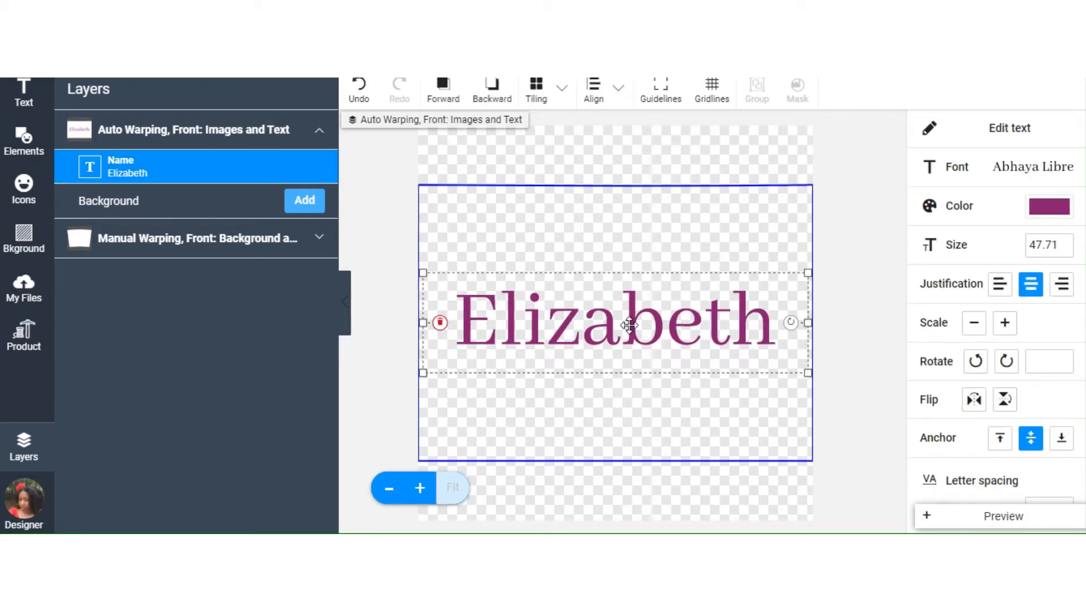
pyautogui.moveTo(613, 322); pyautogui.dragTo(620, 419)
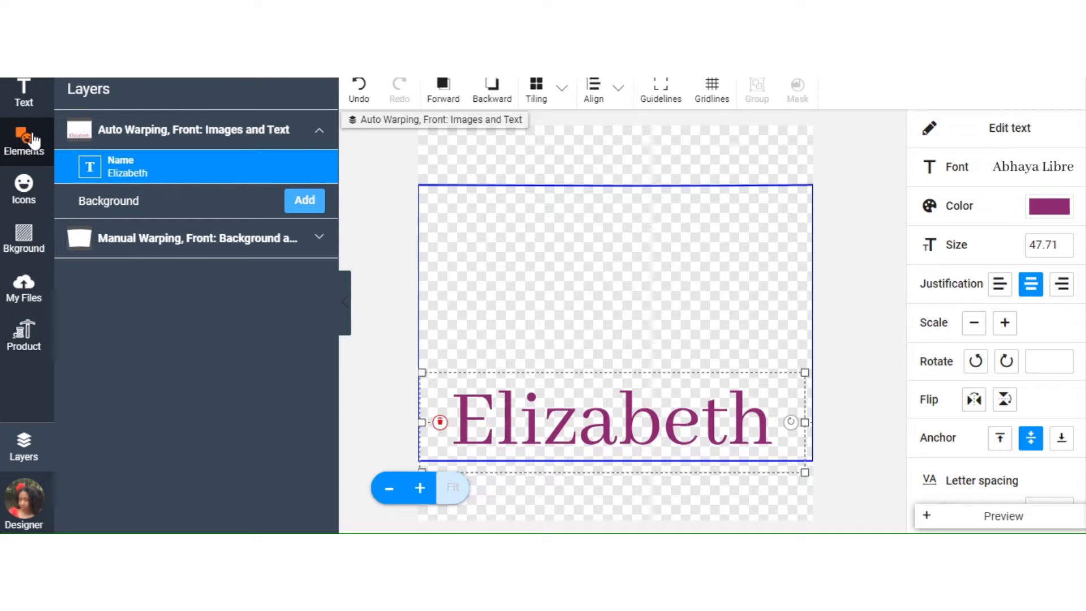
# Add a square from Configurable Shapes and place it over the upper design area
pyautogui.click(24, 143)
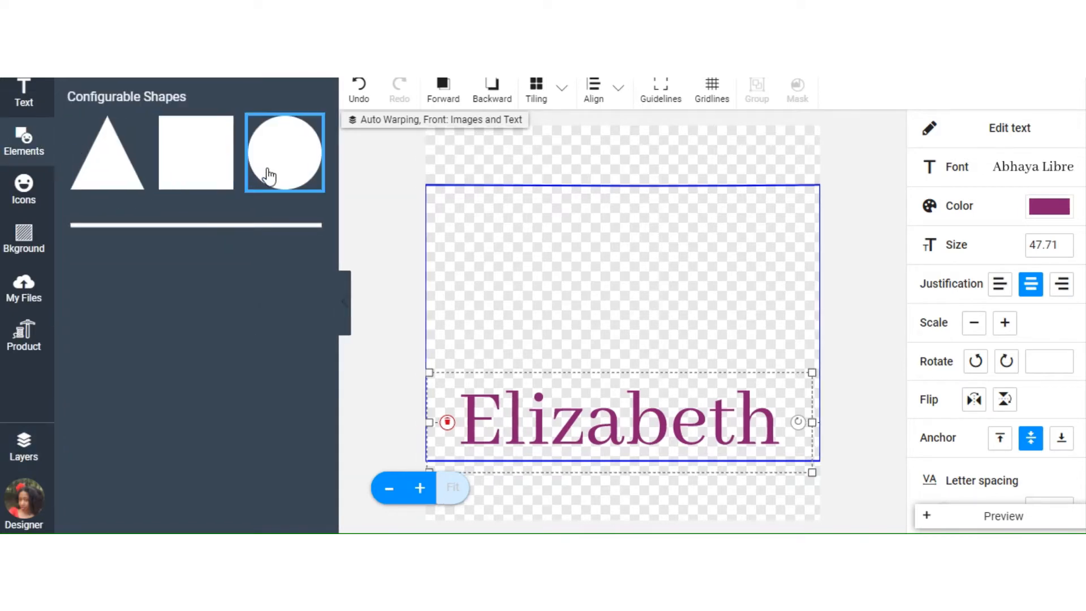
pyautogui.moveTo(195, 224)
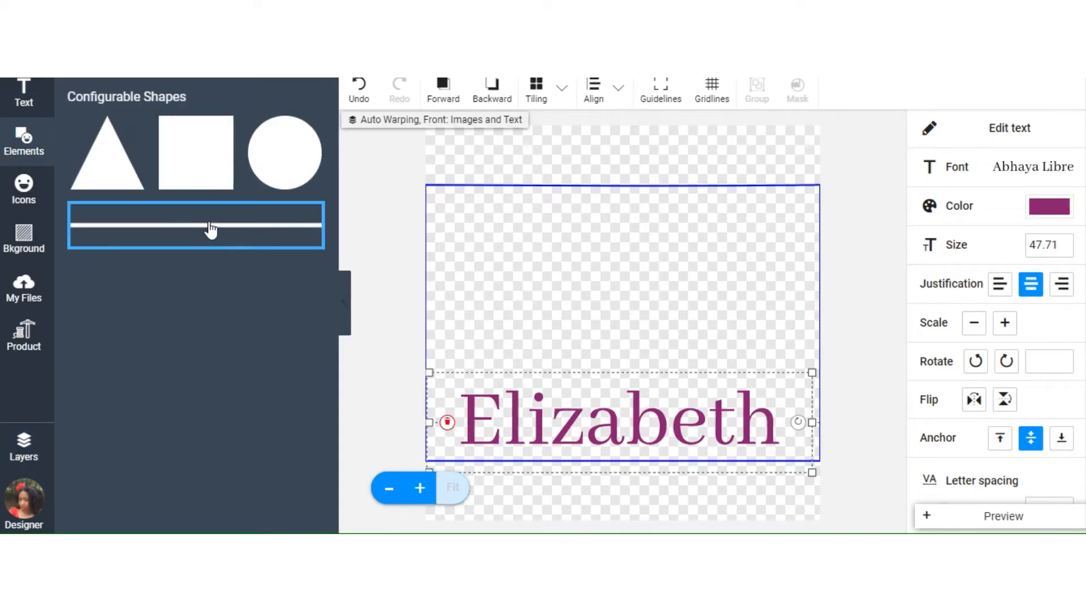
pyautogui.click(196, 153)
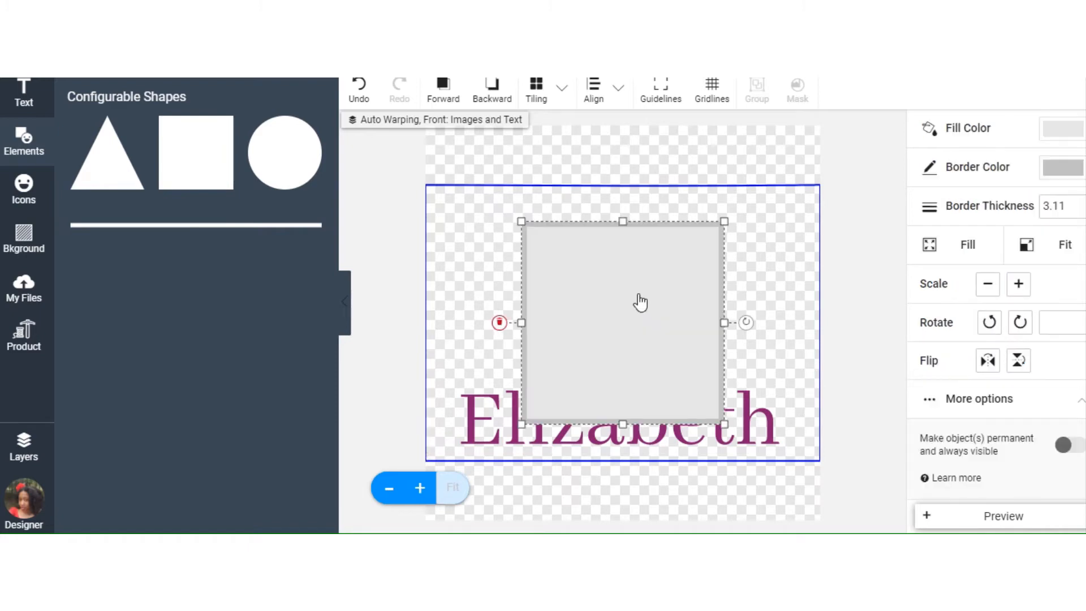
pyautogui.moveTo(637, 301); pyautogui.dragTo(621, 286)
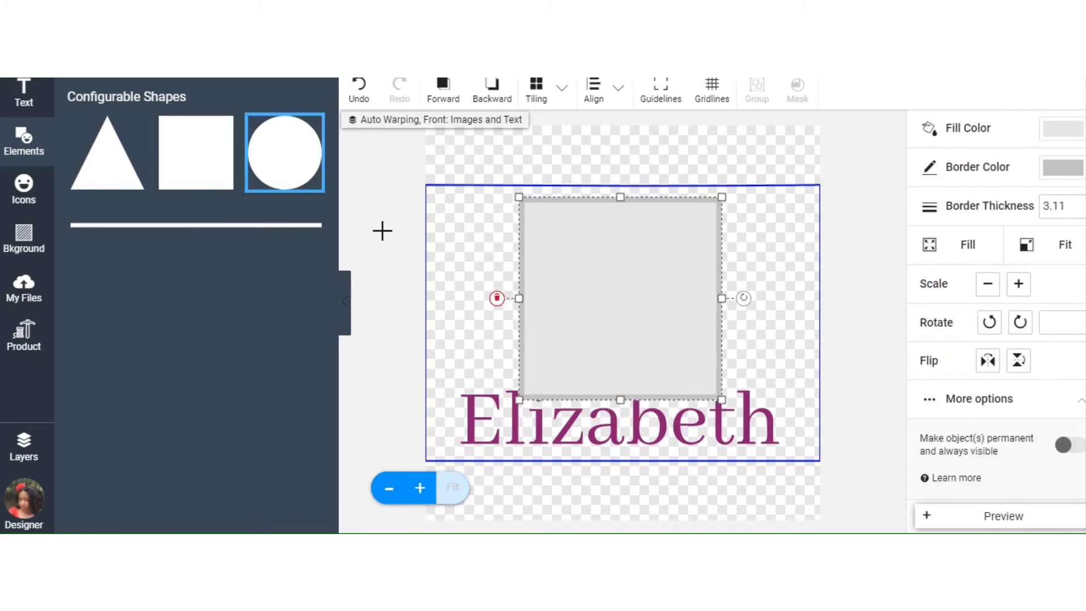
pyautogui.click(195, 151)
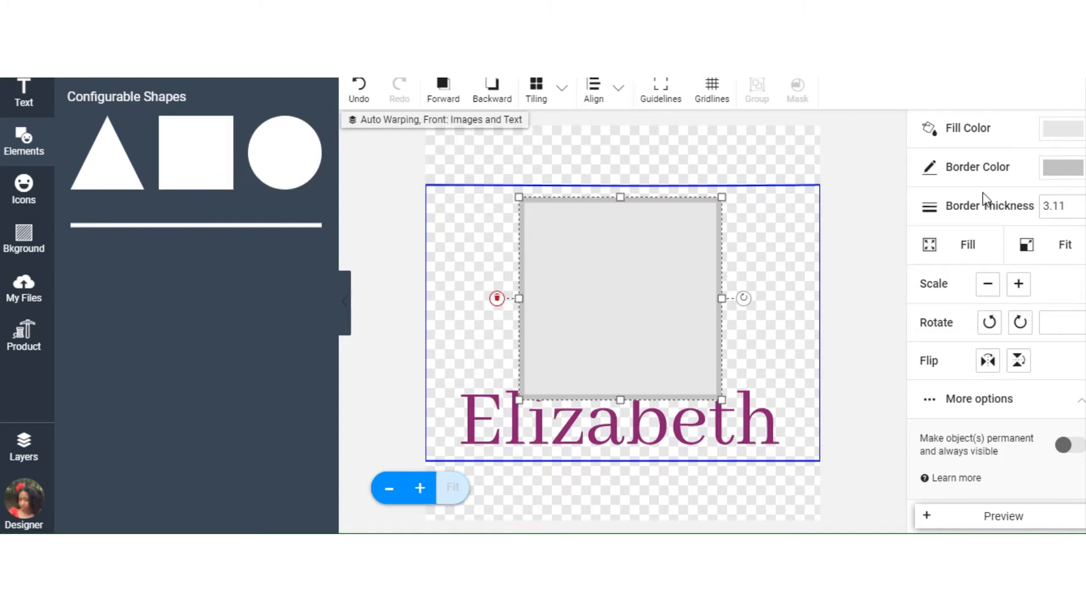
# Fill the rectangle purple and thin its border to 1.11, covering the area above Elizabeth
pyautogui.click(1048, 128)
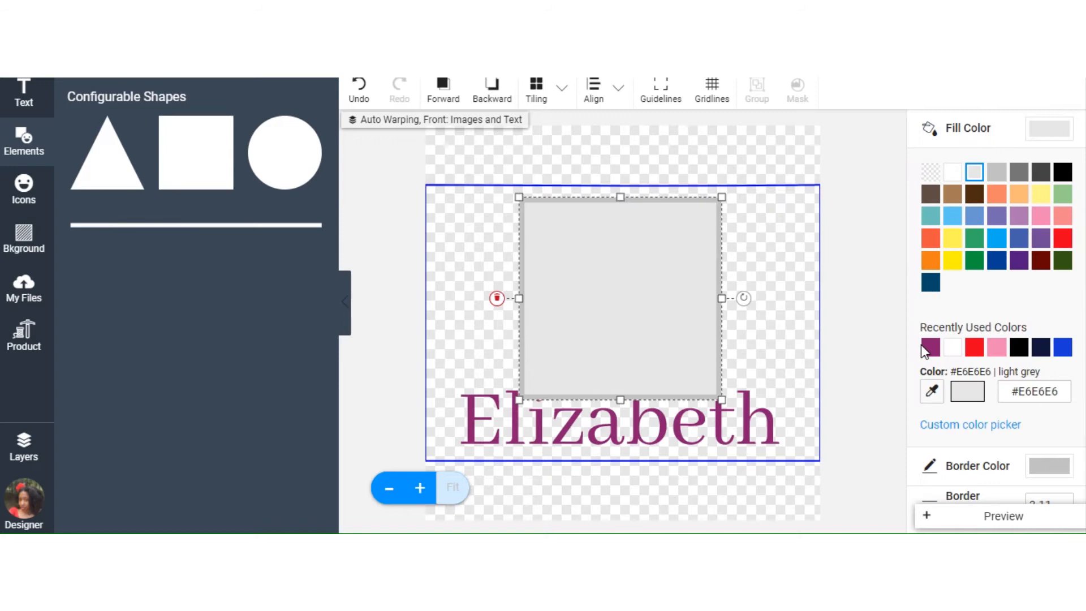
pyautogui.click(930, 348)
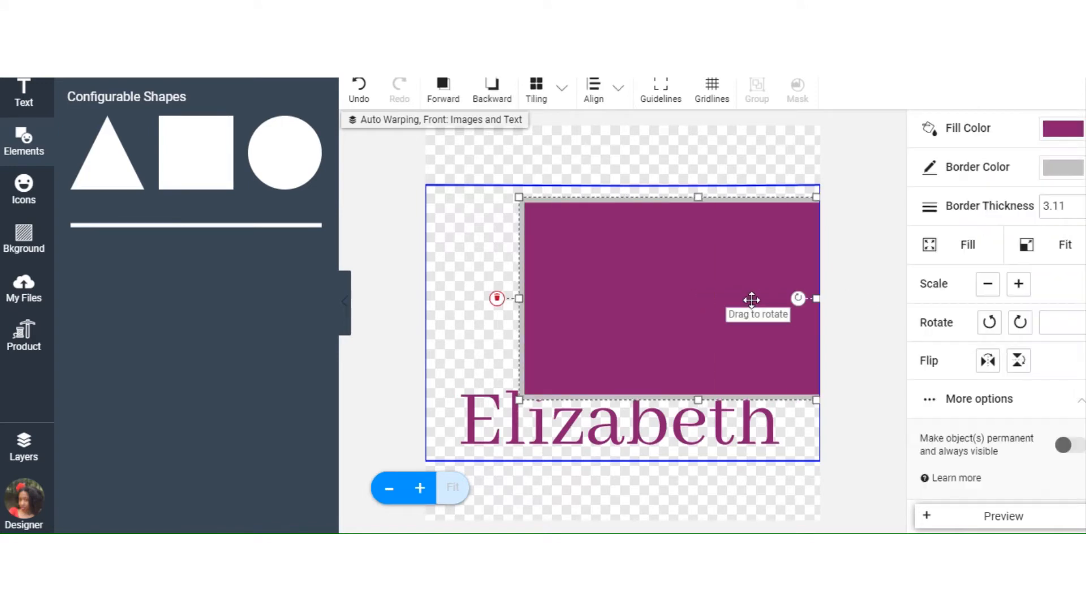
pyautogui.click(1062, 168)
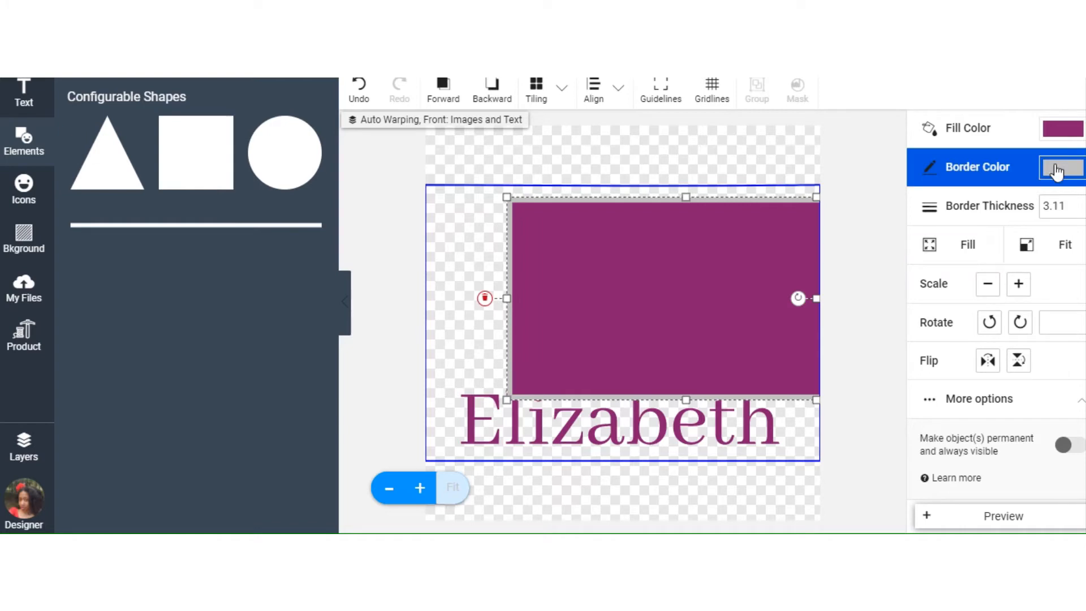
pyautogui.click(1062, 167)
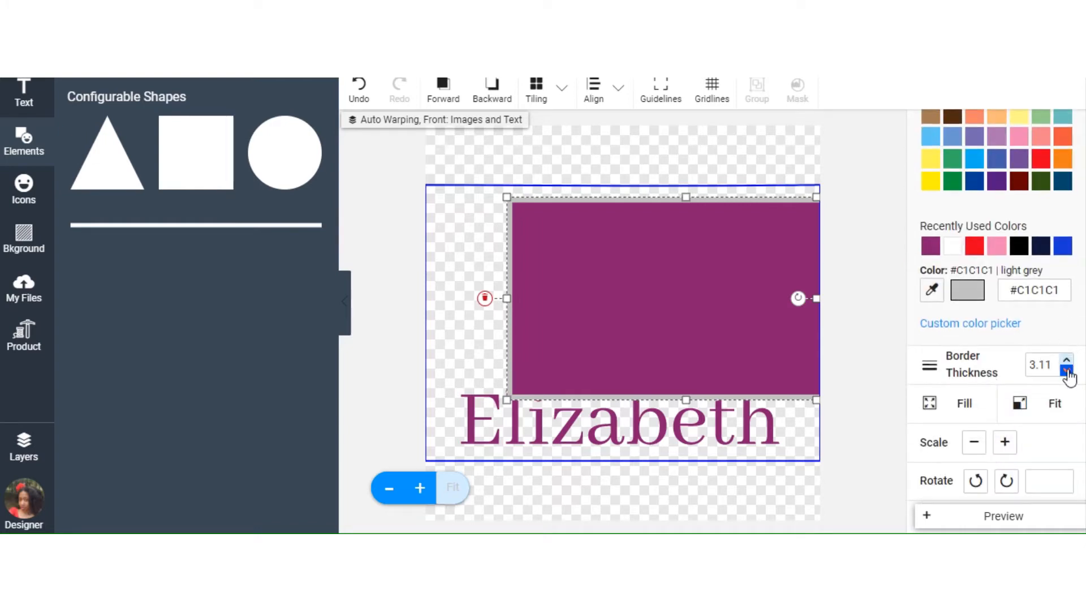
pyautogui.click(1066, 371)
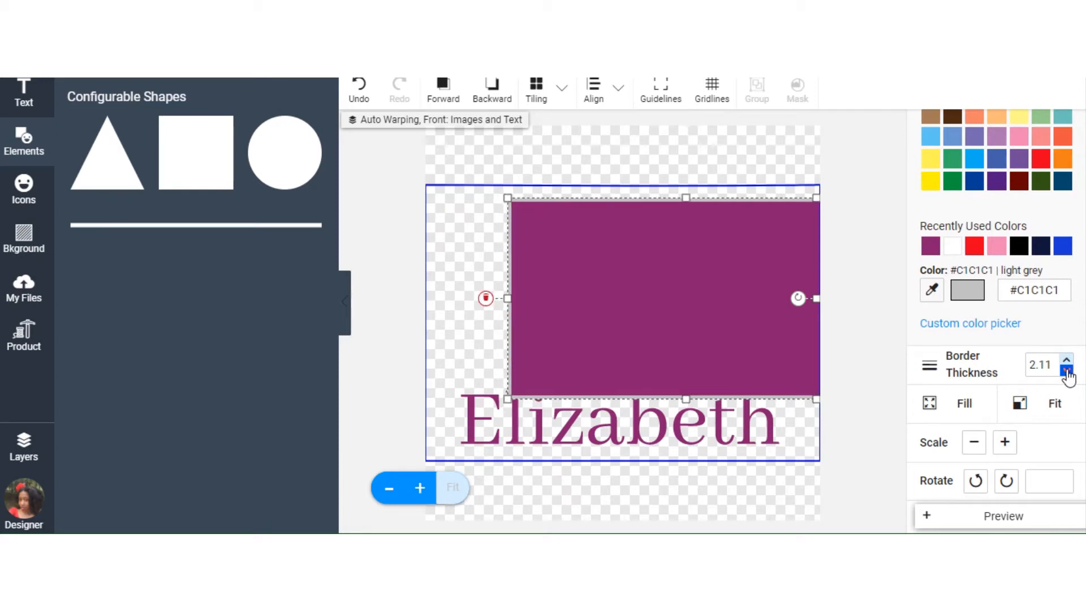
pyautogui.click(1066, 369)
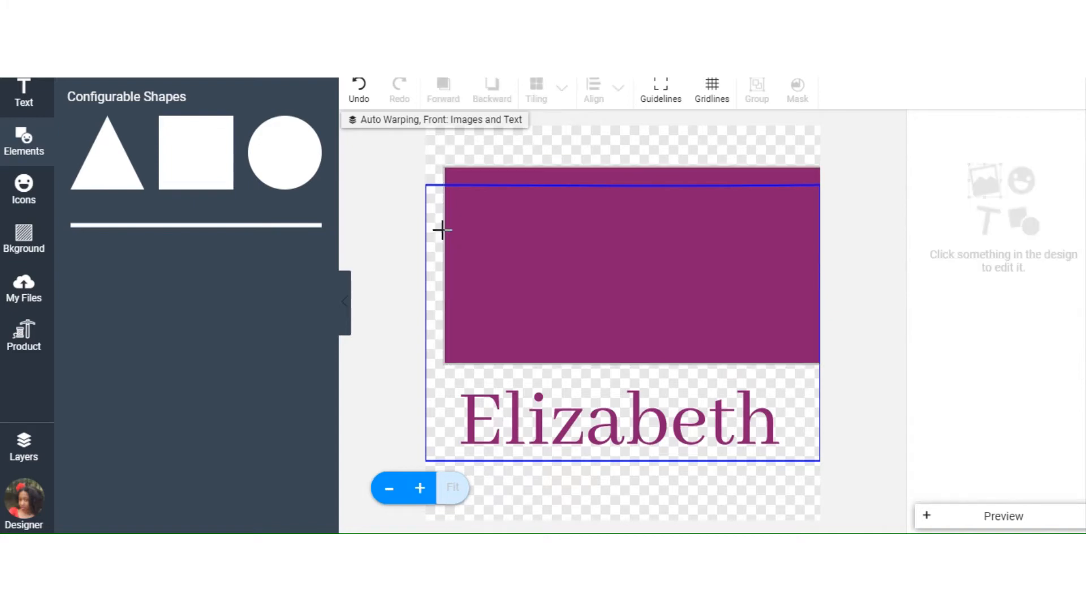
pyautogui.click(623, 270)
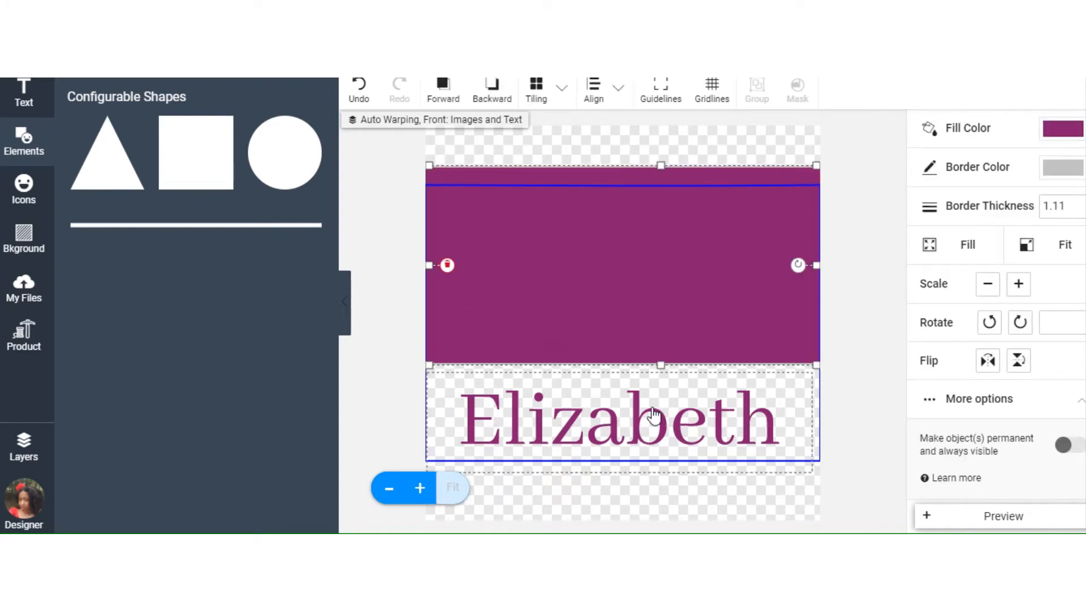
pyautogui.click(621, 415)
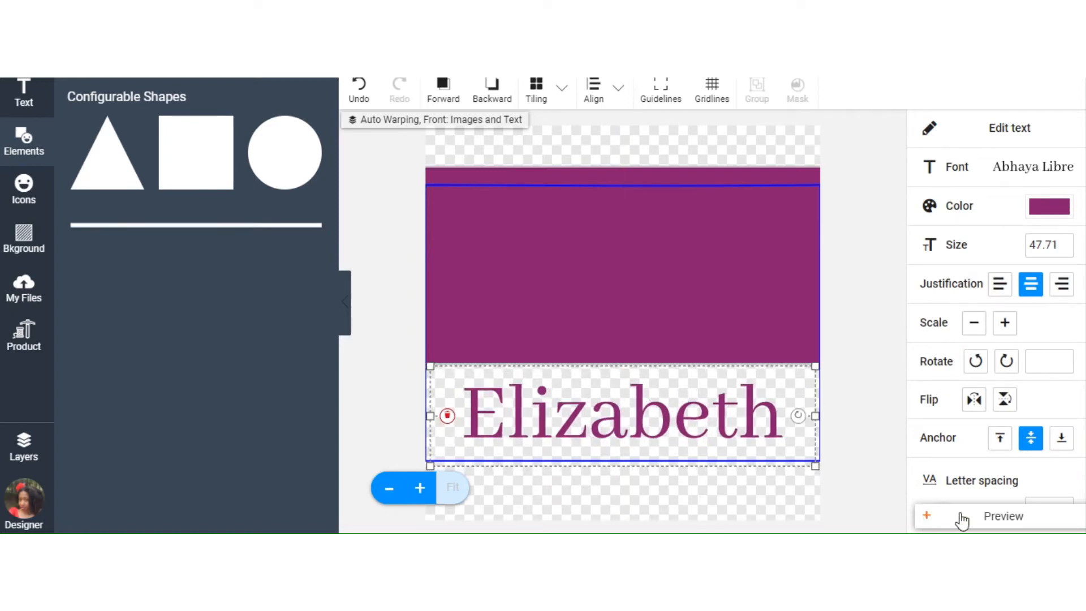
# Show the shot glass product preview with the purple band above Elizabeth
pyautogui.click(1003, 516)
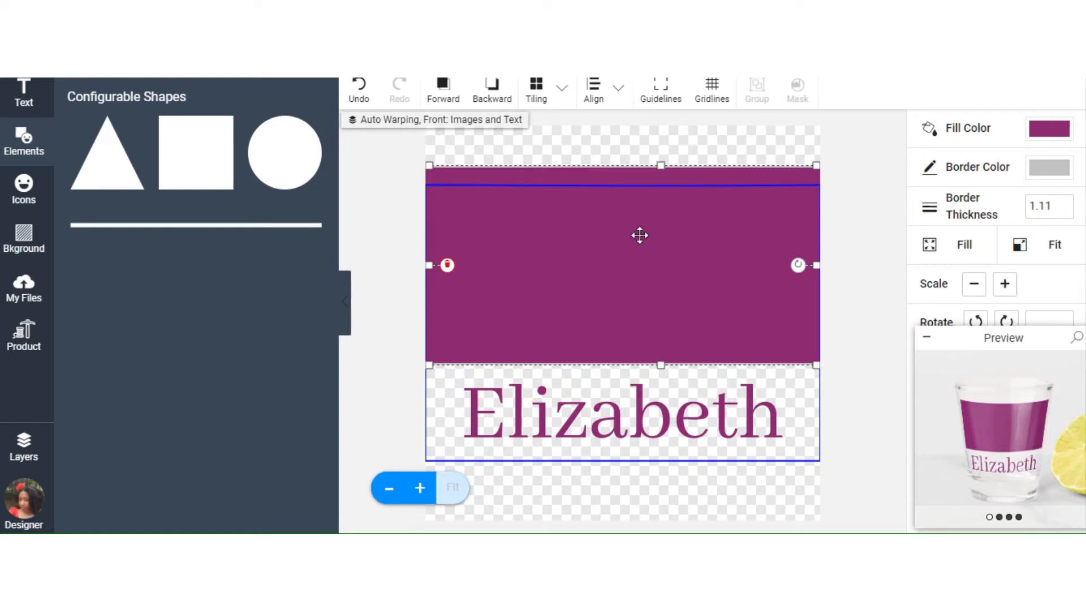
pyautogui.moveTo(800, 205)
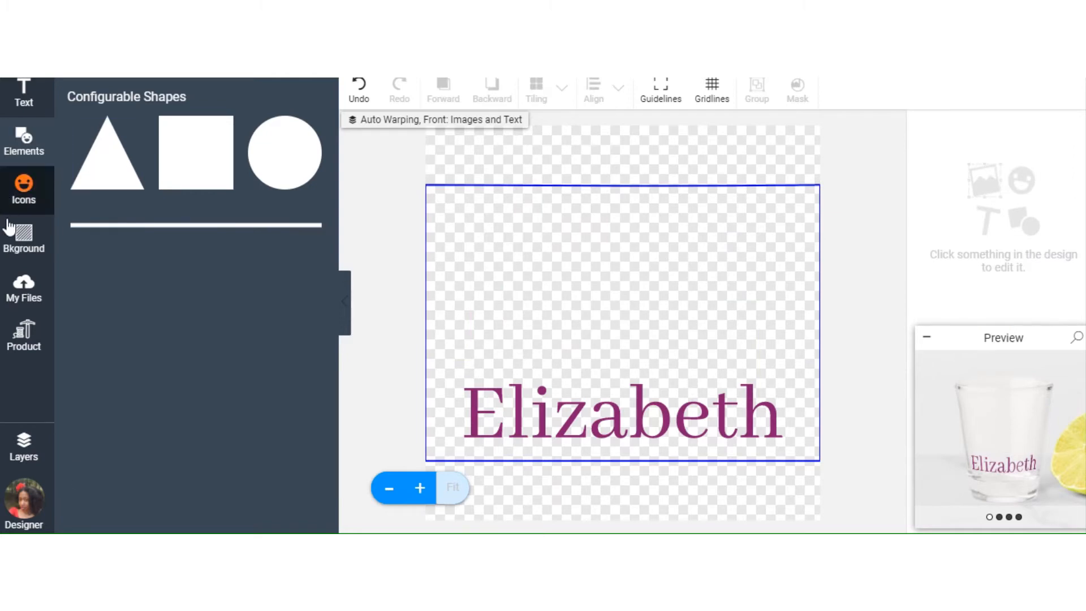
# Search Icons for 'Love', add the scattered hearts above Elizabeth and start recolouring them
pyautogui.click(22, 190)
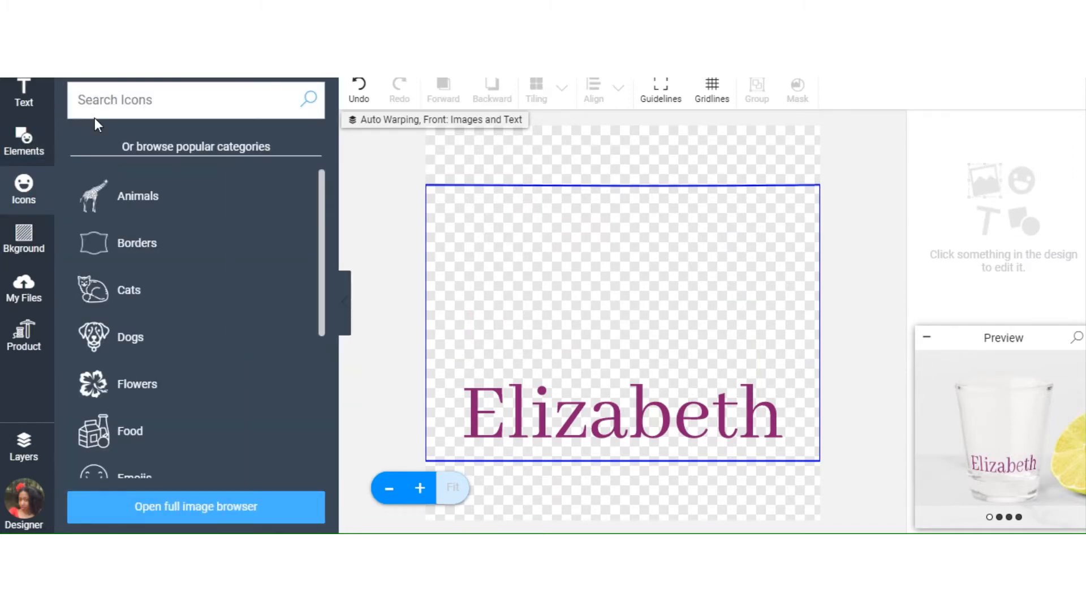
pyautogui.click(193, 99)
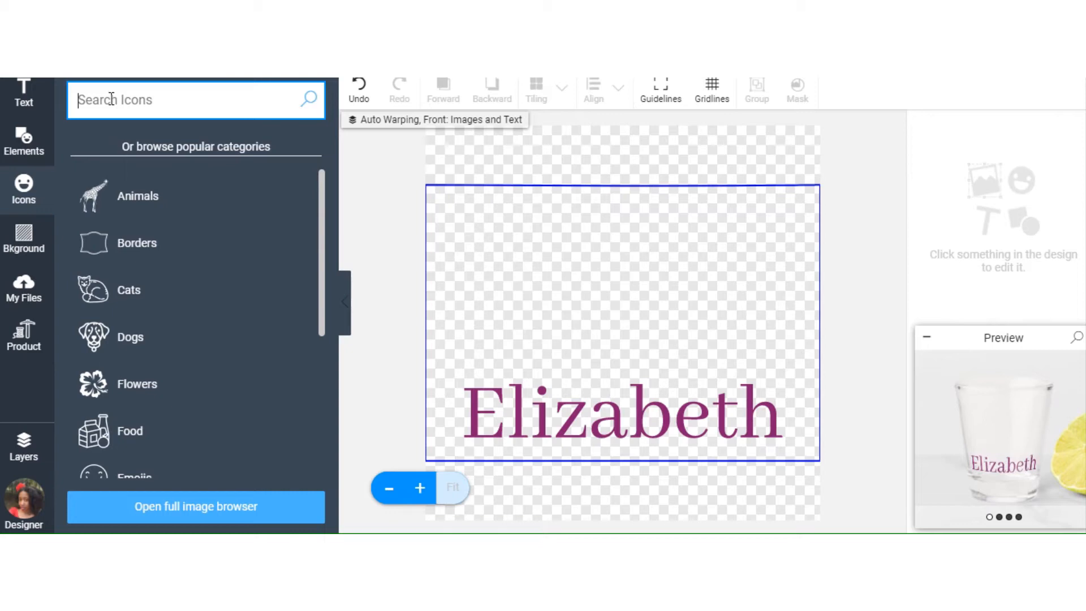
pyautogui.write('Love')
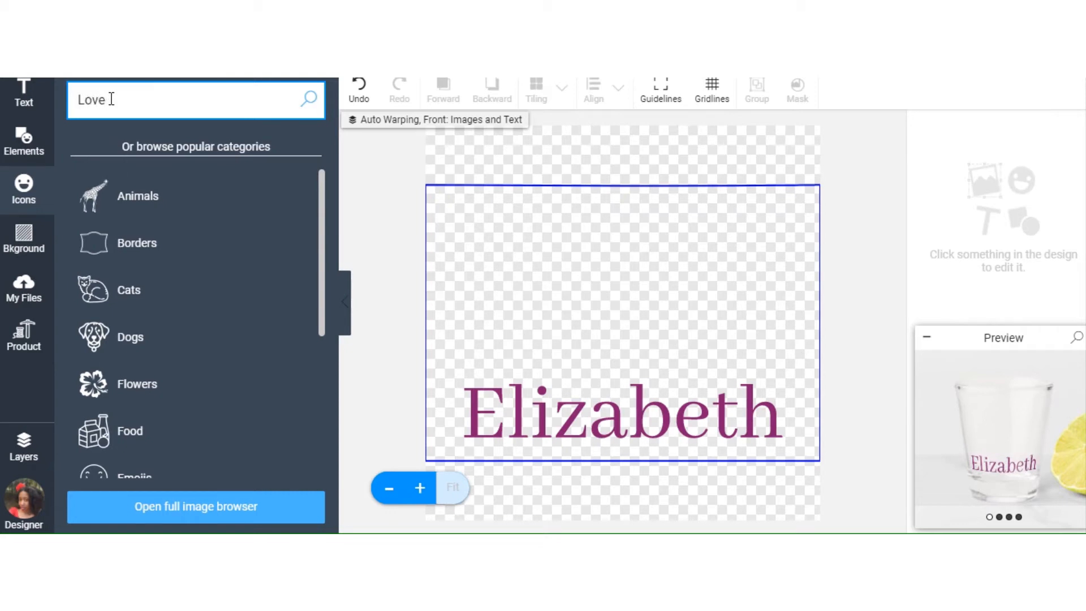
pyautogui.click(308, 100)
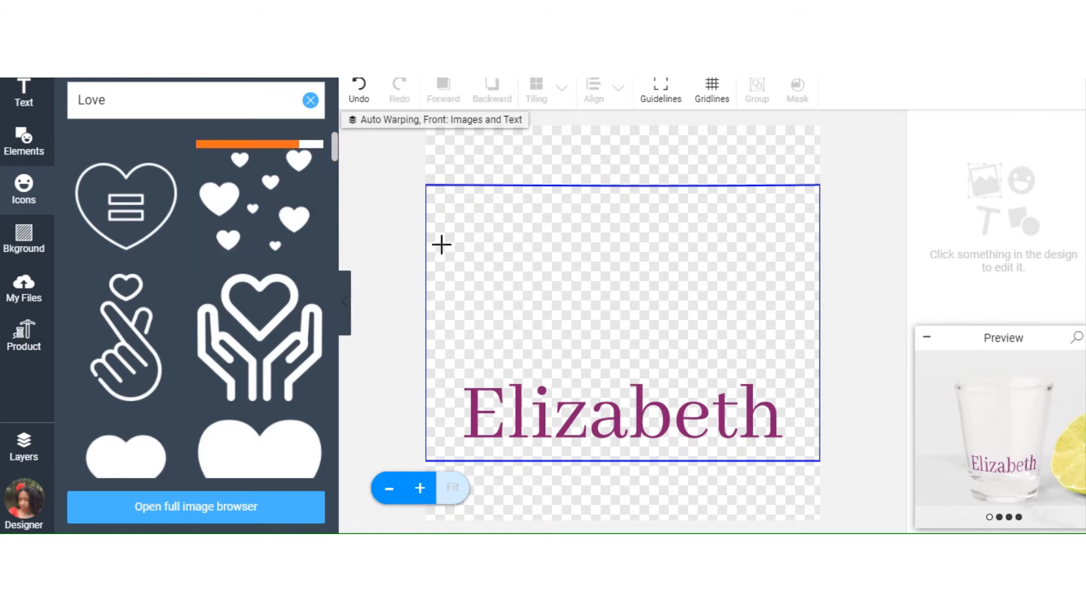
pyautogui.click(260, 201)
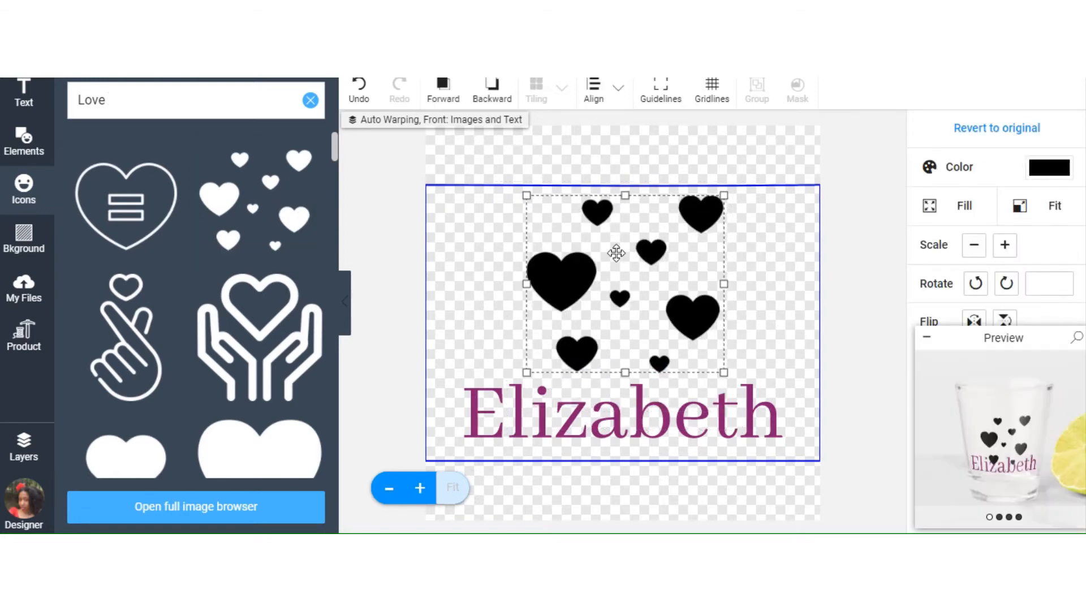
pyautogui.moveTo(617, 253); pyautogui.dragTo(619, 261)
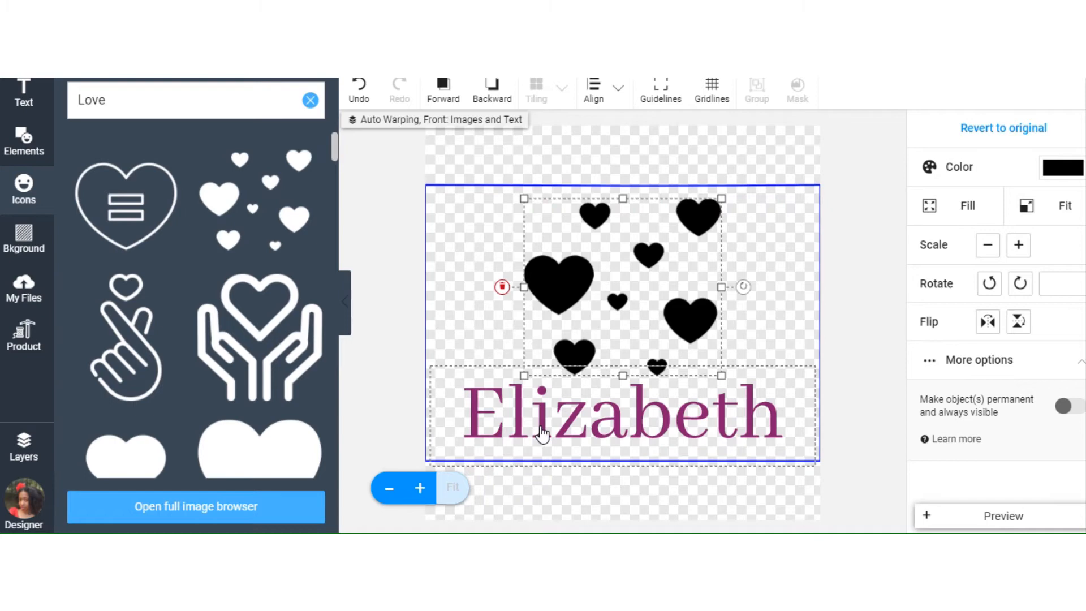
pyautogui.click(620, 415)
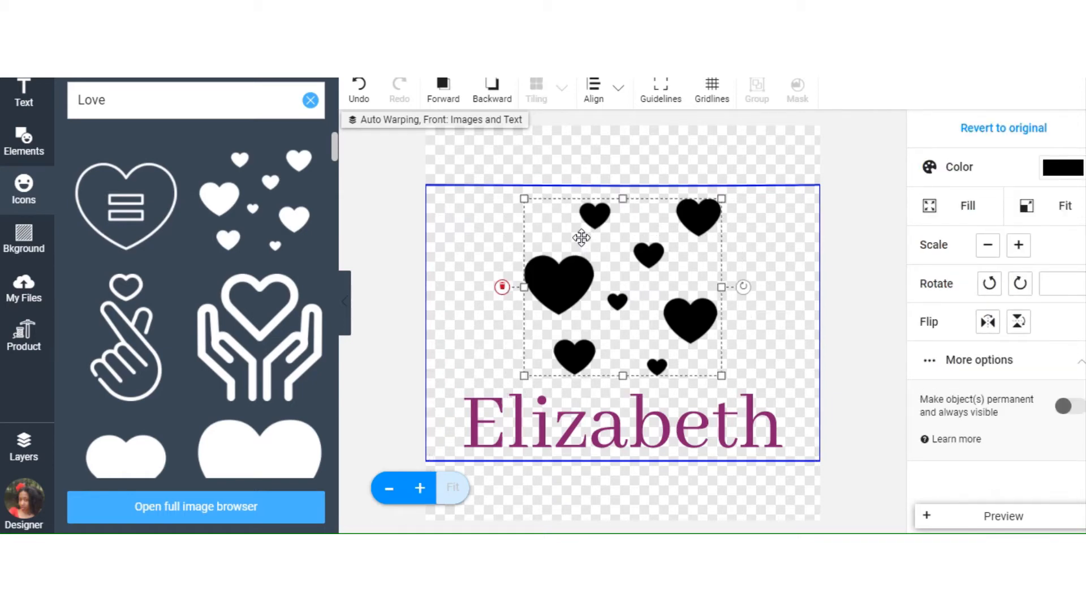
pyautogui.click(1048, 167)
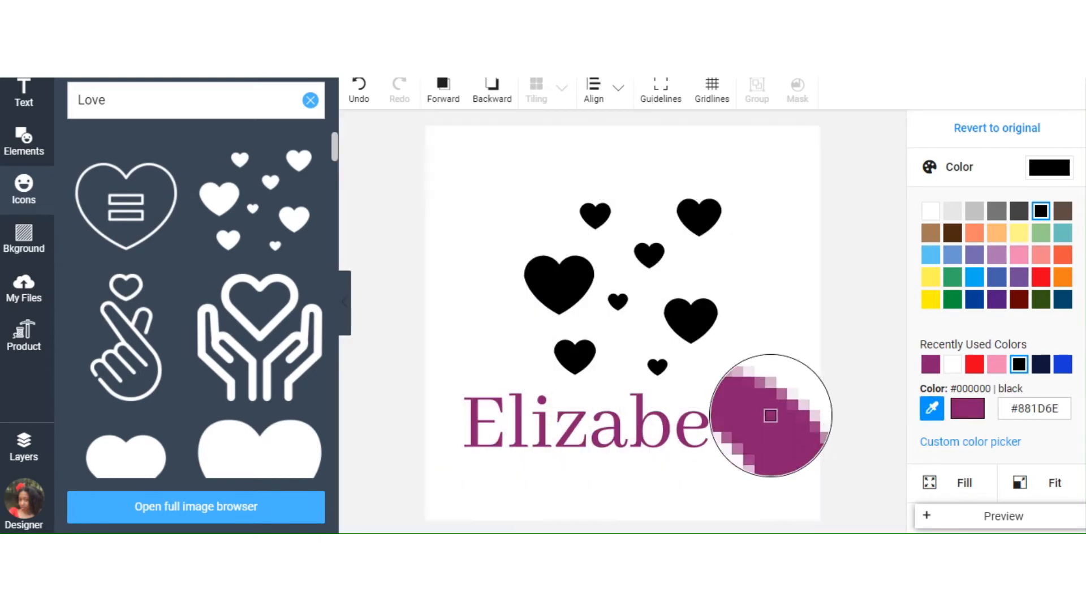
# Eyedrop Elizabeth's purple onto the hearts, recentre the name at the top and reselect the hearts
pyautogui.click(558, 280)
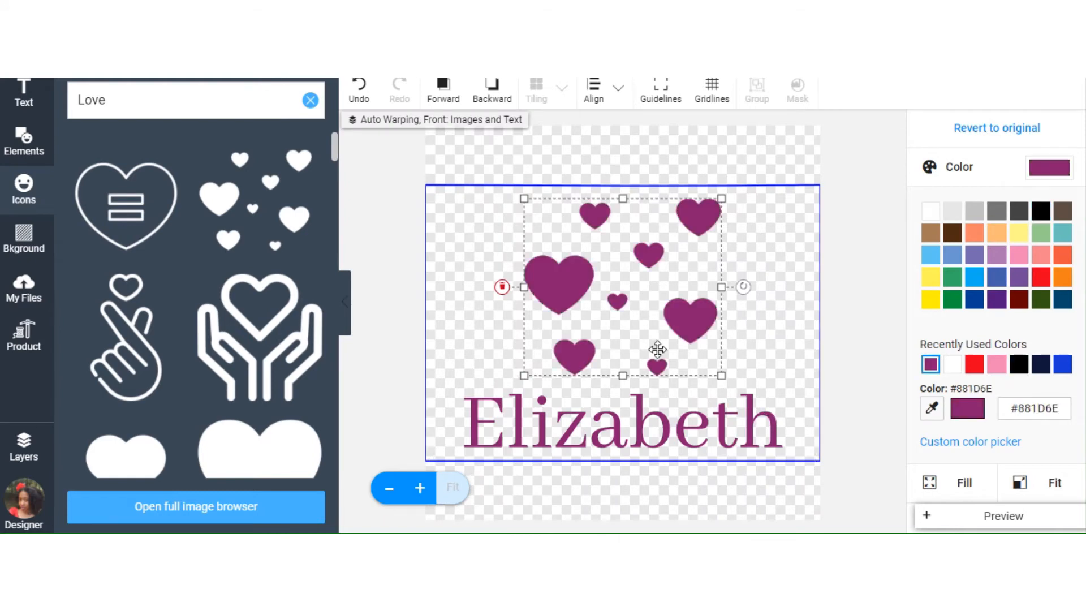
pyautogui.moveTo(675, 251)
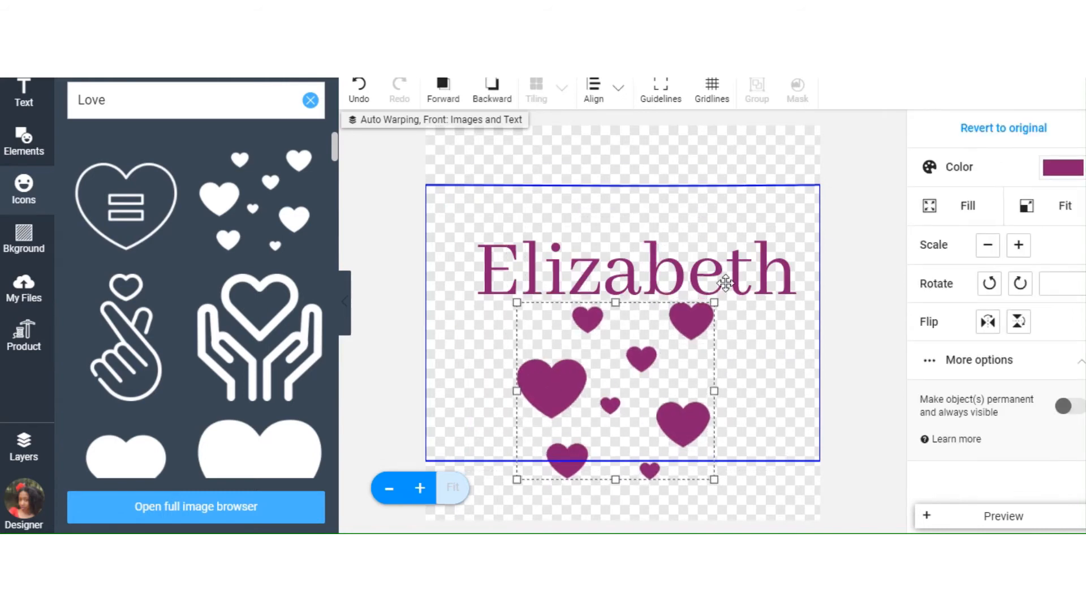
pyautogui.click(614, 267)
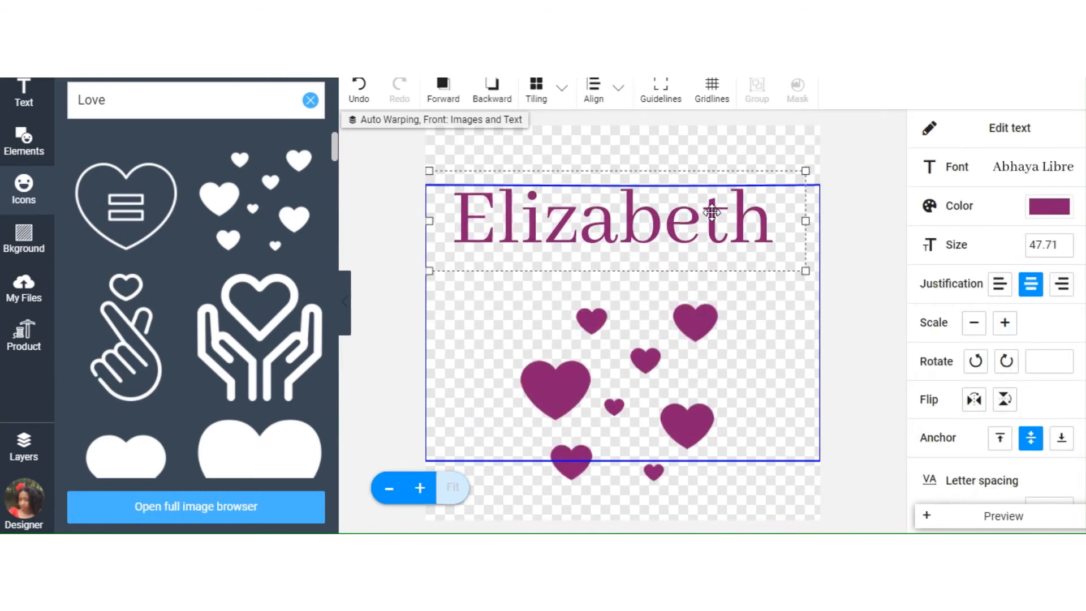
pyautogui.moveTo(613, 218); pyautogui.dragTo(627, 238)
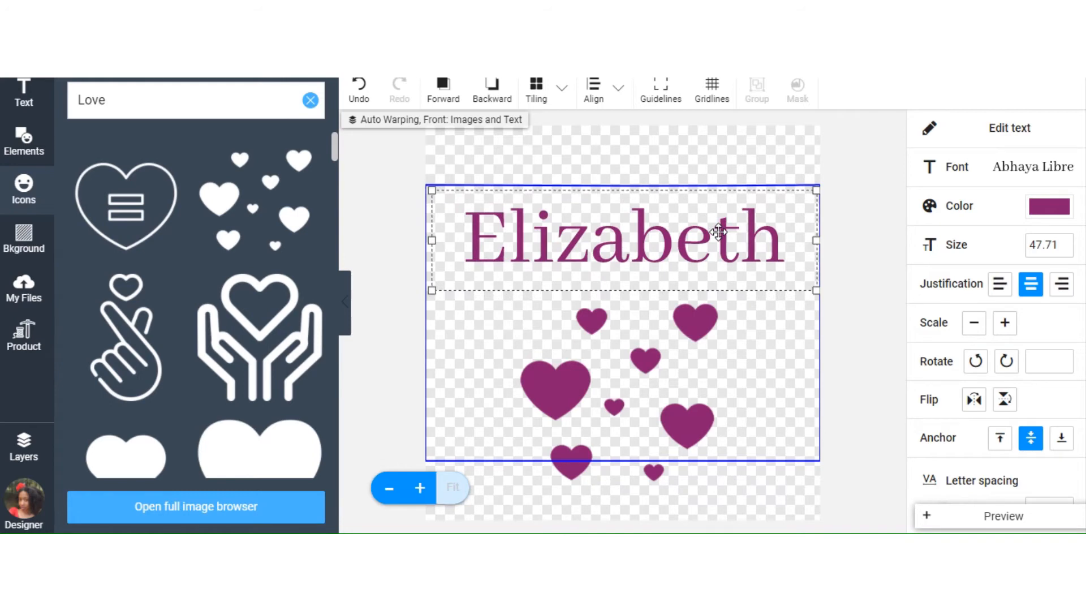
pyautogui.click(620, 391)
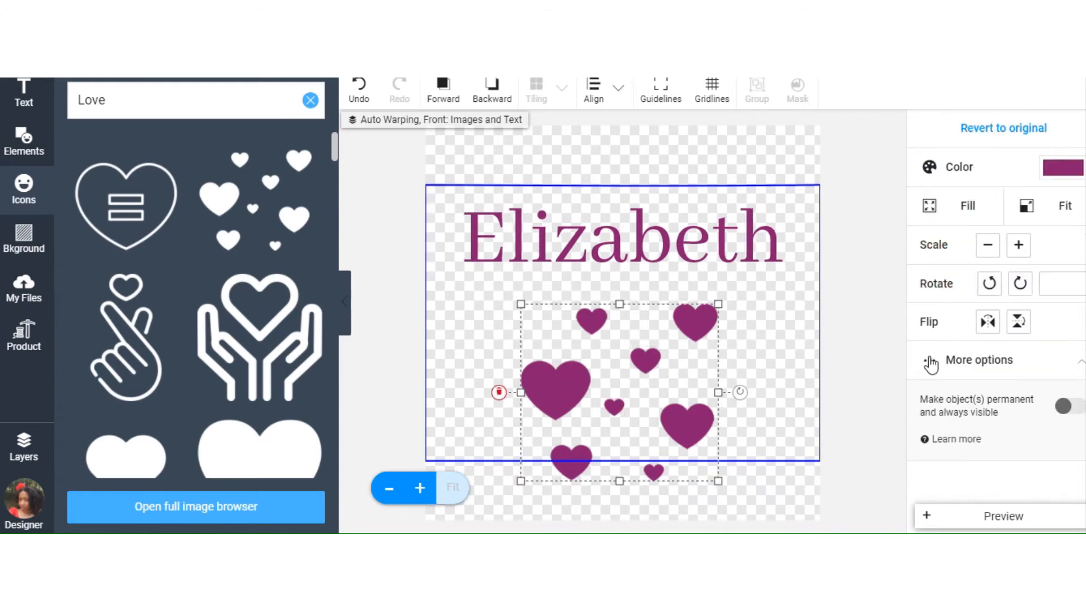
pyautogui.click(986, 246)
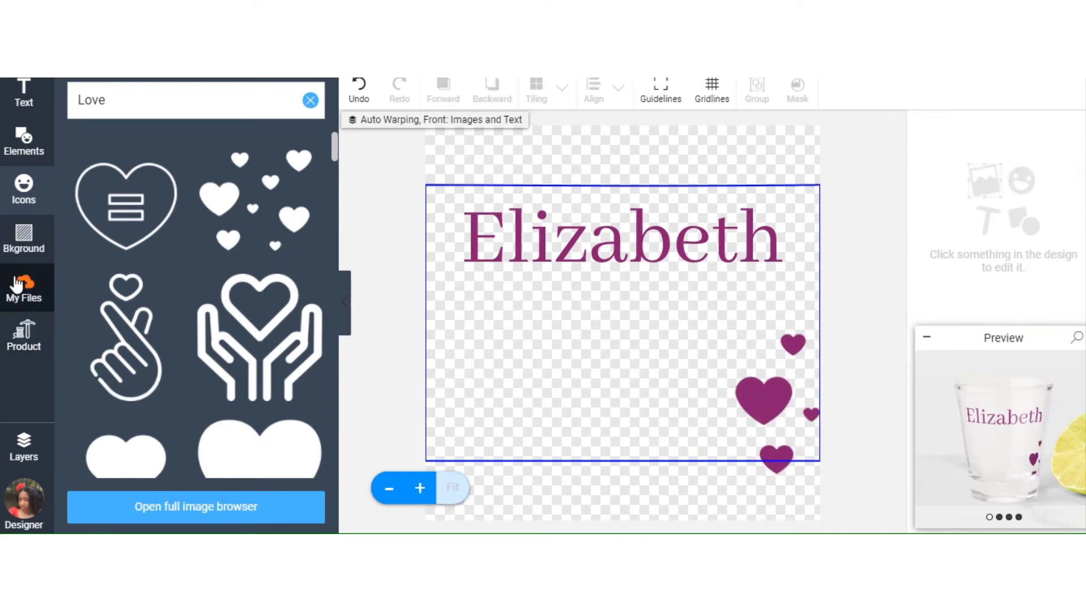
# Browse My Files in the full image browser to pick the portrait photo for the design
pyautogui.click(23, 287)
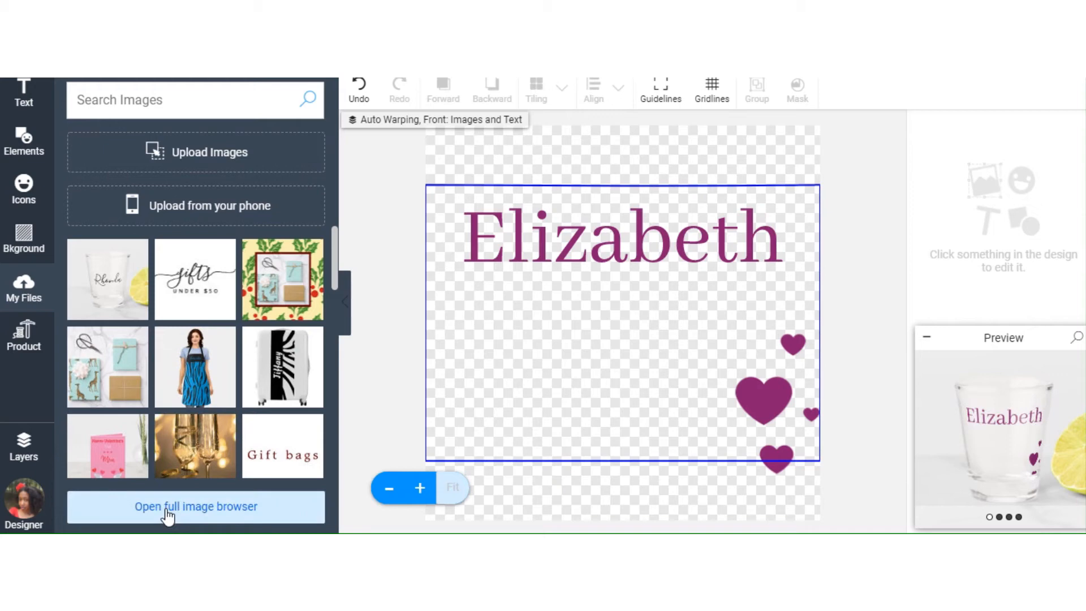
pyautogui.click(196, 507)
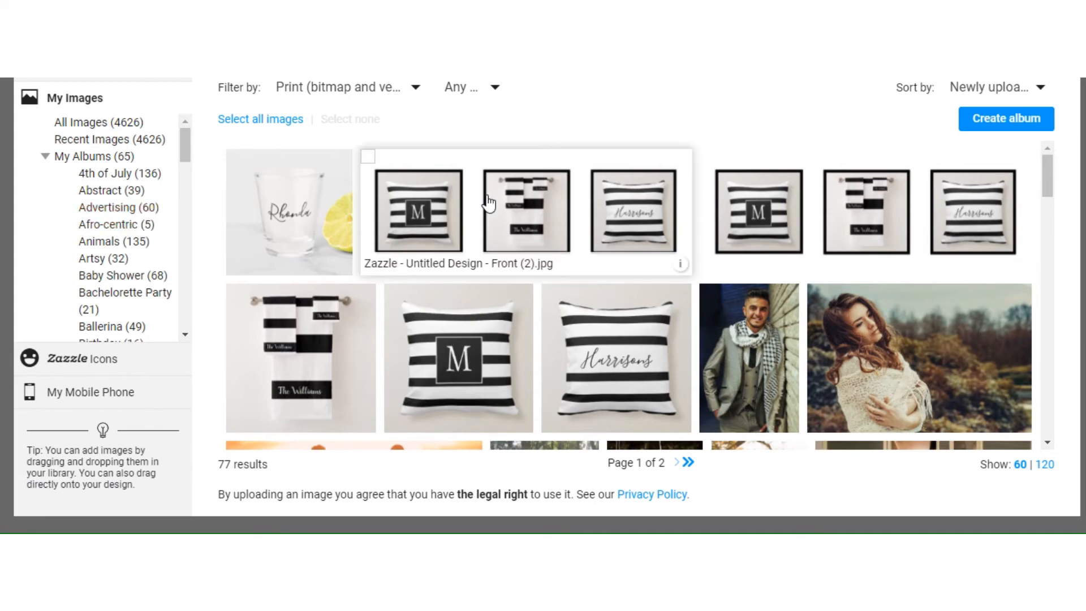
pyautogui.scroll(-3)
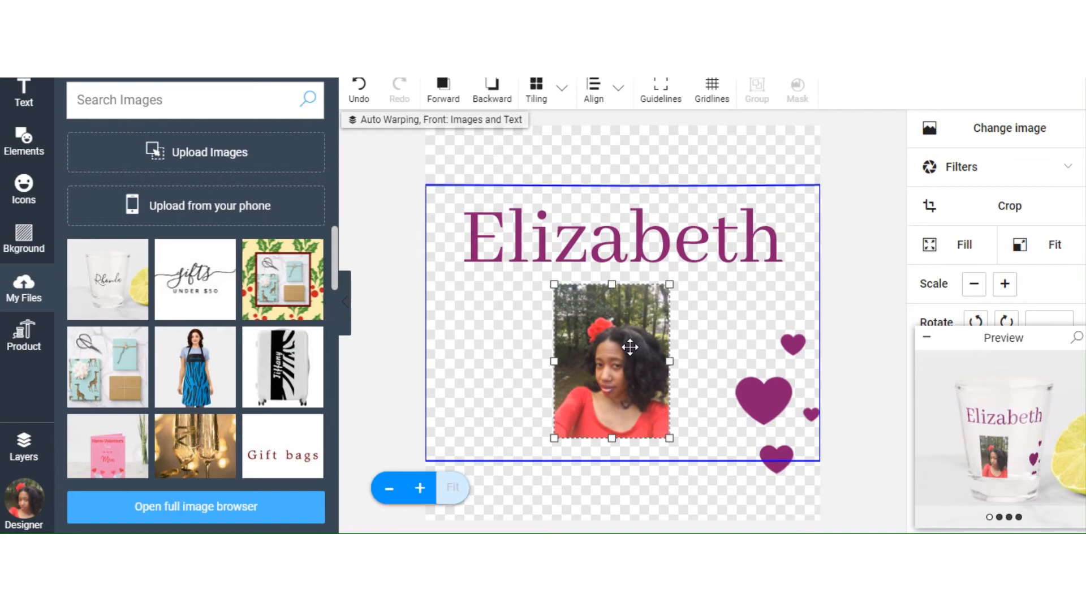
# Crop the bottom off the photo, apply it and enlarge the photo slightly
pyautogui.click(1009, 205)
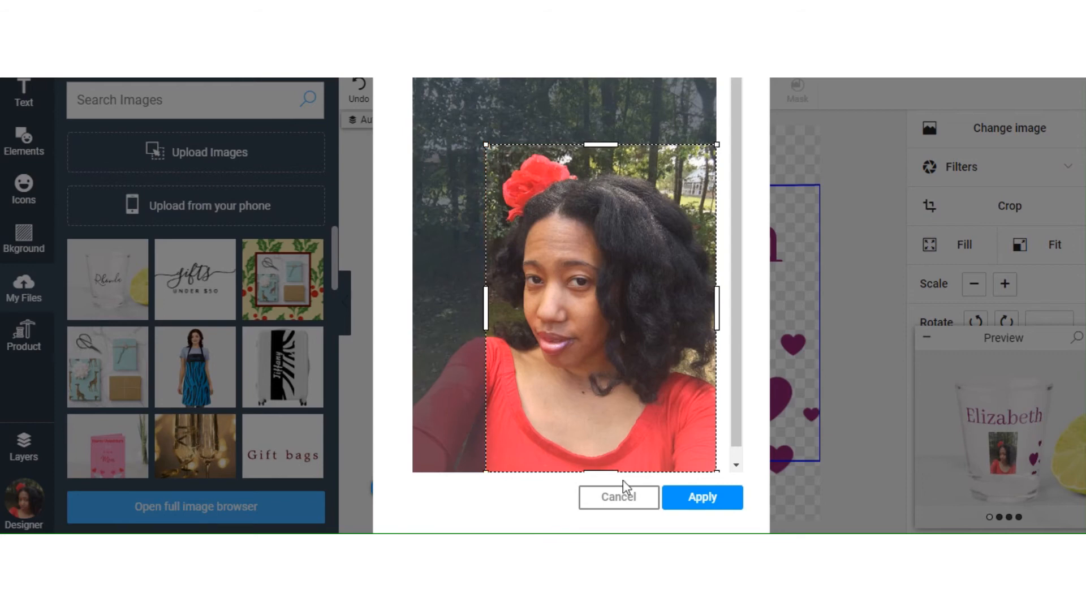
pyautogui.moveTo(601, 470); pyautogui.dragTo(600, 412)
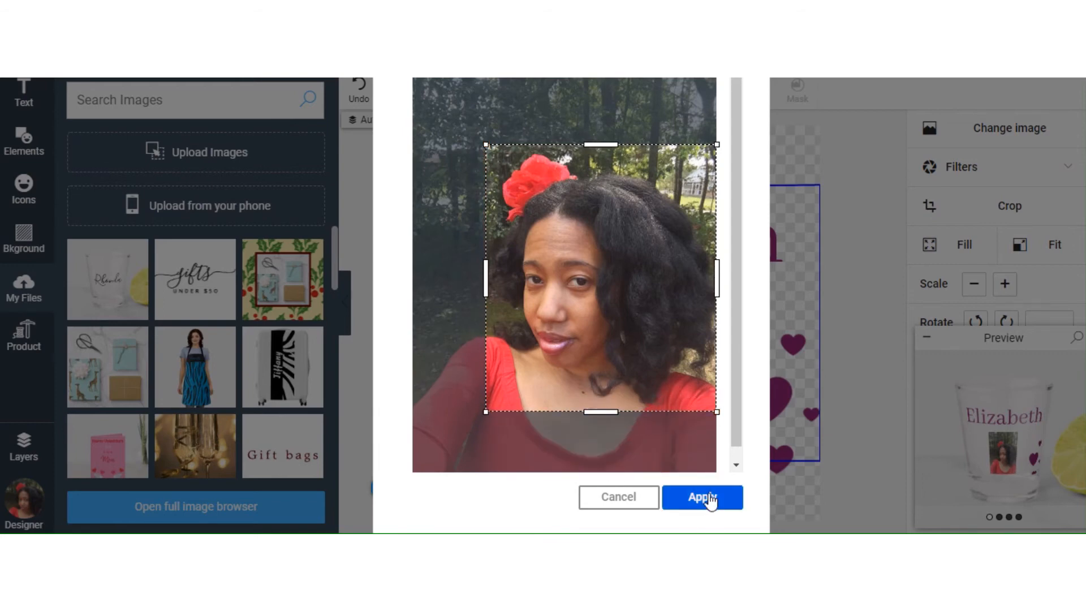
pyautogui.click(702, 496)
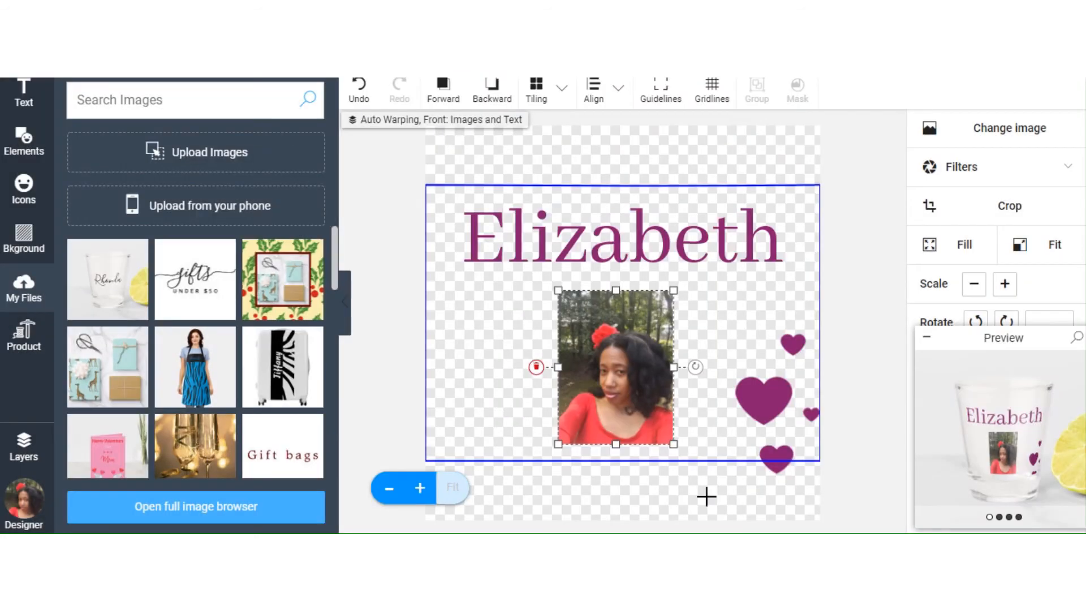
pyautogui.moveTo(739, 350)
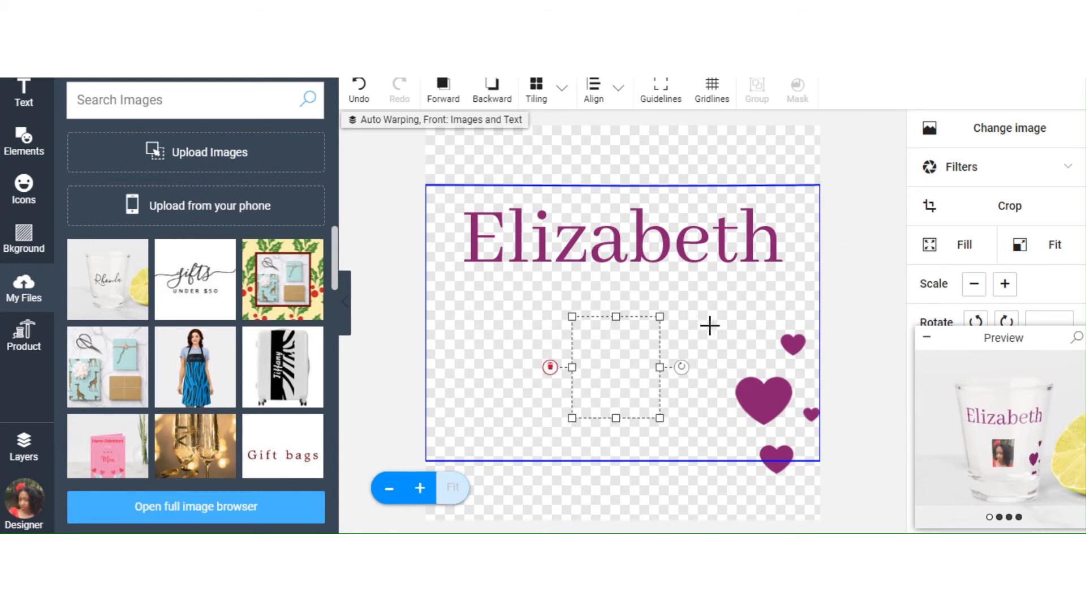
pyautogui.click(1004, 283)
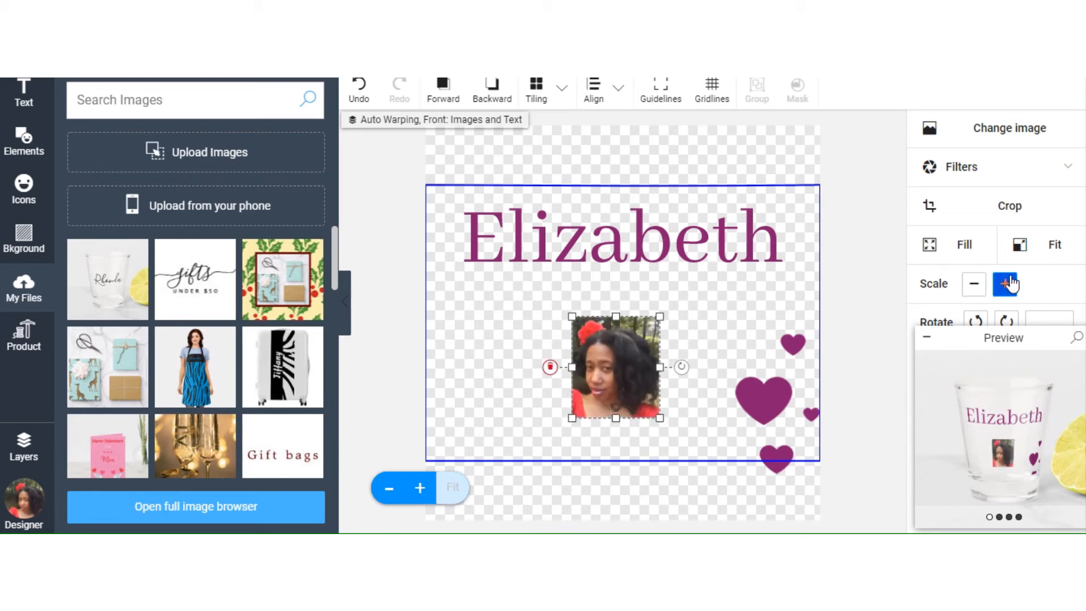
pyautogui.click(1004, 284)
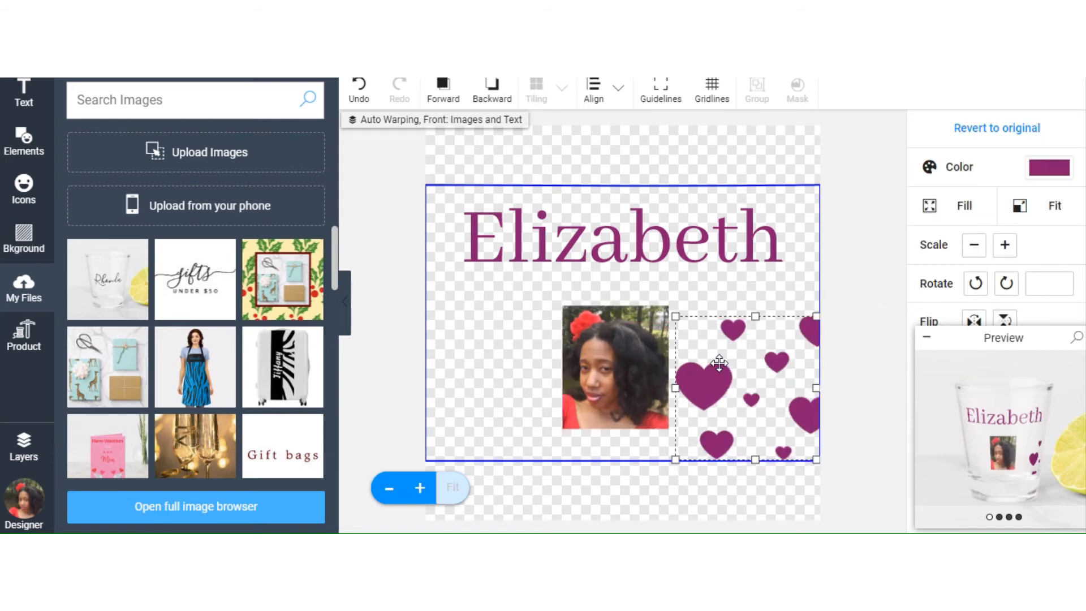
# Move the hearts beneath the photo and shrink Elizabeth to size 38.64
pyautogui.moveTo(719, 361); pyautogui.dragTo(591, 463)
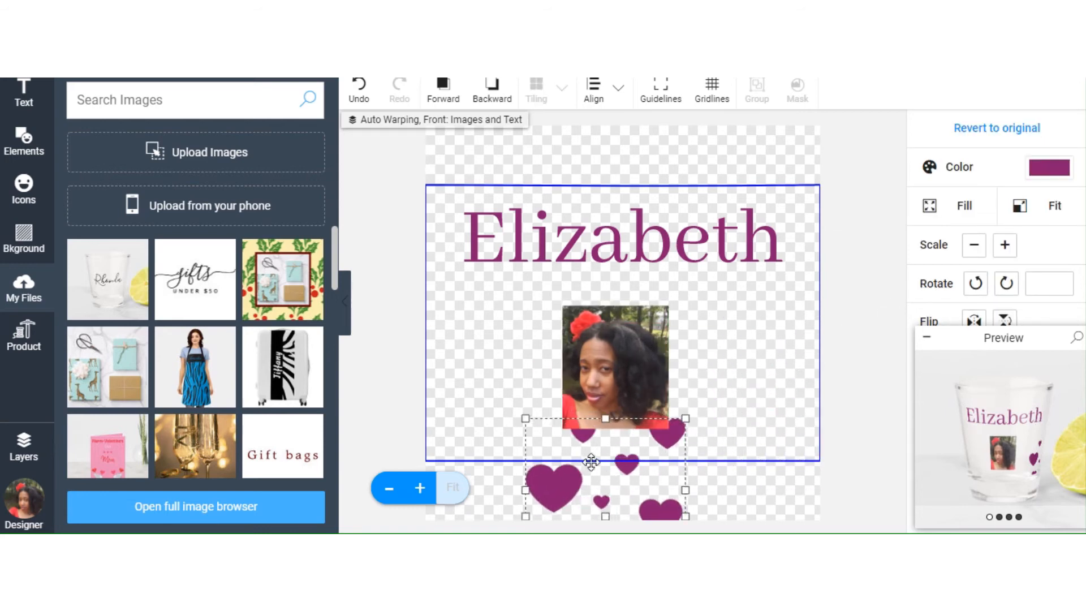
pyautogui.click(616, 235)
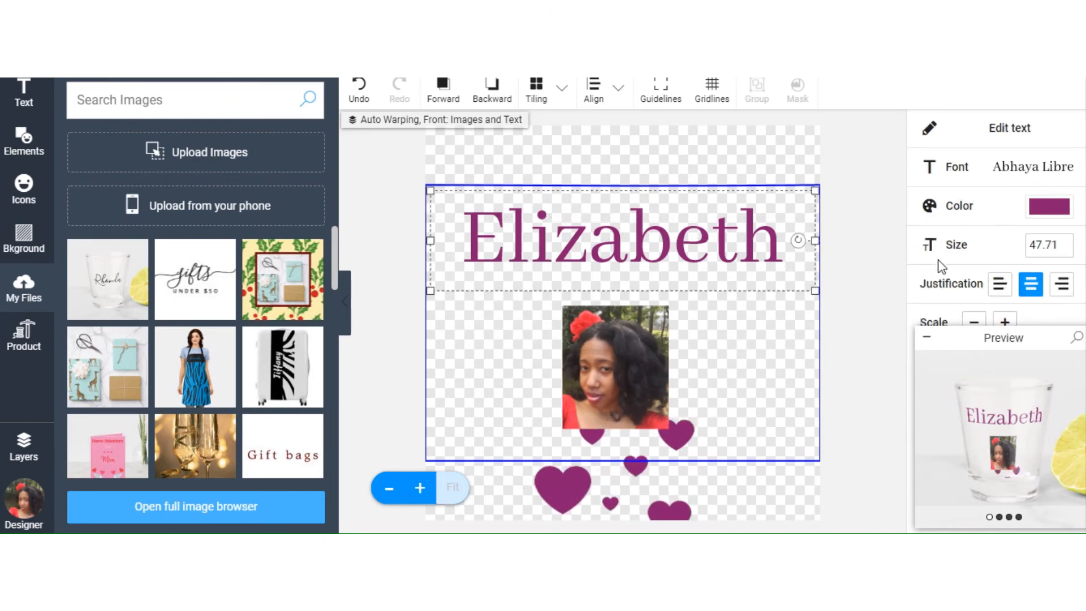
pyautogui.click(974, 321)
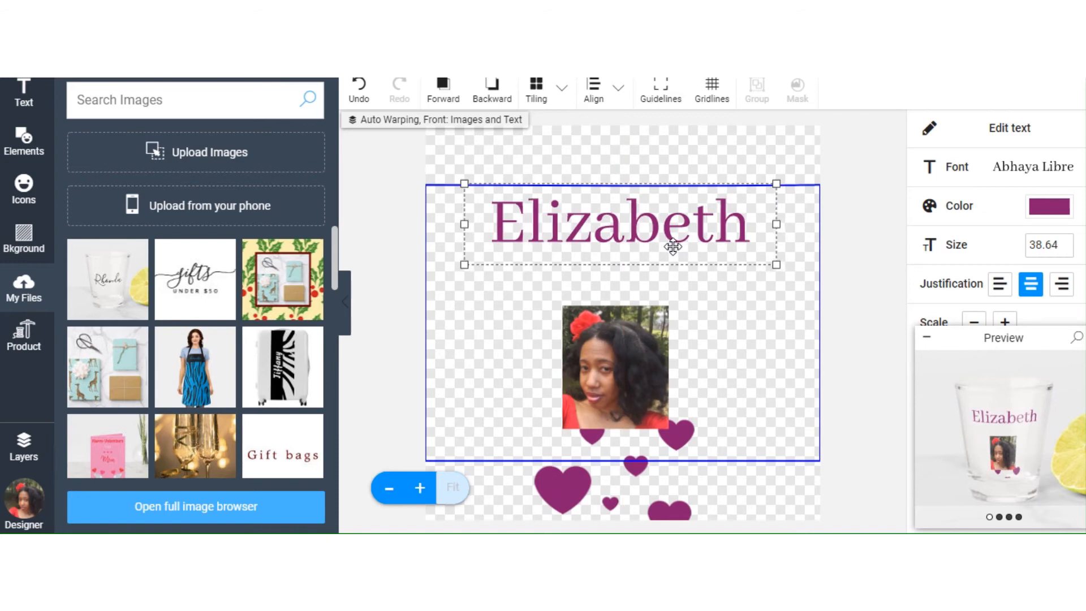
# Move the photo up so it sits directly under the Elizabeth name
pyautogui.click(615, 370)
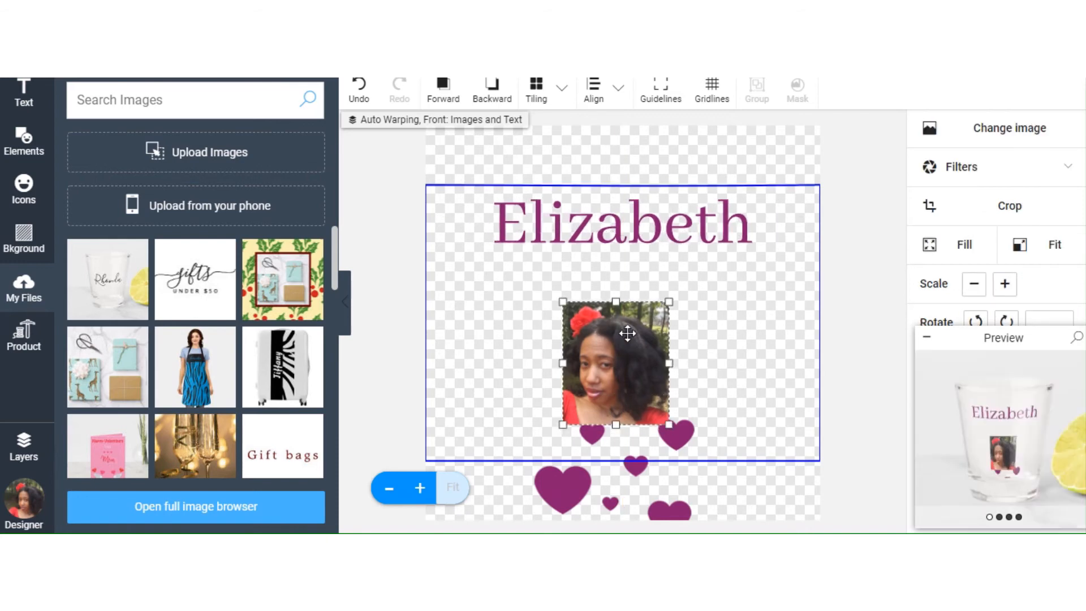
pyautogui.moveTo(628, 333); pyautogui.dragTo(630, 306)
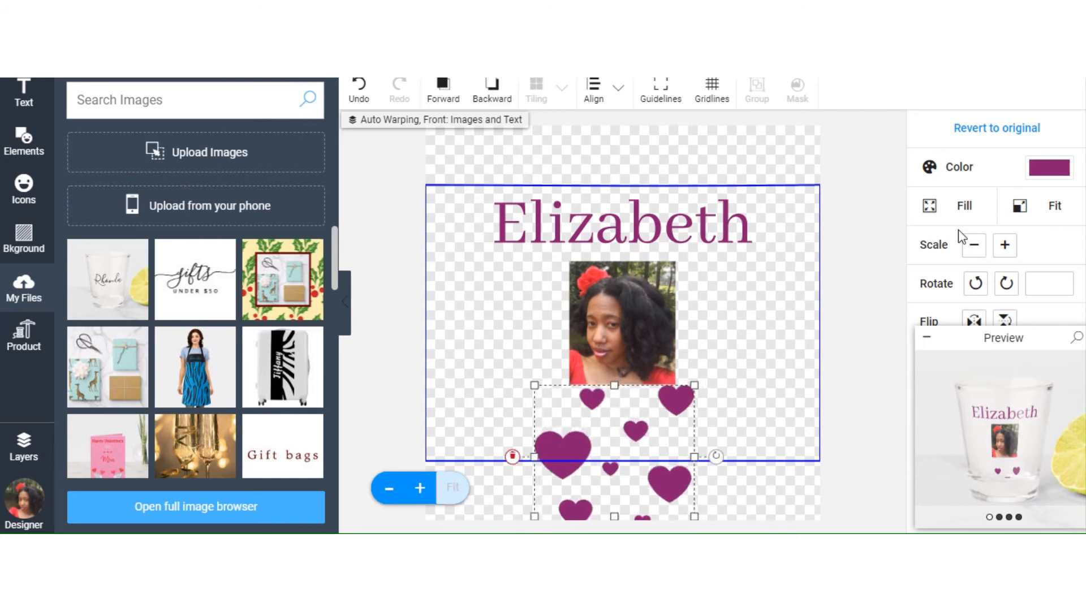
# Shrink the heart cluster four times into a small group below the photo, then deselect
pyautogui.click(974, 246)
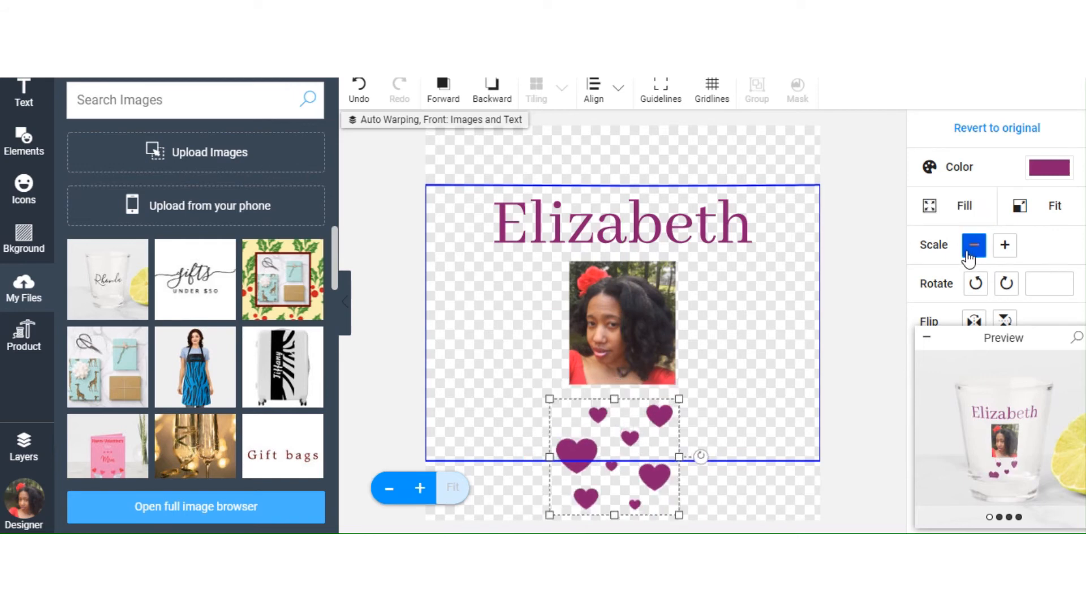
pyautogui.click(974, 246)
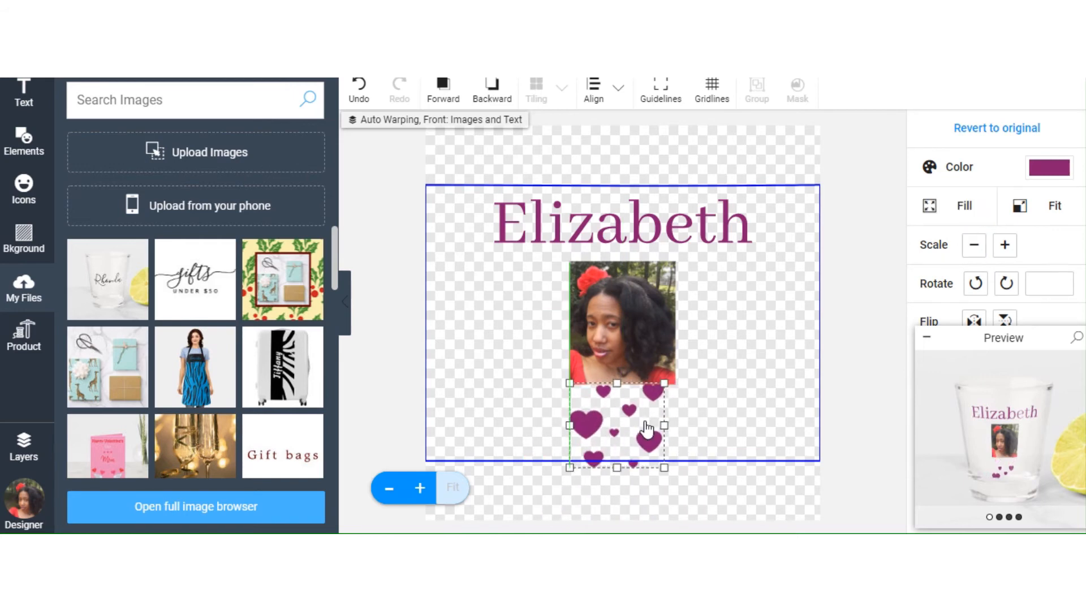
pyautogui.click(974, 244)
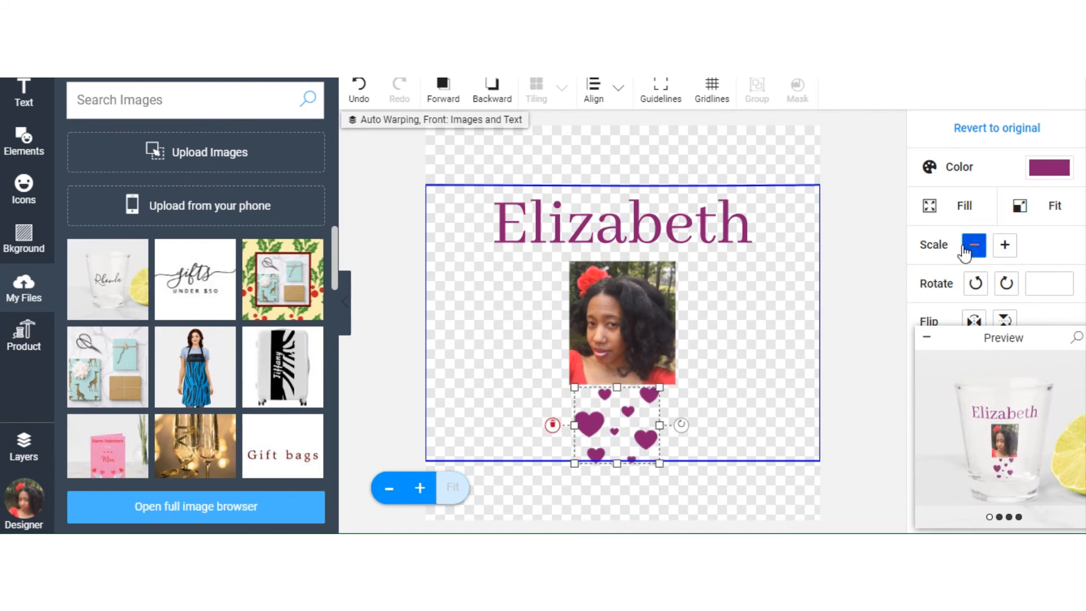
pyautogui.click(974, 245)
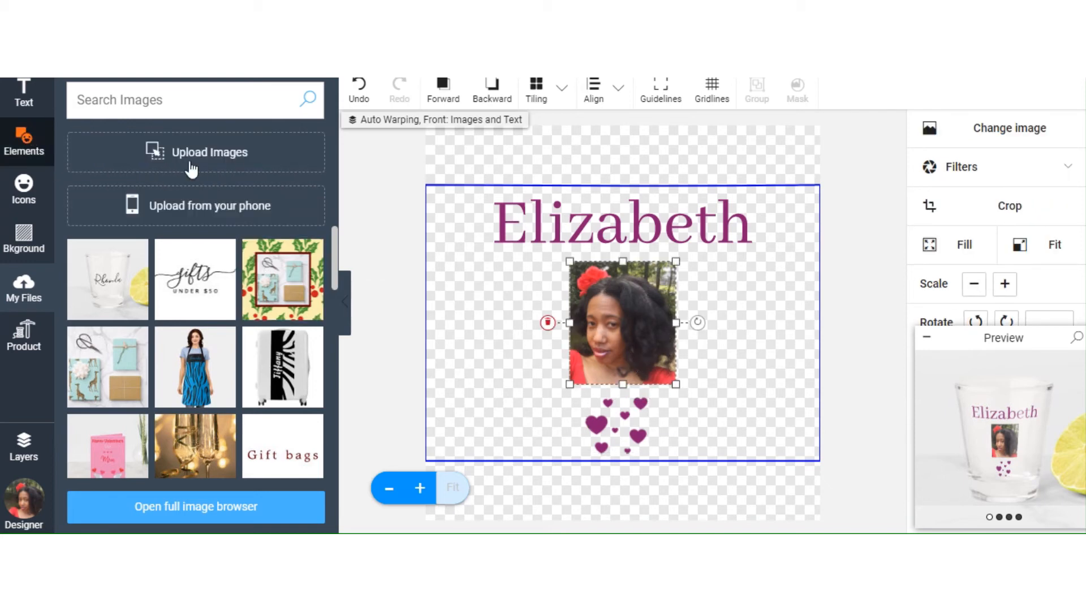
pyautogui.click(518, 303)
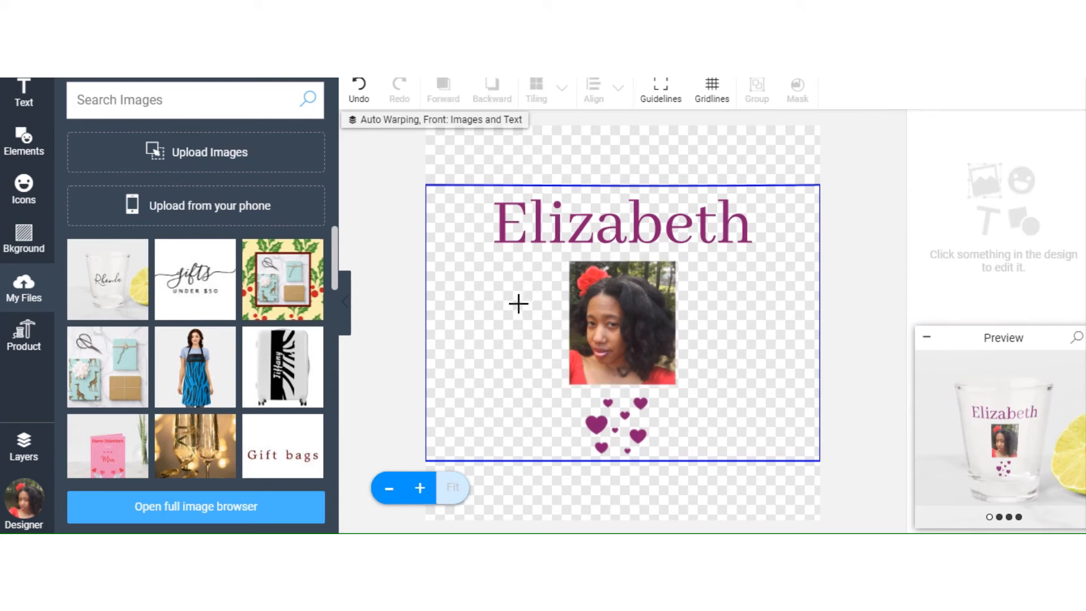
pyautogui.moveTo(570, 418)
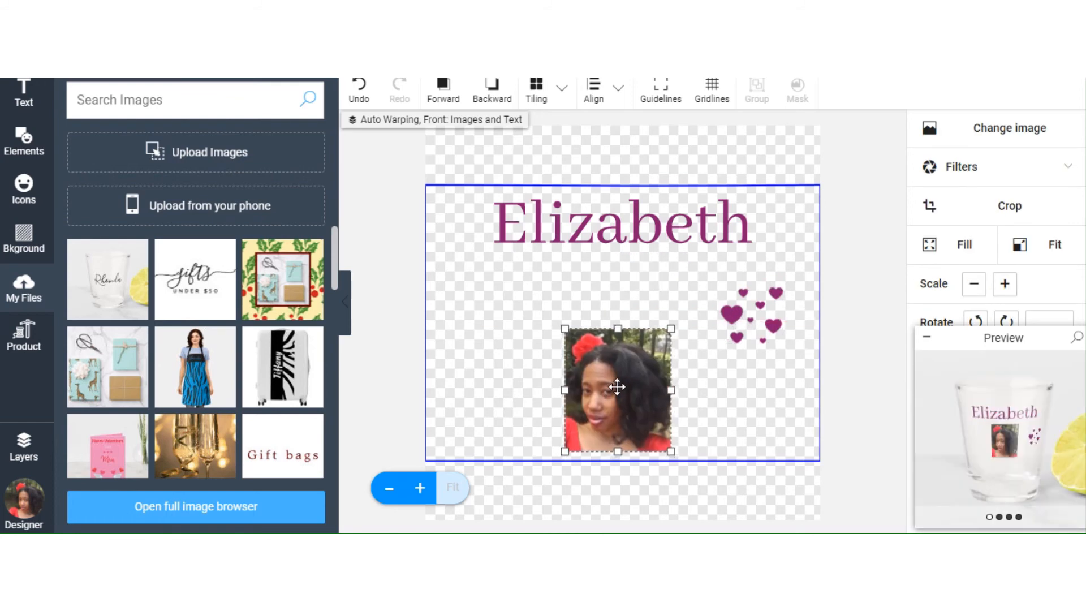
# Add a square from Elements > Configurable Shapes over the photo
pyautogui.click(24, 143)
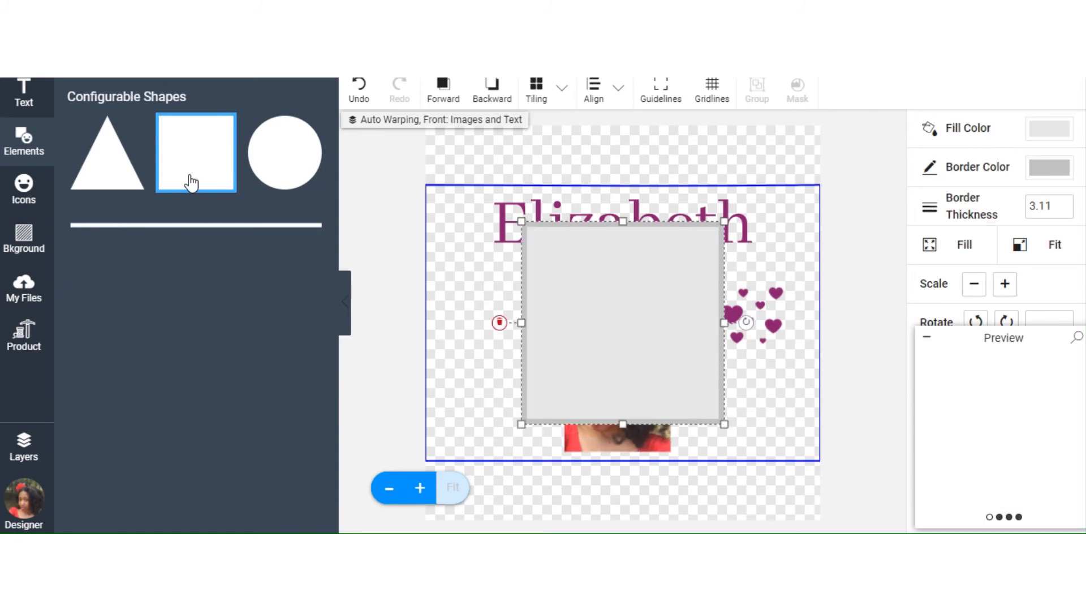
# Try the recently used purple as the square's fill colour
pyautogui.click(1050, 127)
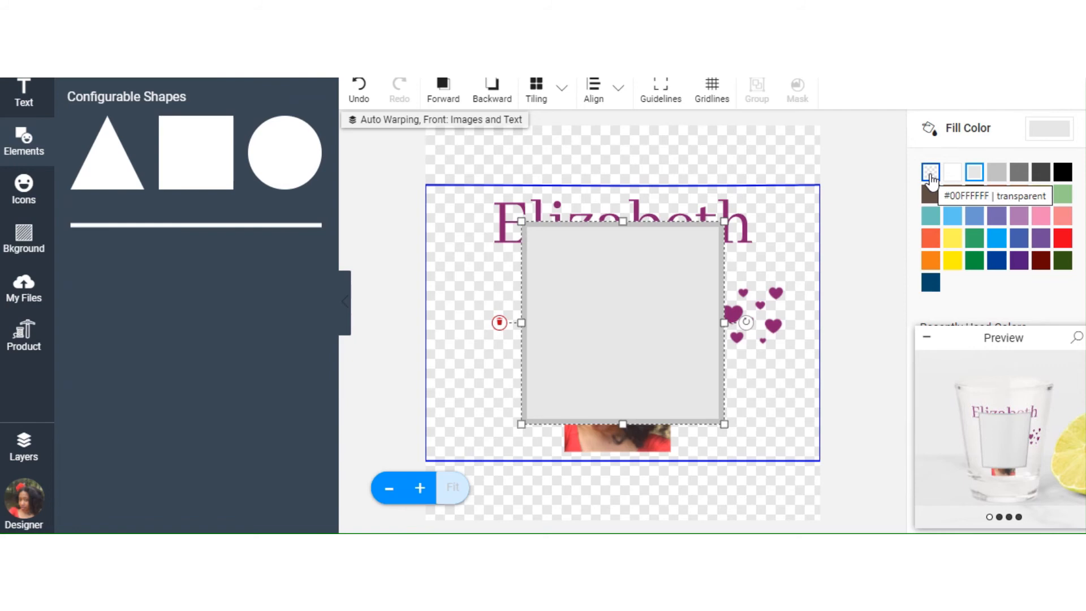
pyautogui.click(930, 172)
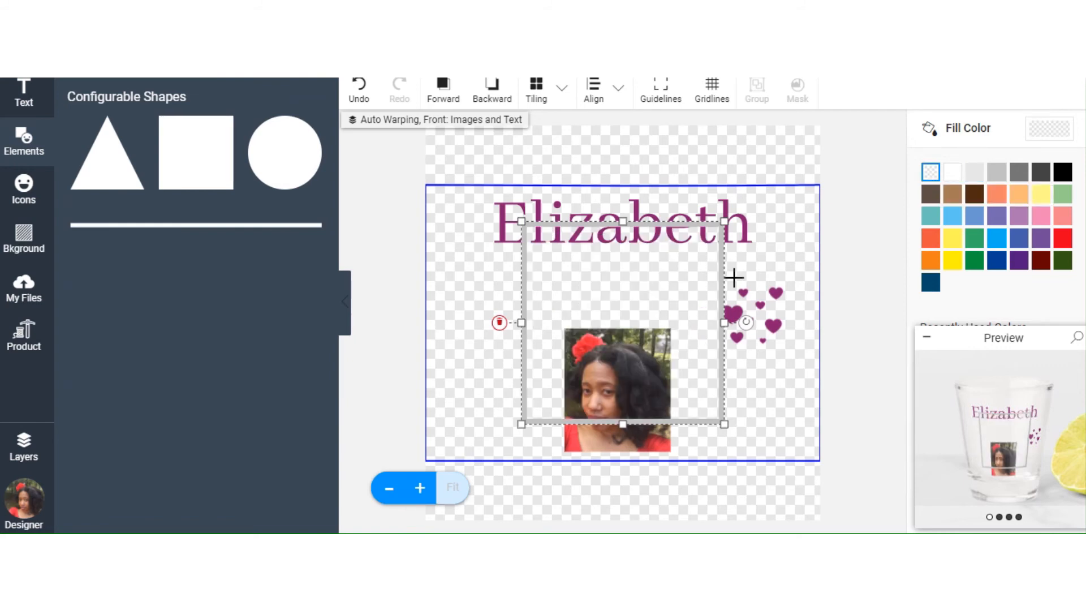
pyautogui.click(1039, 347)
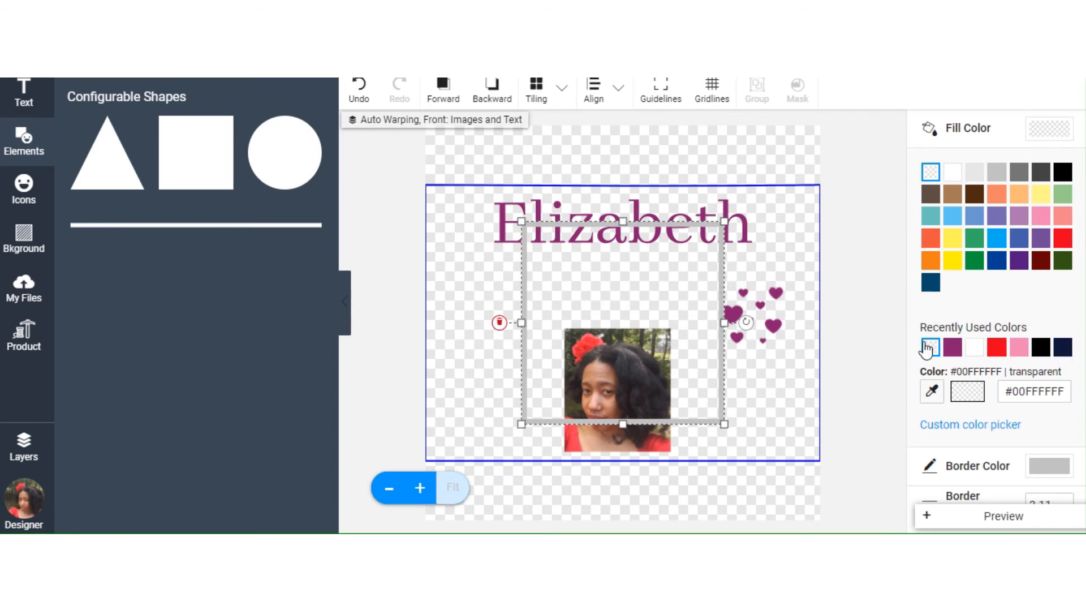
pyautogui.click(952, 348)
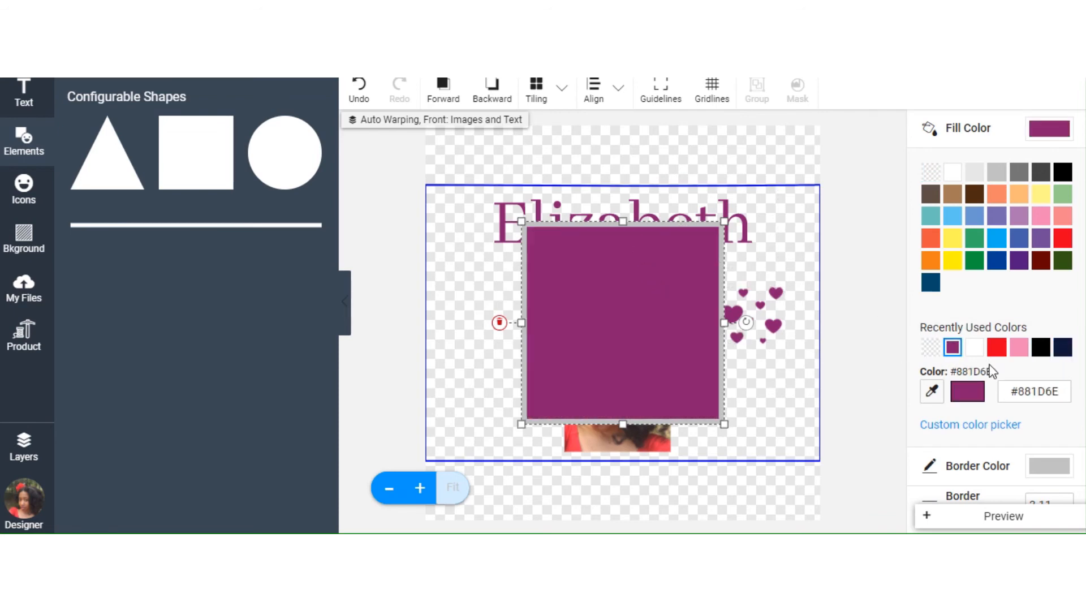
# Give the square a purple #881D6E border colour with transparent fill
pyautogui.click(930, 171)
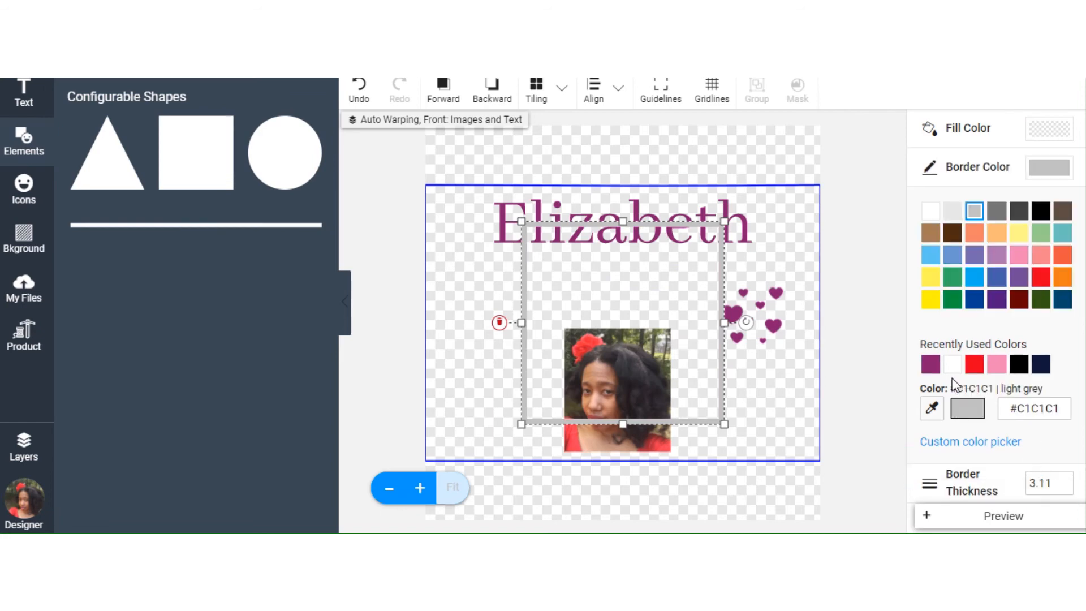
pyautogui.click(930, 363)
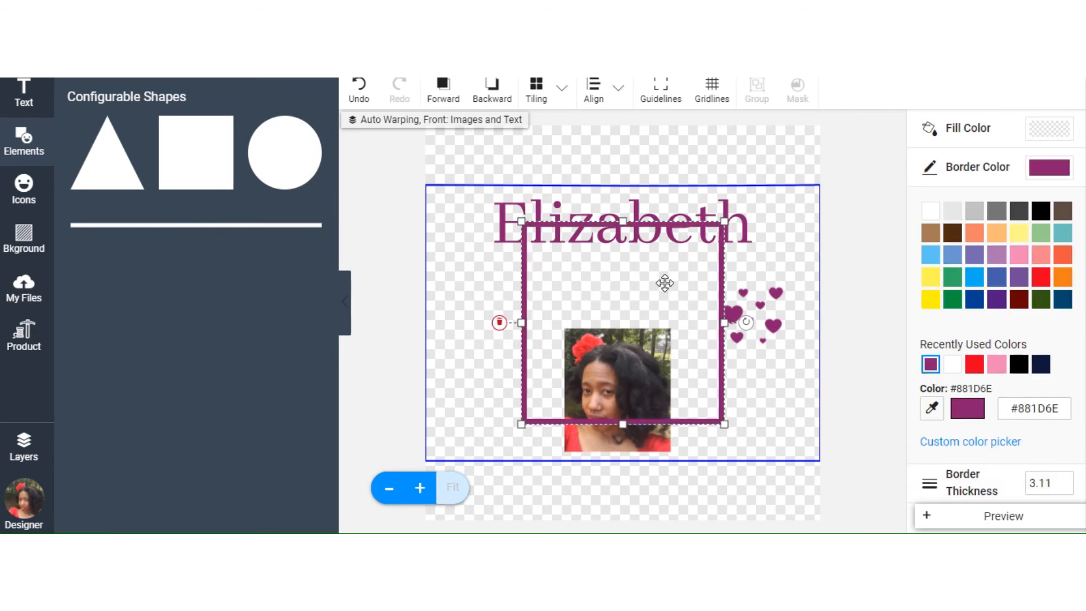
# Drag the purple-outlined square down to enclose the photo, then show the layers list
pyautogui.scroll(-3)
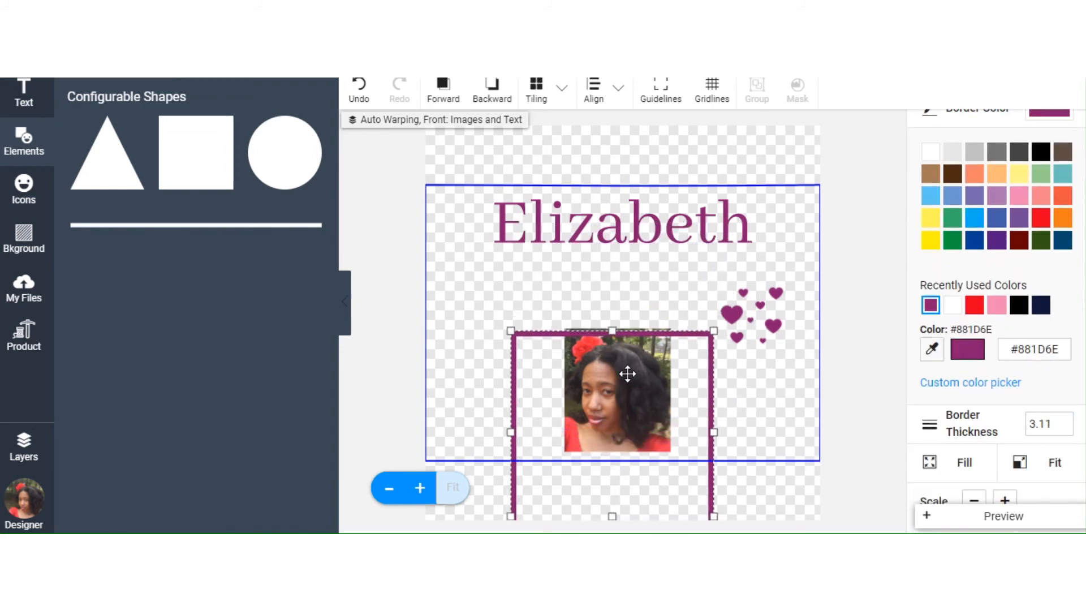
pyautogui.moveTo(626, 374); pyautogui.dragTo(636, 366)
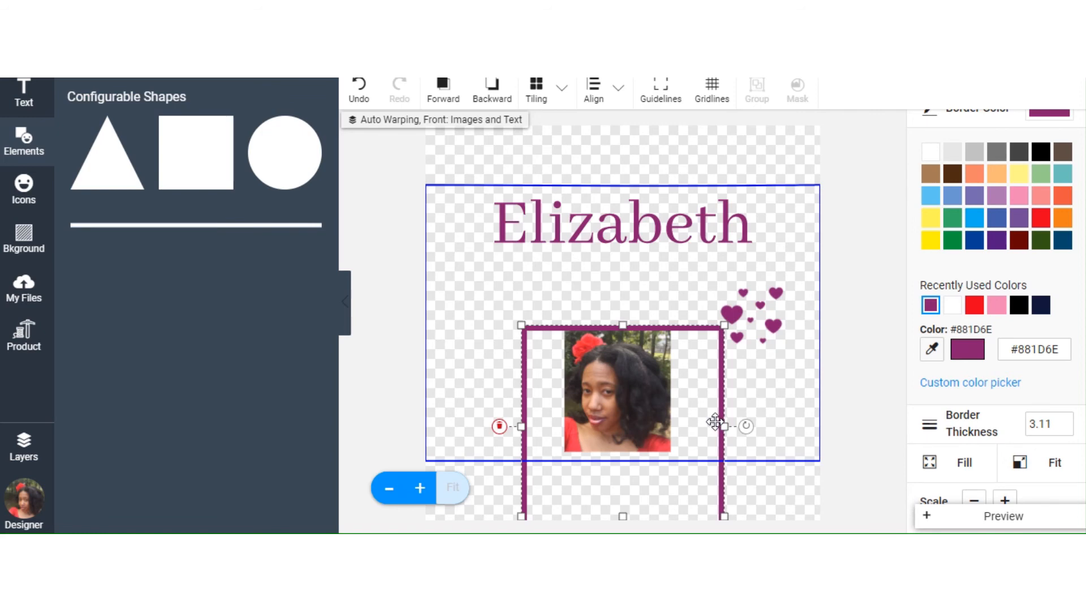
pyautogui.moveTo(644, 327)
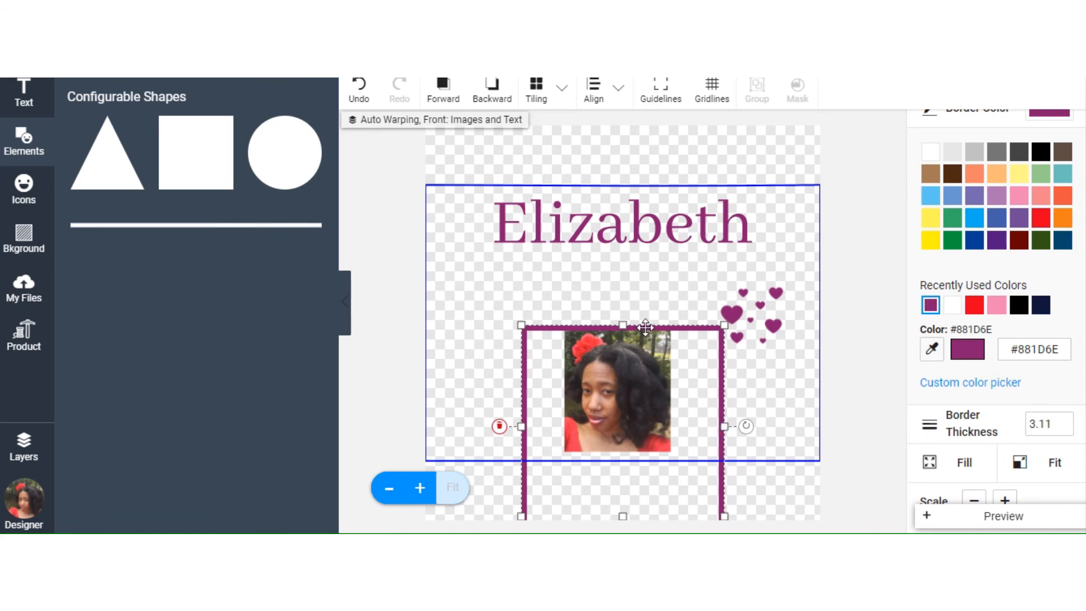
pyautogui.moveTo(646, 327); pyautogui.dragTo(623, 352)
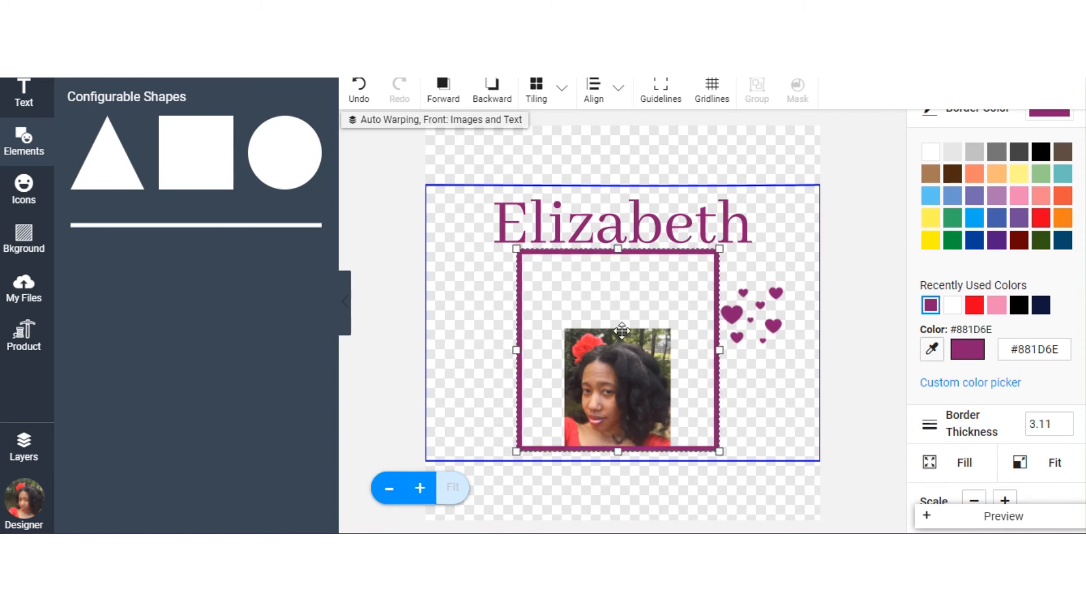
pyautogui.moveTo(622, 332); pyautogui.dragTo(609, 361)
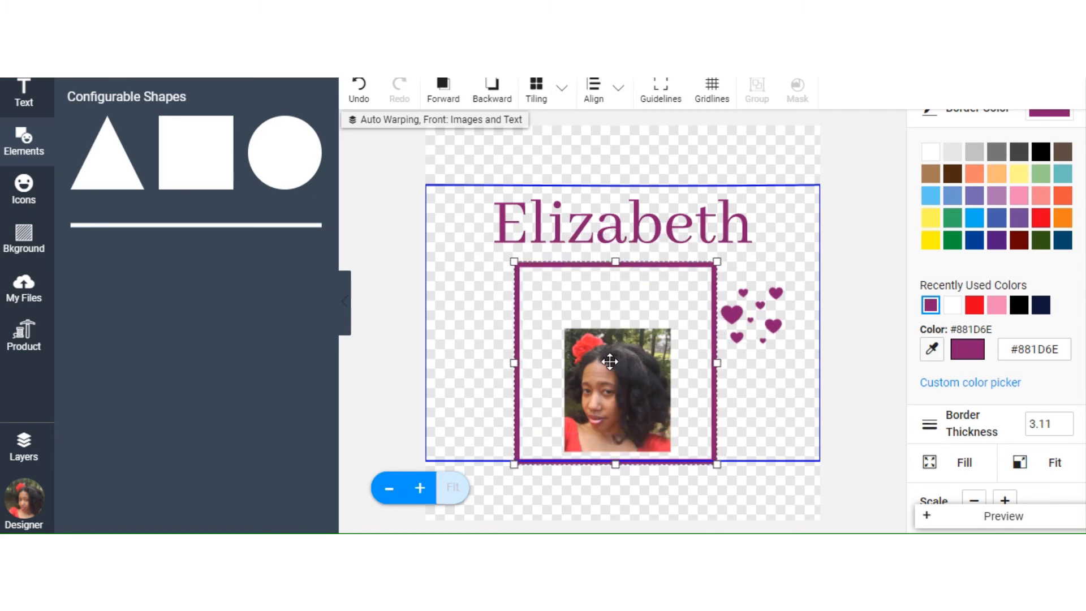
pyautogui.click(24, 447)
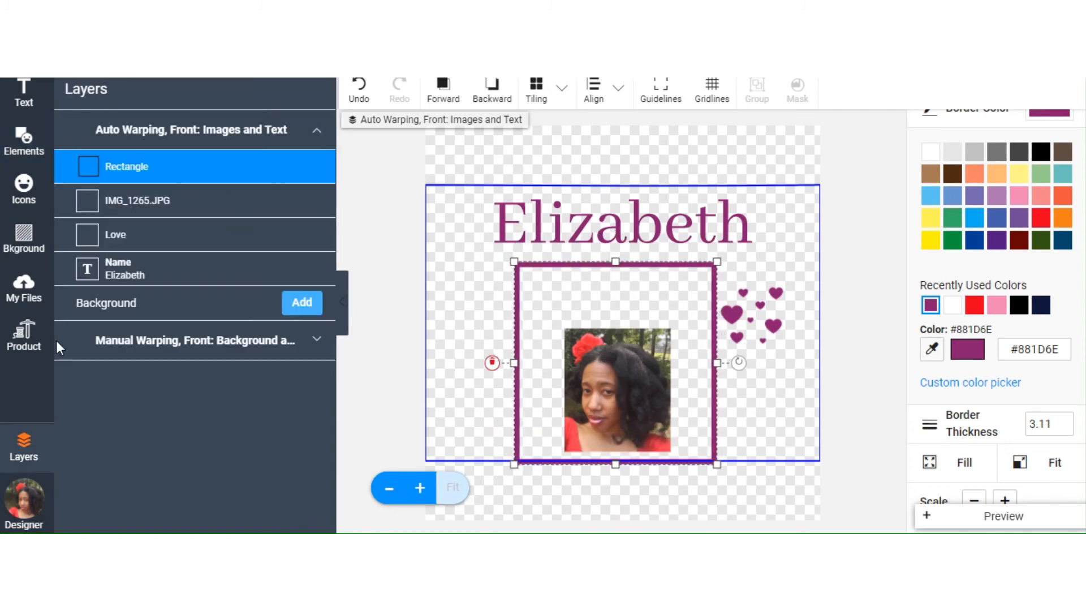
# Select the Rectangle frame layer for resizing
pyautogui.click(138, 200)
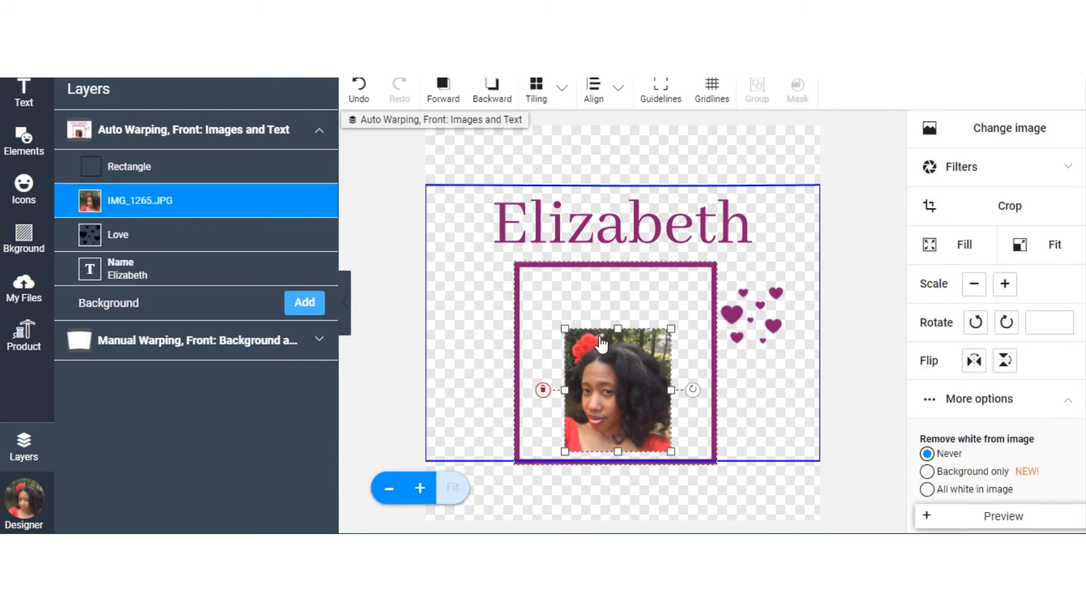
pyautogui.click(129, 167)
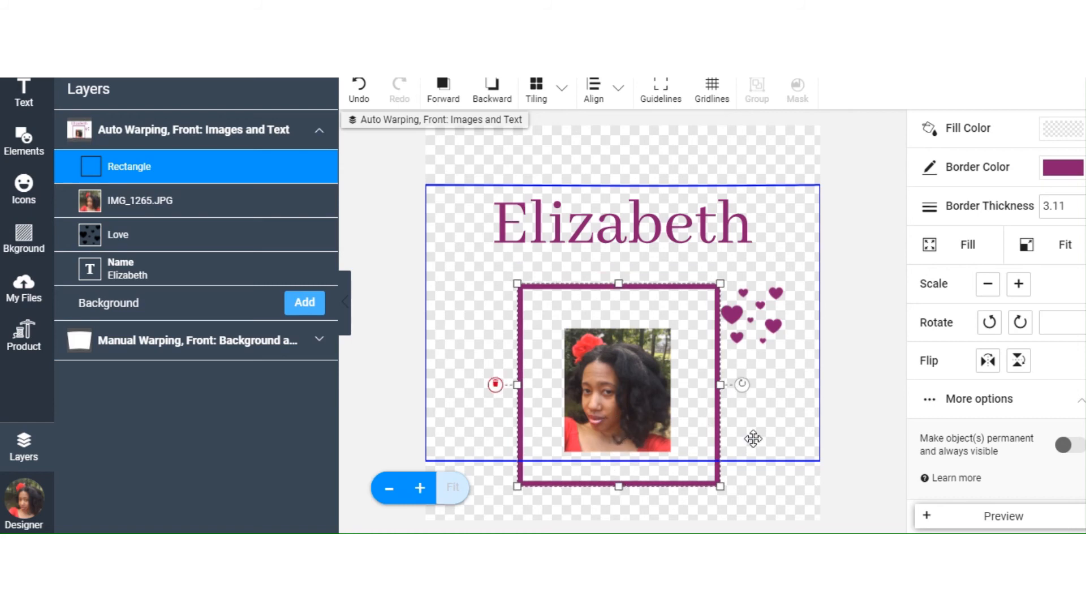
pyautogui.click(695, 366)
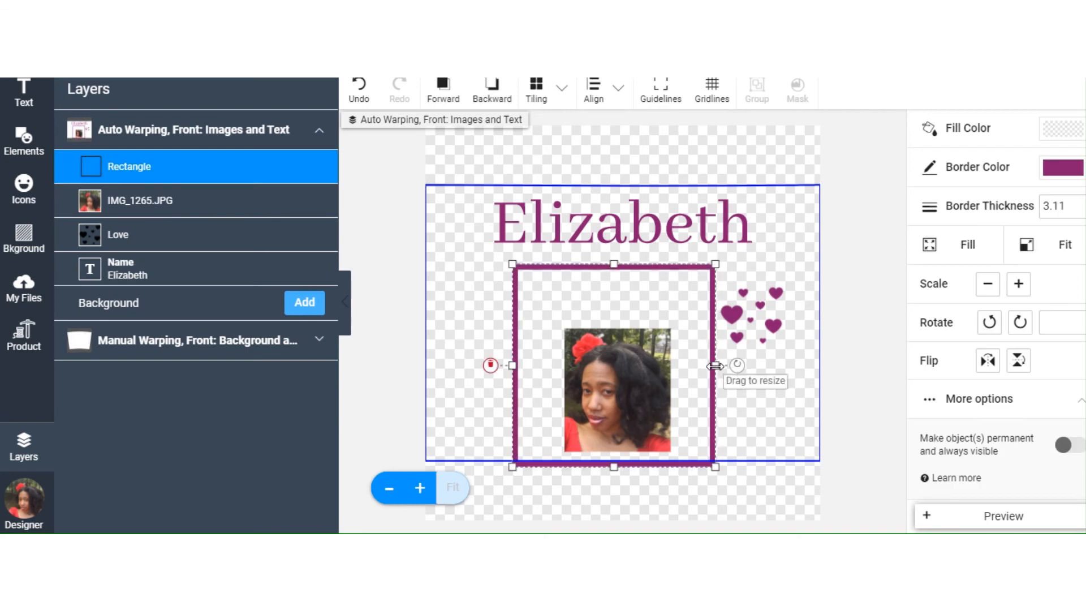
# Pull the frame's right, top, left and bottom edges in to hug the photo
pyautogui.moveTo(715, 366); pyautogui.dragTo(677, 366)
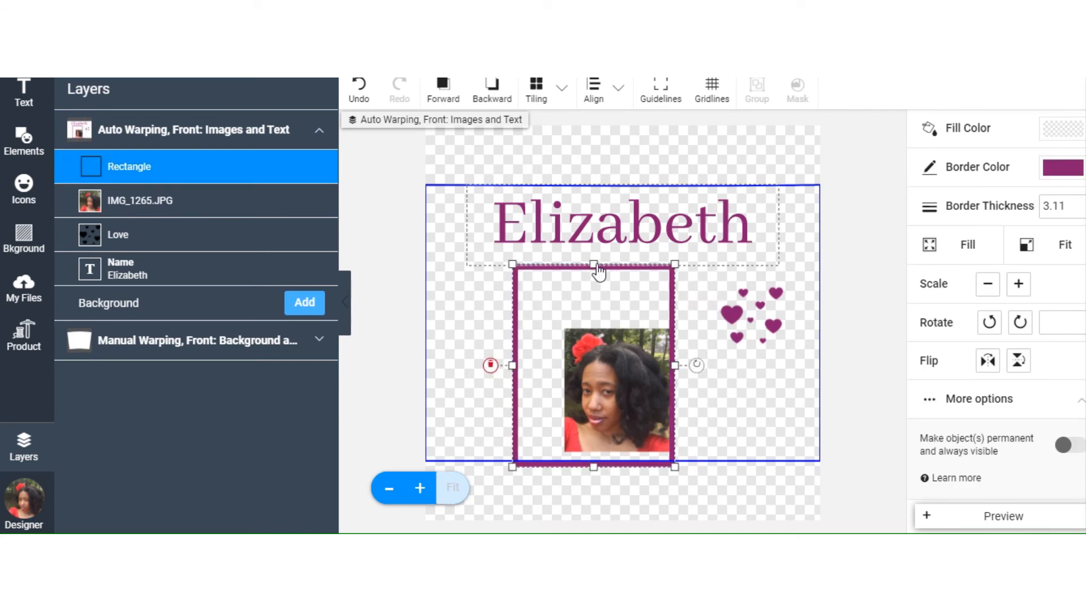
pyautogui.moveTo(594, 264); pyautogui.dragTo(594, 312)
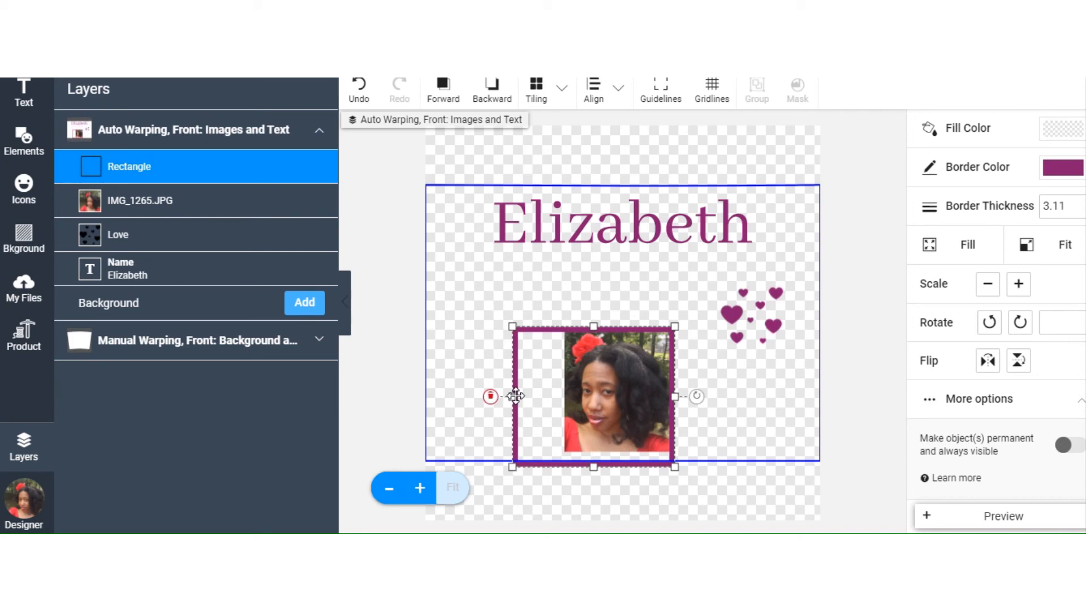
pyautogui.moveTo(675, 396); pyautogui.dragTo(568, 405)
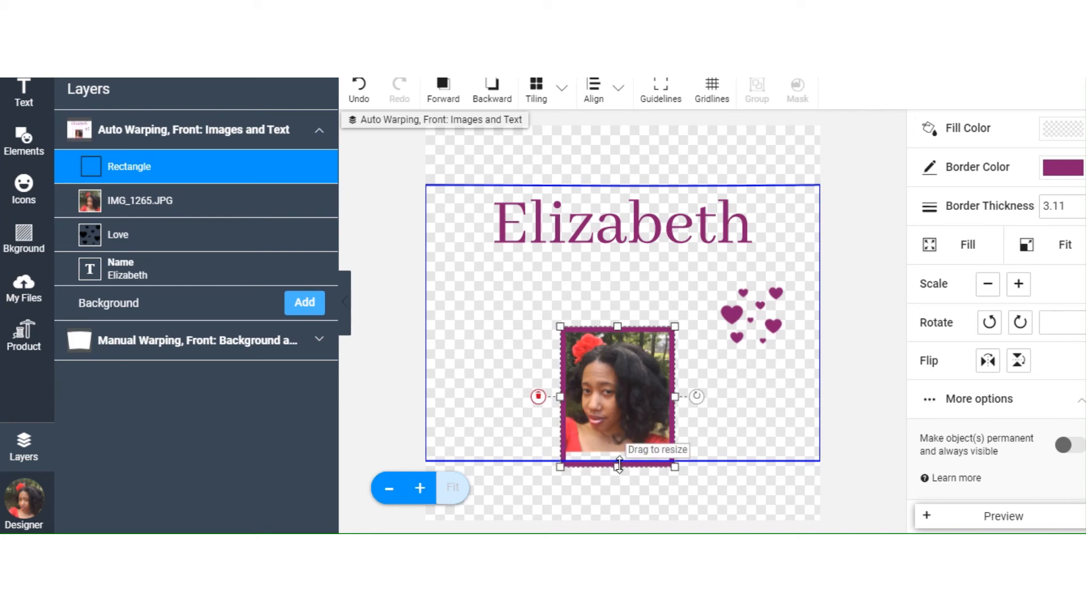
pyautogui.moveTo(618, 464); pyautogui.dragTo(617, 454)
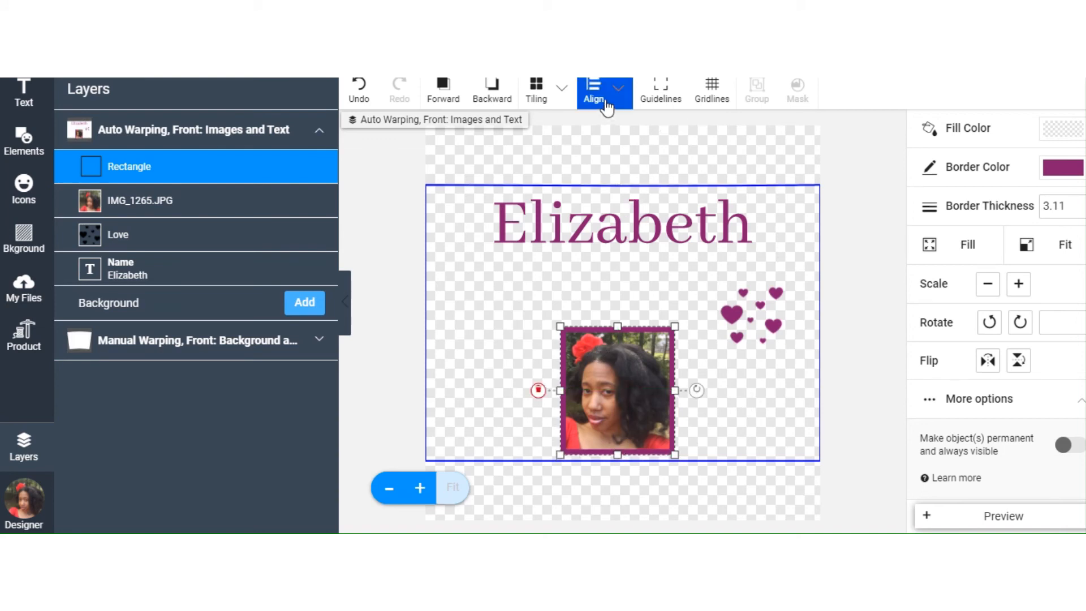
# Centre the photo horizontally on the artboard via Align
pyautogui.click(593, 88)
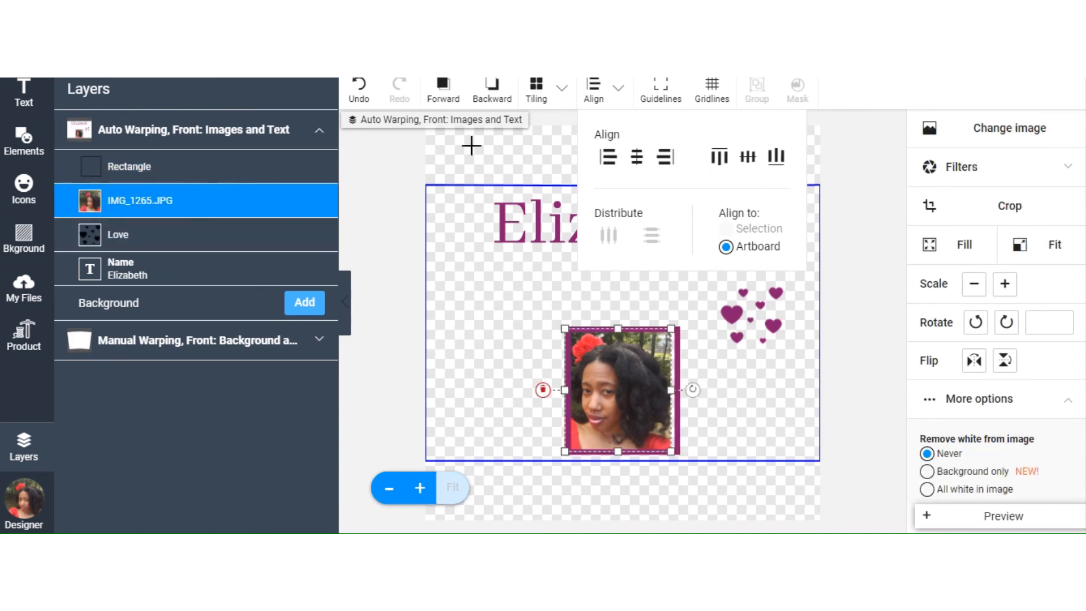
pyautogui.click(634, 157)
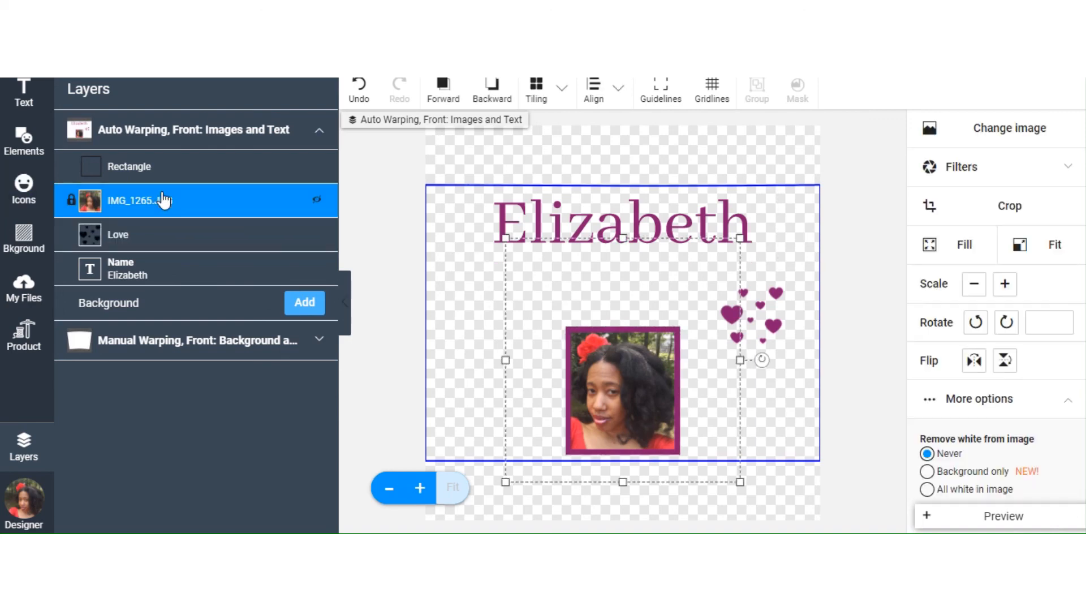
# Centre the purple Rectangle frame horizontally on the artboard too
pyautogui.click(592, 89)
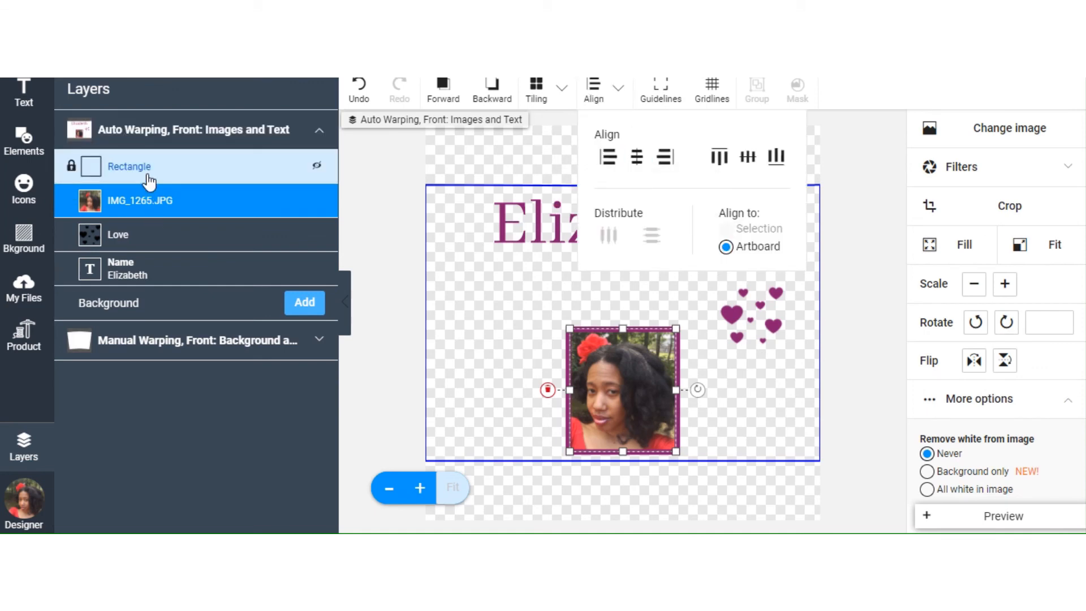
pyautogui.click(128, 167)
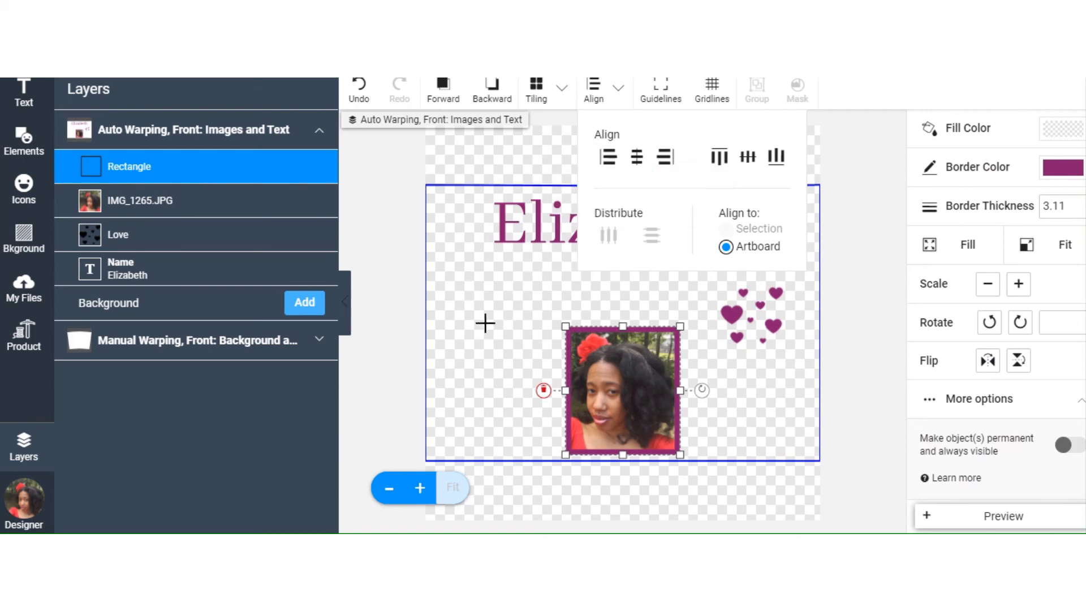
pyautogui.click(751, 315)
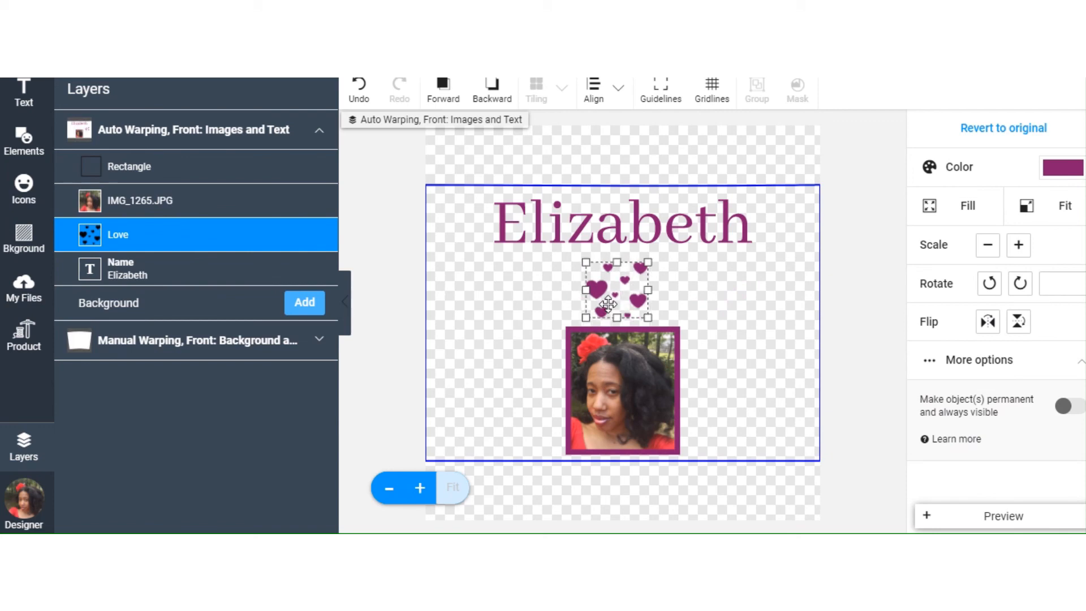
# Deselect the design, then select the Elizabeth name text
pyautogui.click(740, 310)
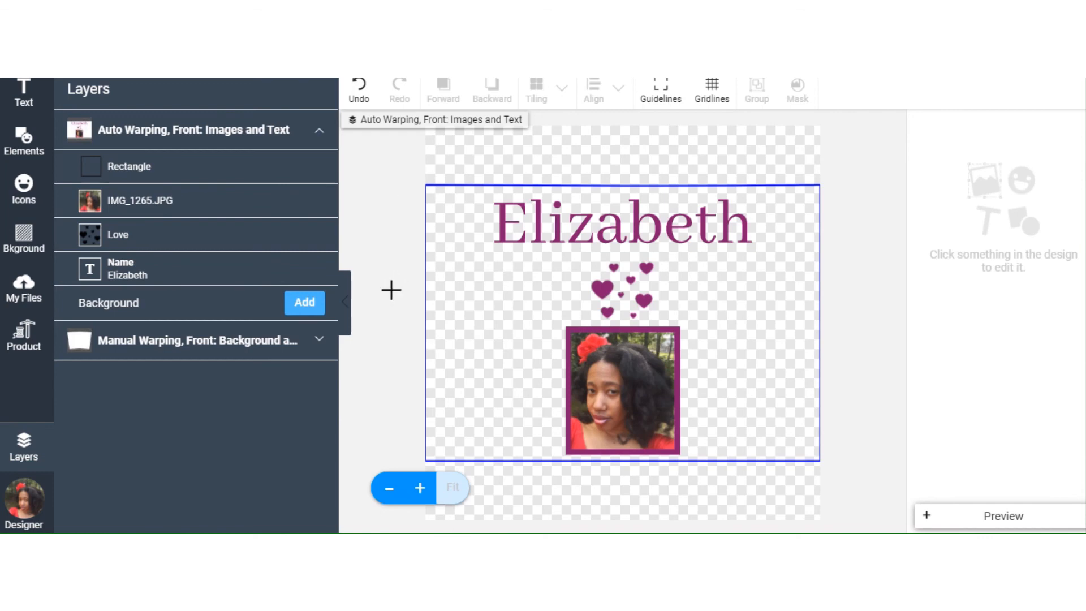
pyautogui.moveTo(983, 497)
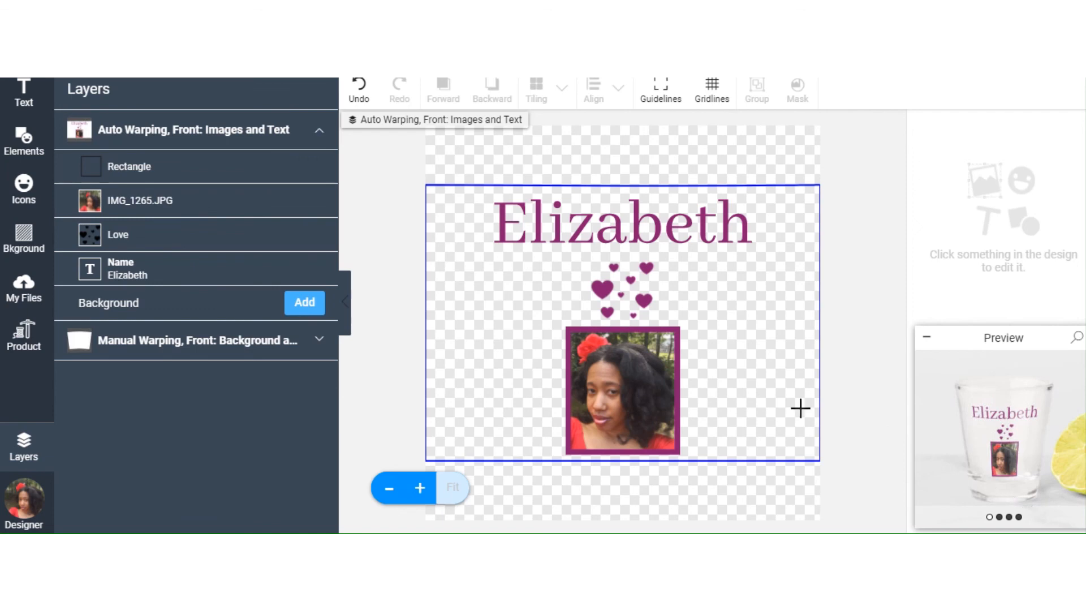
pyautogui.click(600, 303)
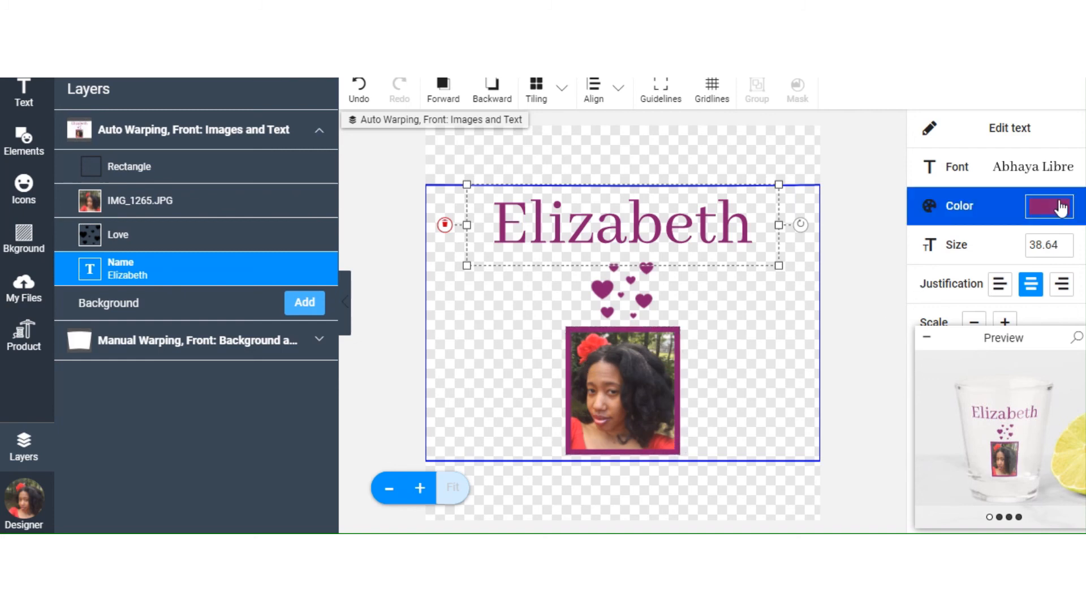
# Show the colour palette for the Elizabeth text, currently purple #881D6E
pyautogui.click(1047, 206)
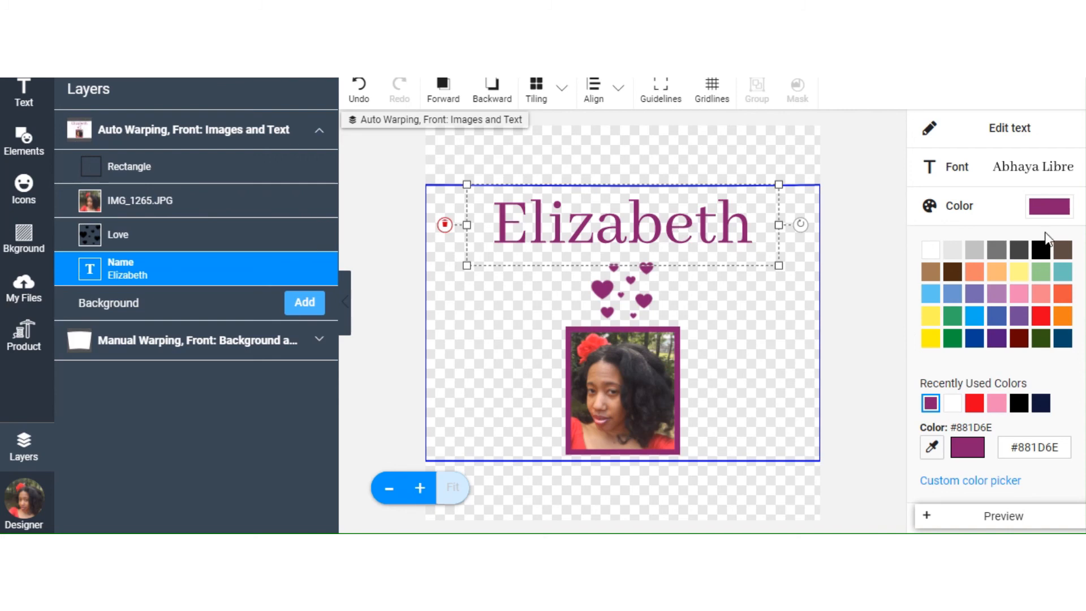
pyautogui.moveTo(609, 223)
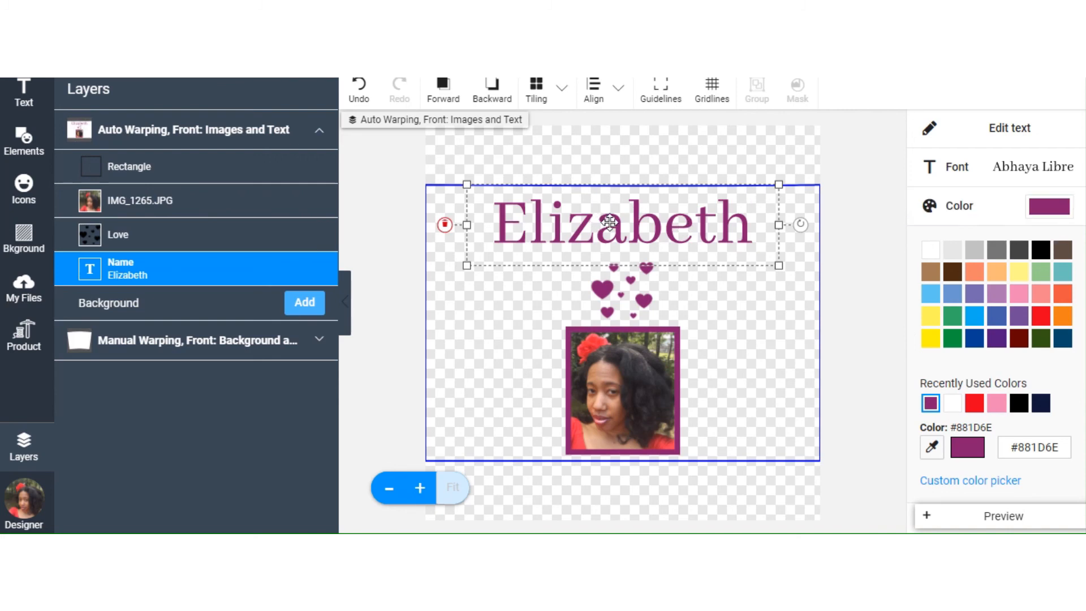
pyautogui.moveTo(1063, 235)
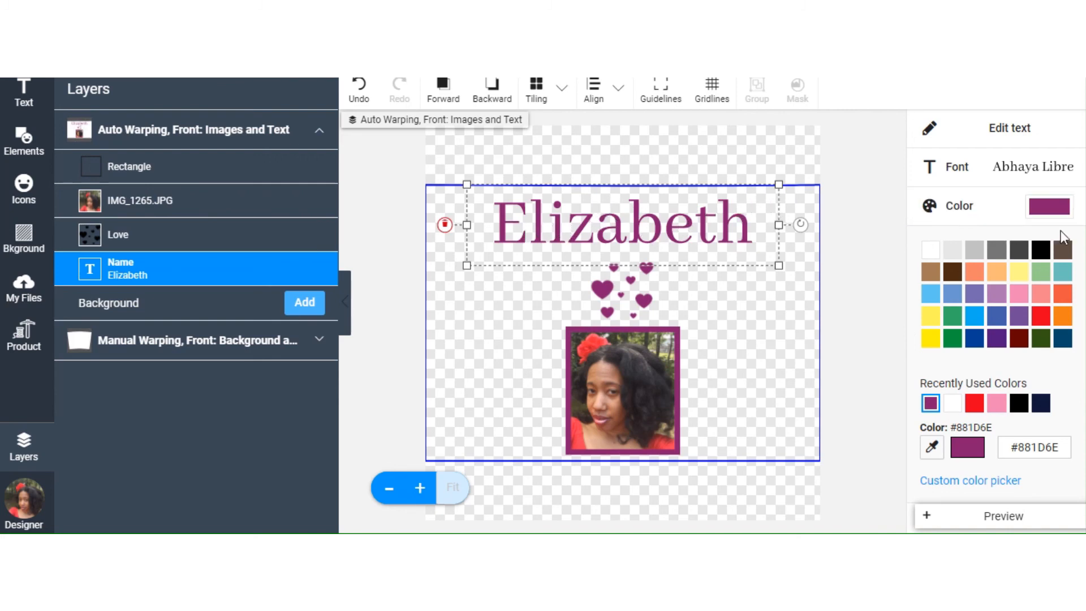